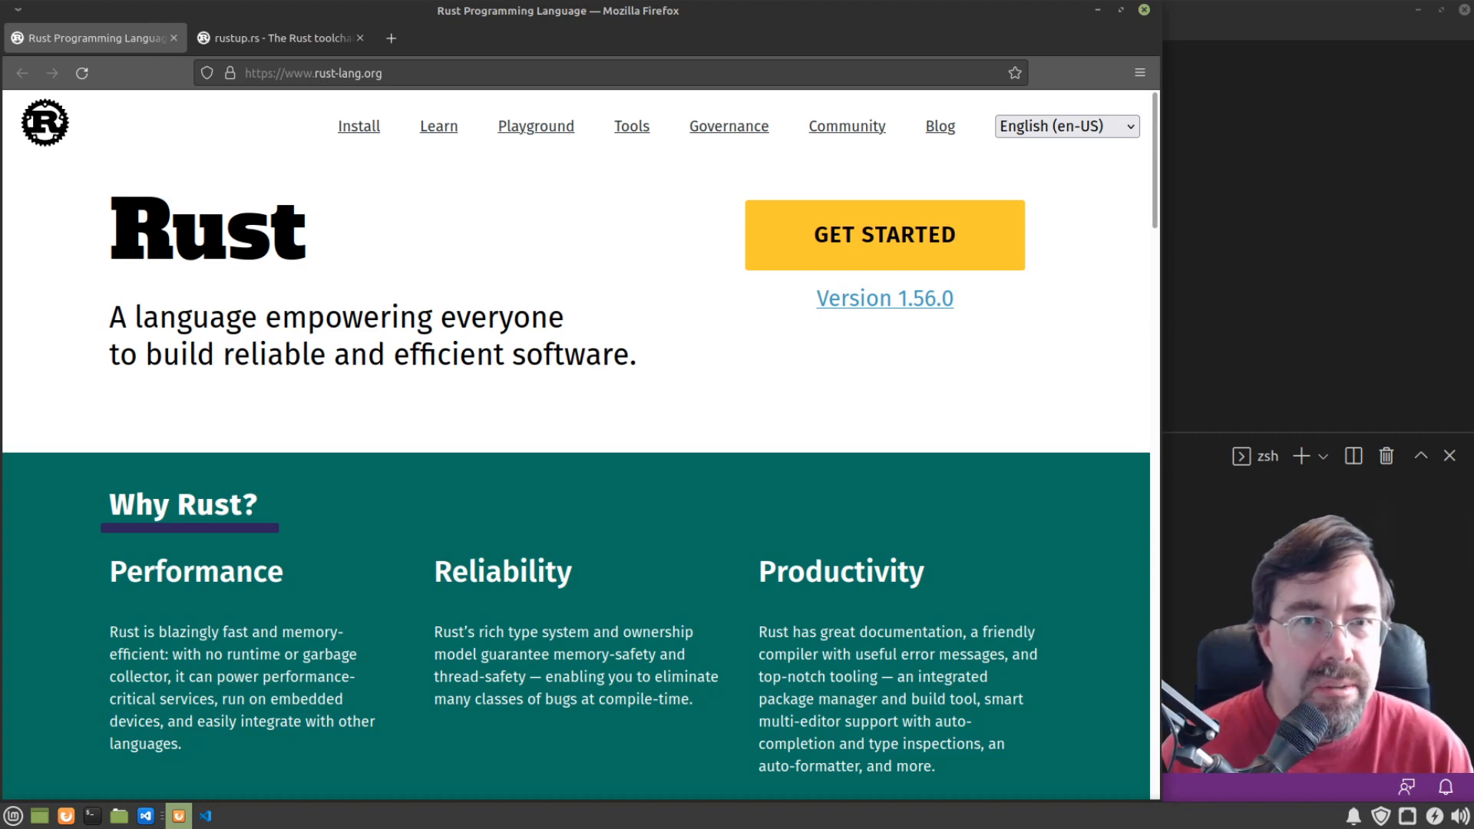
Step: Copy the curl install command from the rustup.rs installer page in Firefox
click(278, 38)
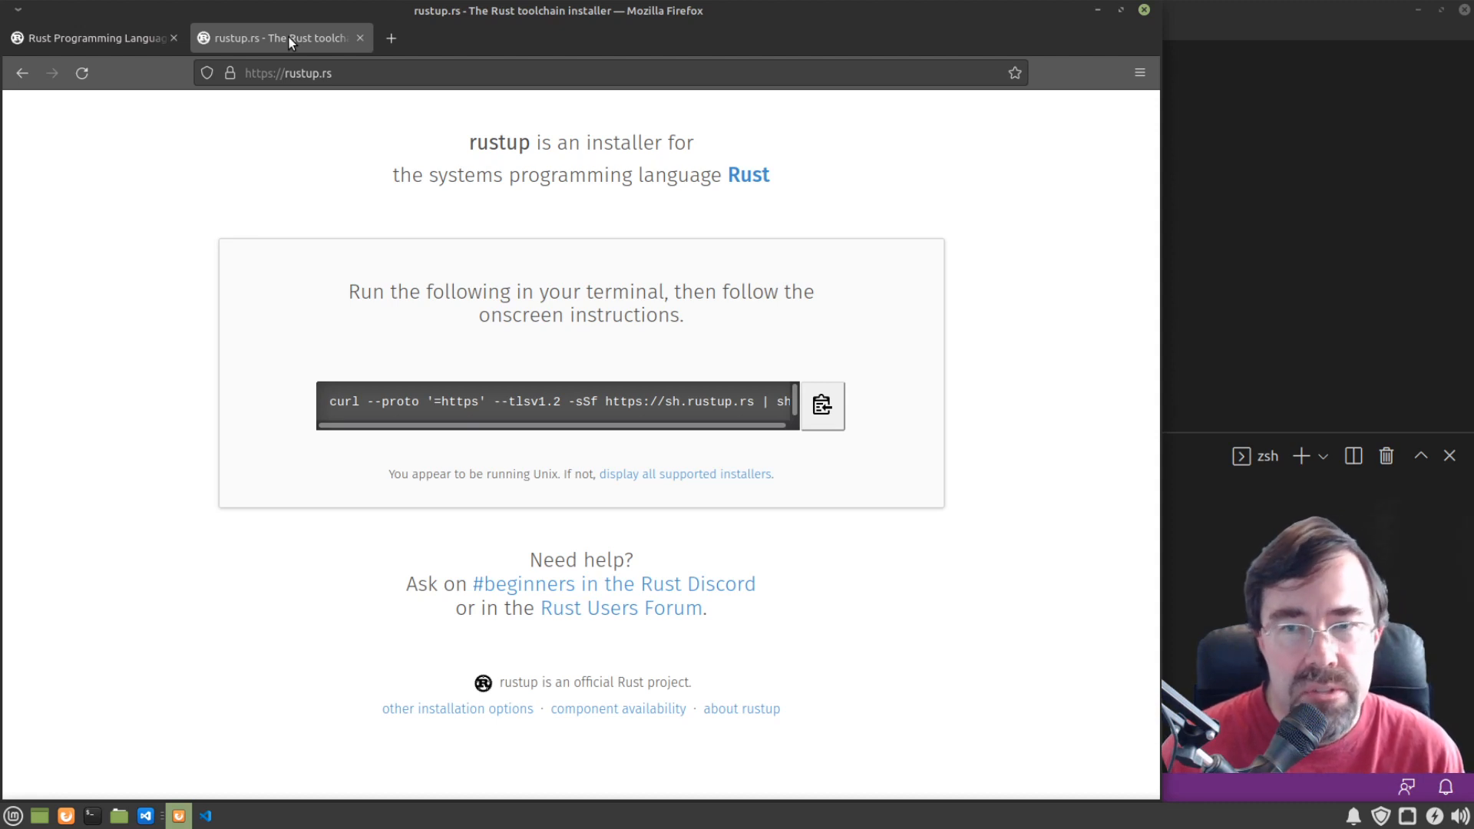
mouse_move(757, 206)
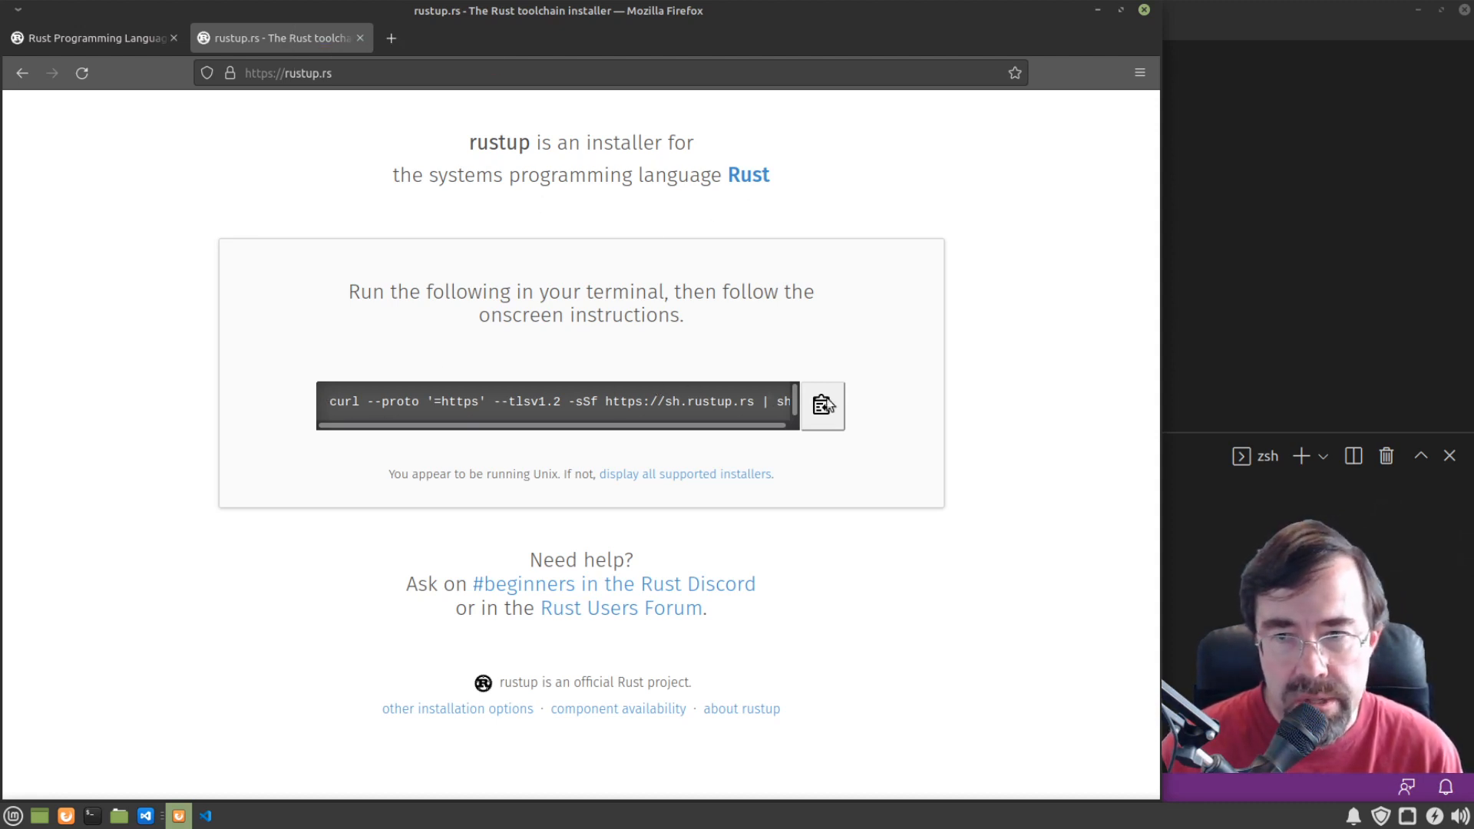
mouse_move(821, 405)
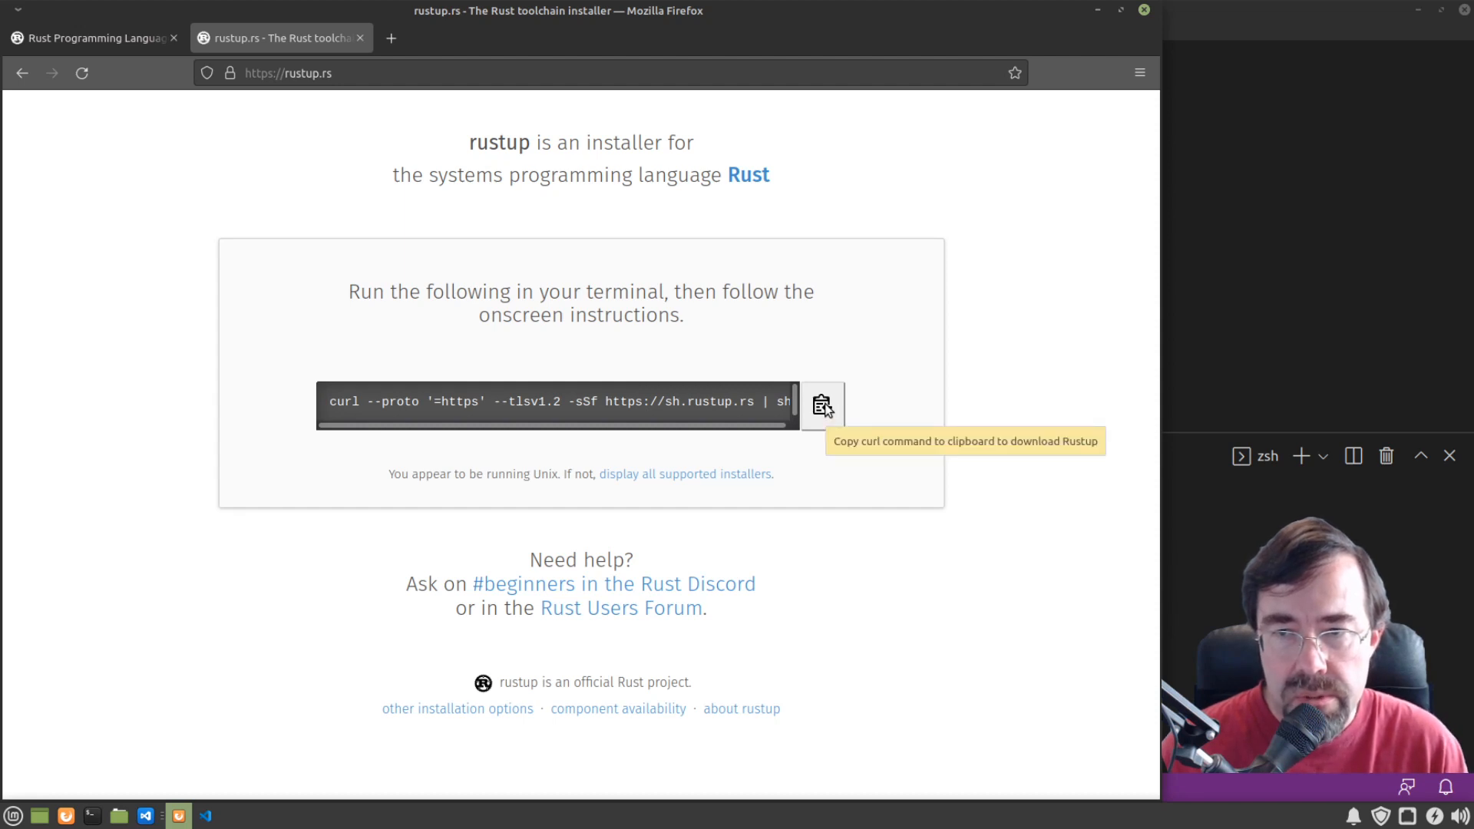
click(204, 815)
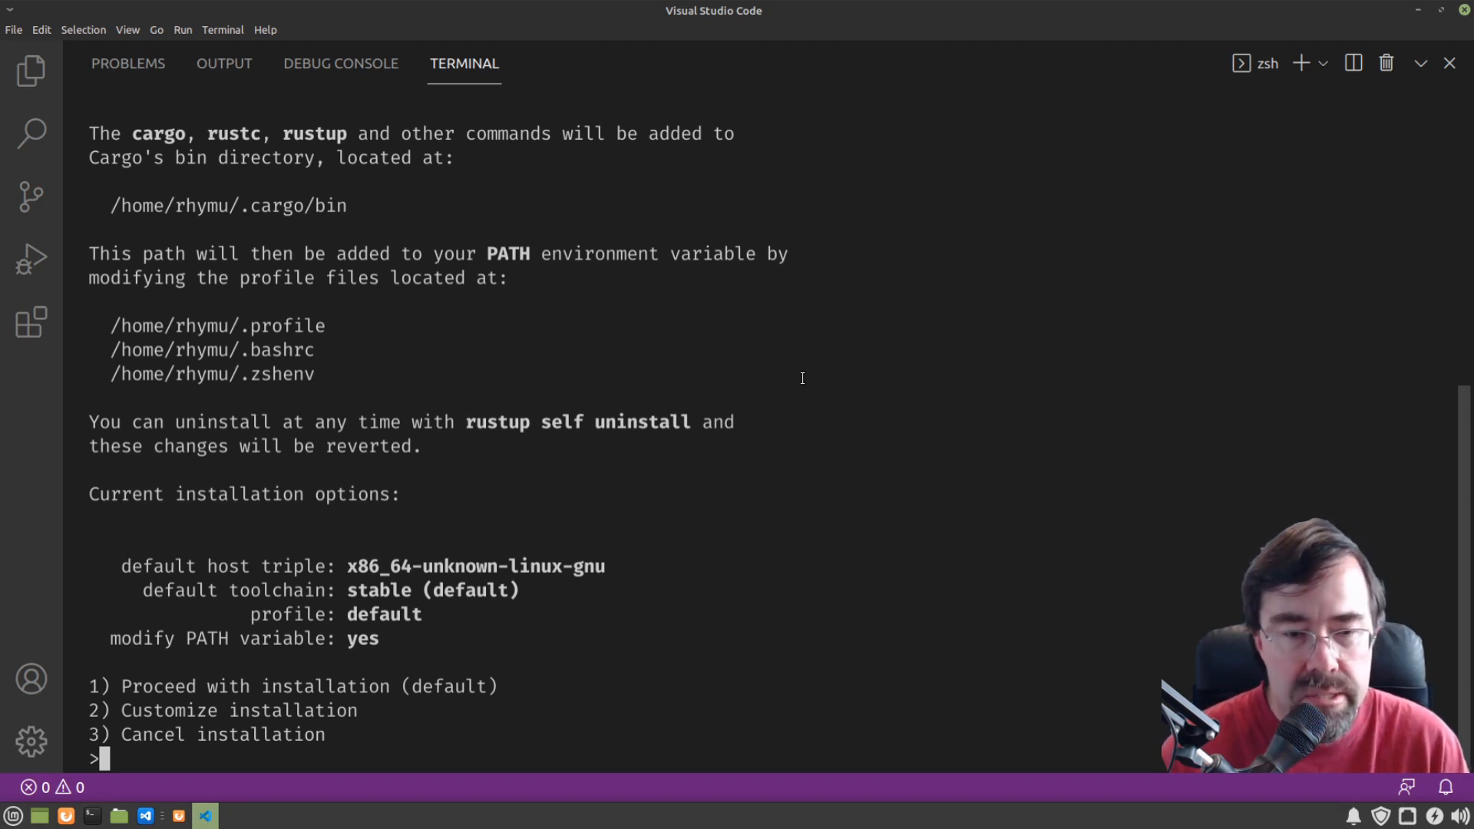
Step: Choose option 1 at the rustup prompt and let the default toolchain install
text(1)
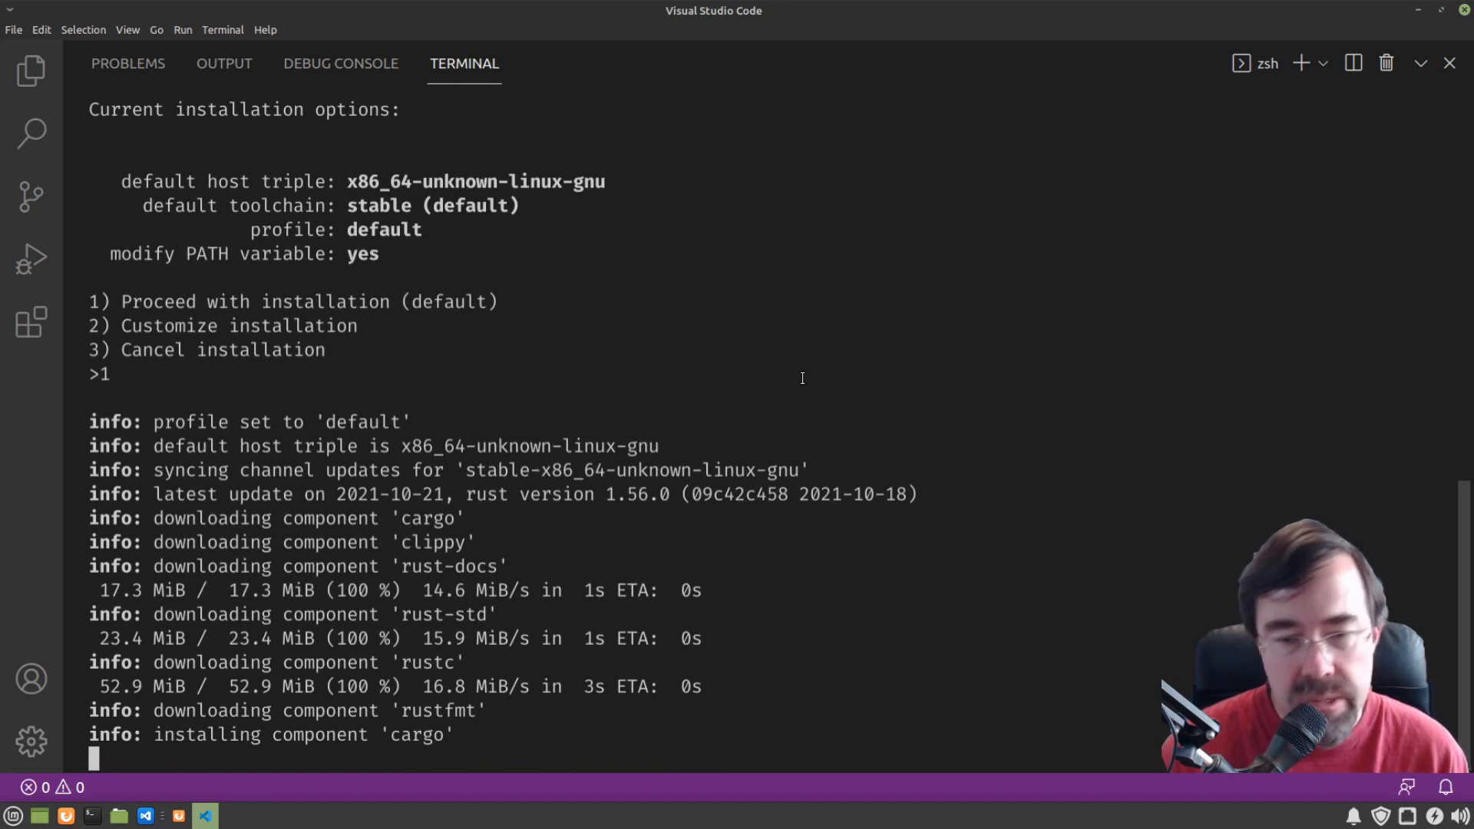
scroll(down, 3)
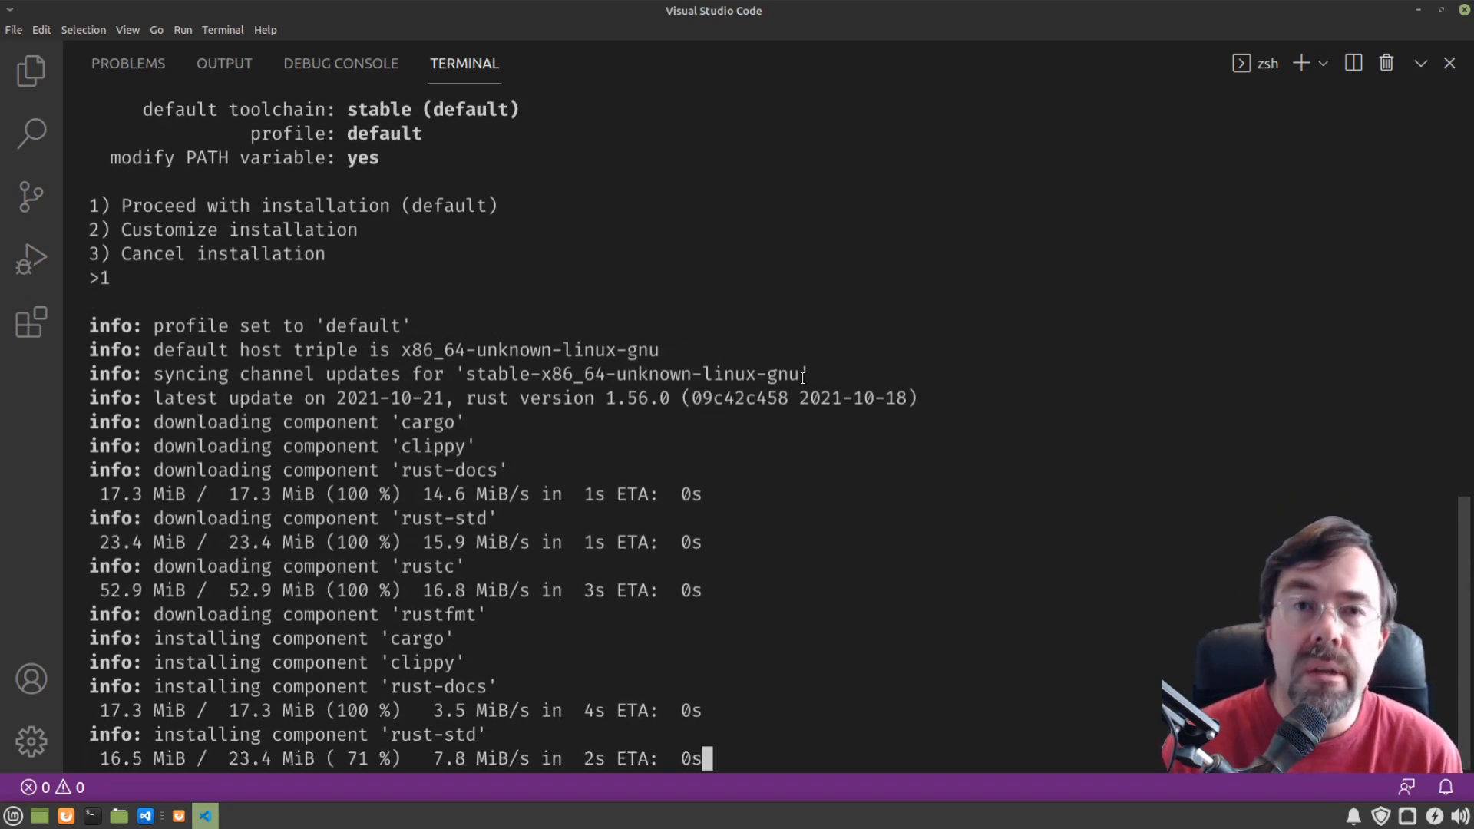
scroll(down, 3)
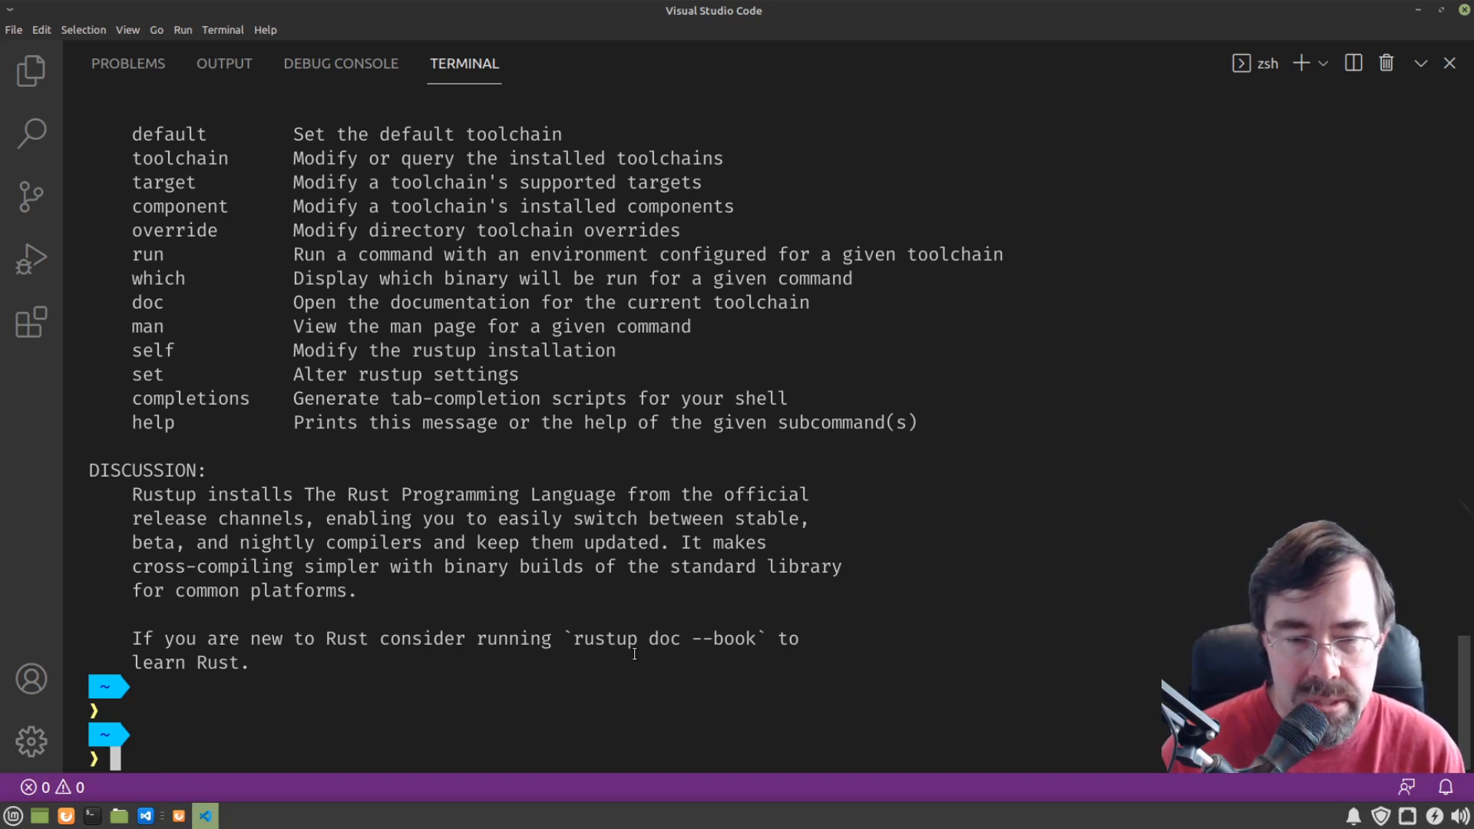
Step: Create the binary package with `cargo new part-1` and cd into part-1
text(cargo)
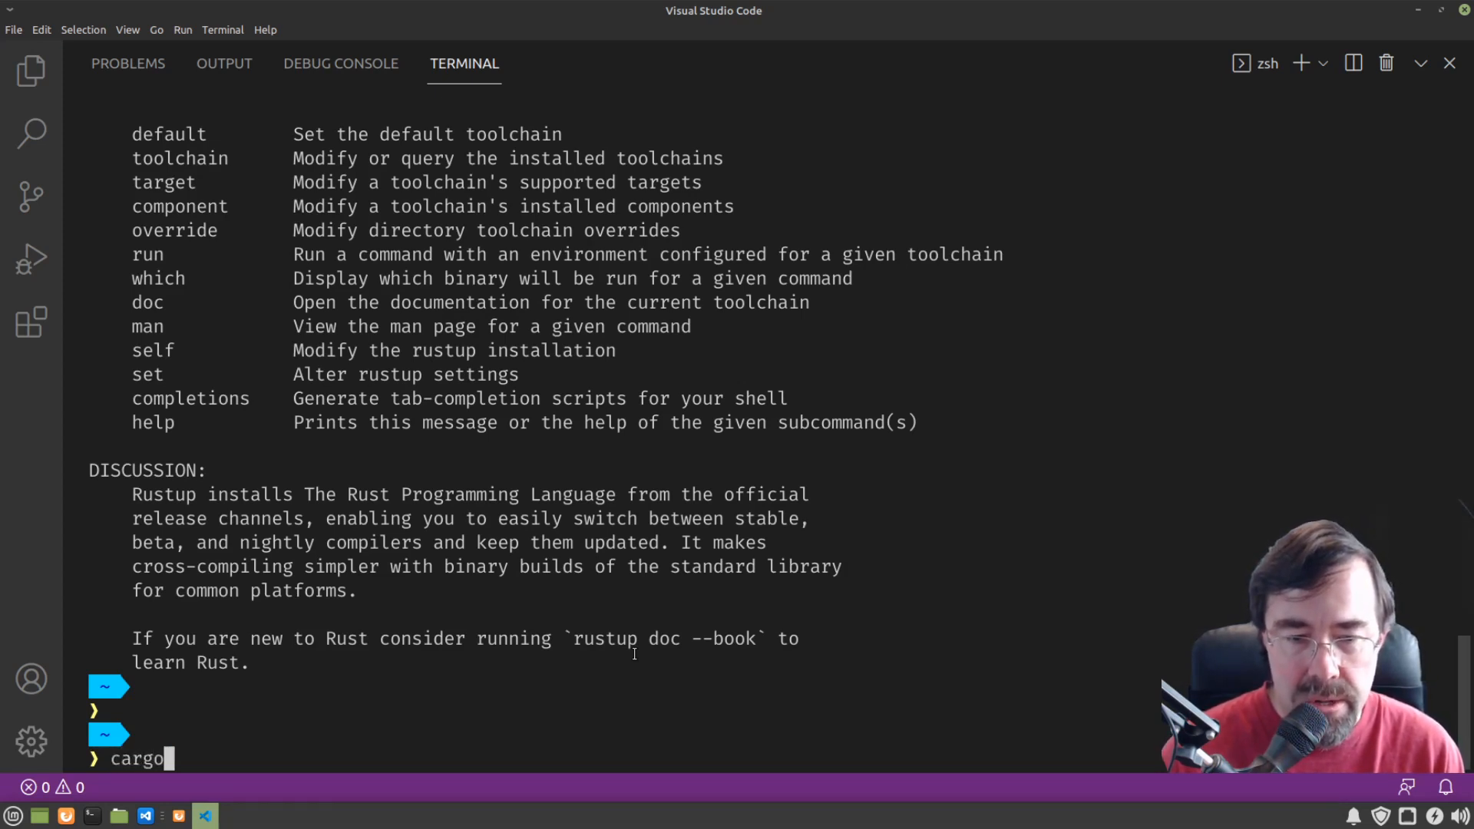
text(new part-1)
text(cd o)
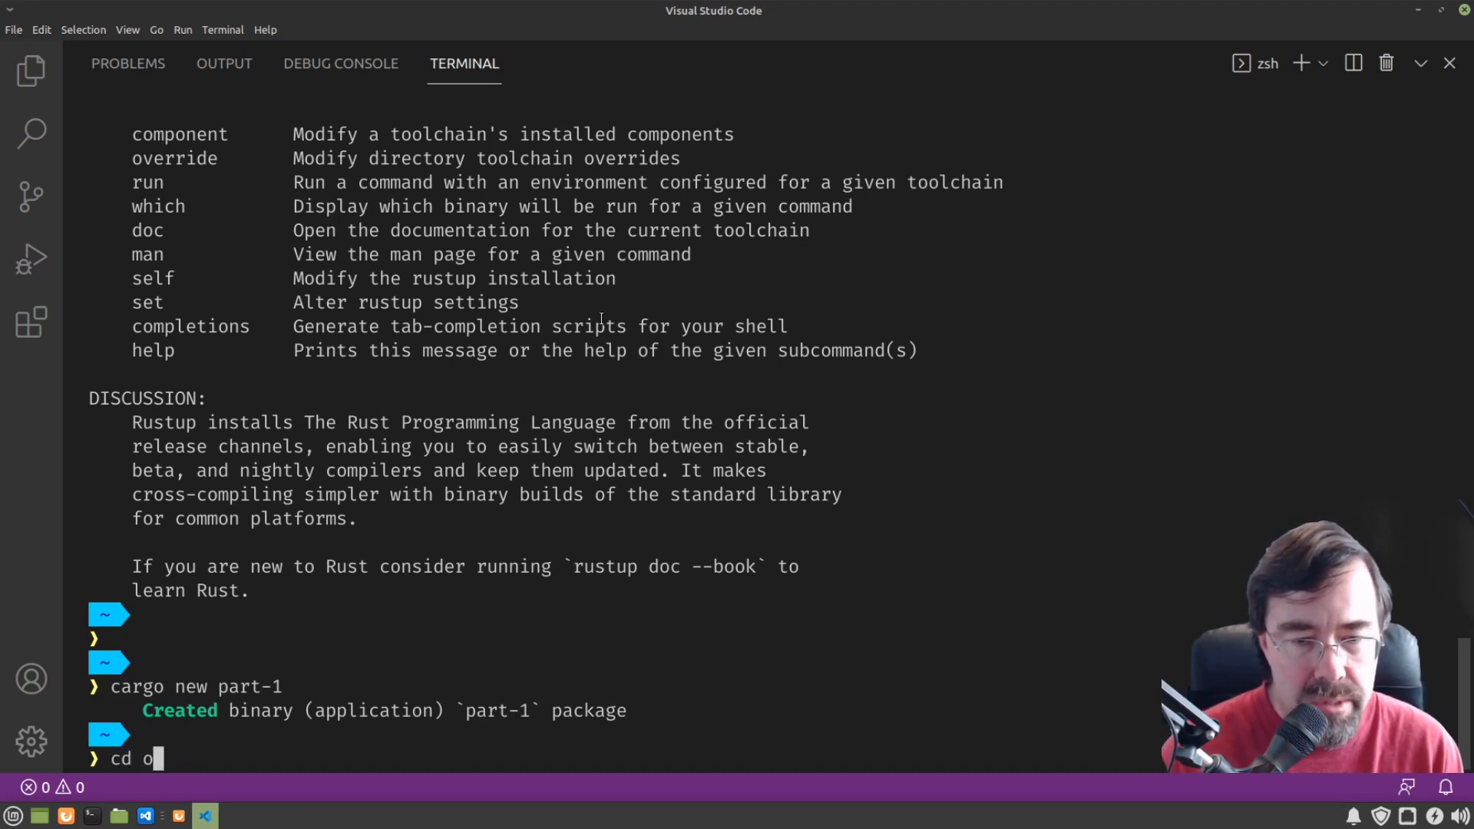
text(part-1)
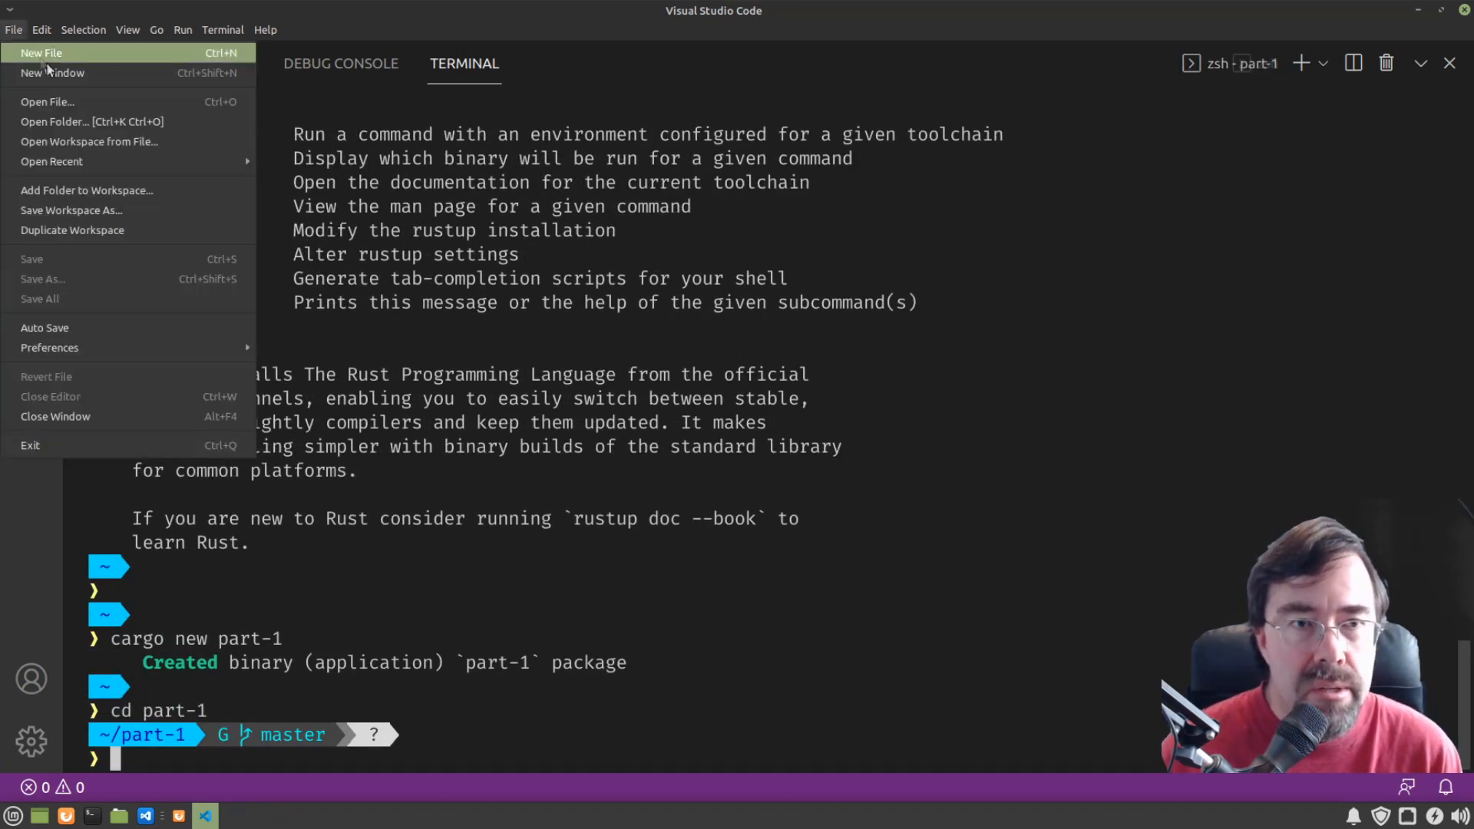
Step: Open part-1 as a trusted workspace, dismiss Get Started, and bring up a terminal there
click(55, 121)
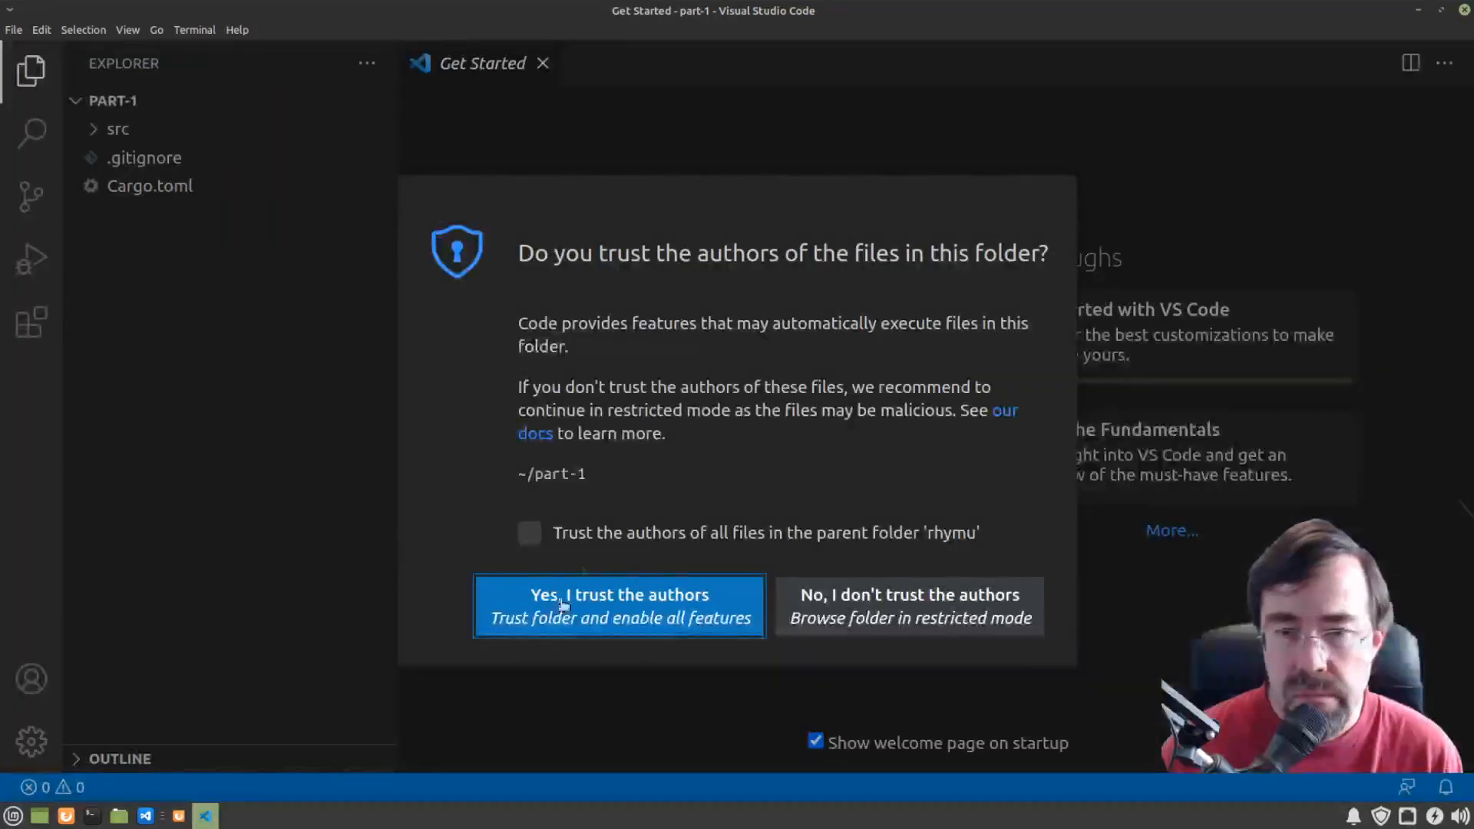
click(618, 595)
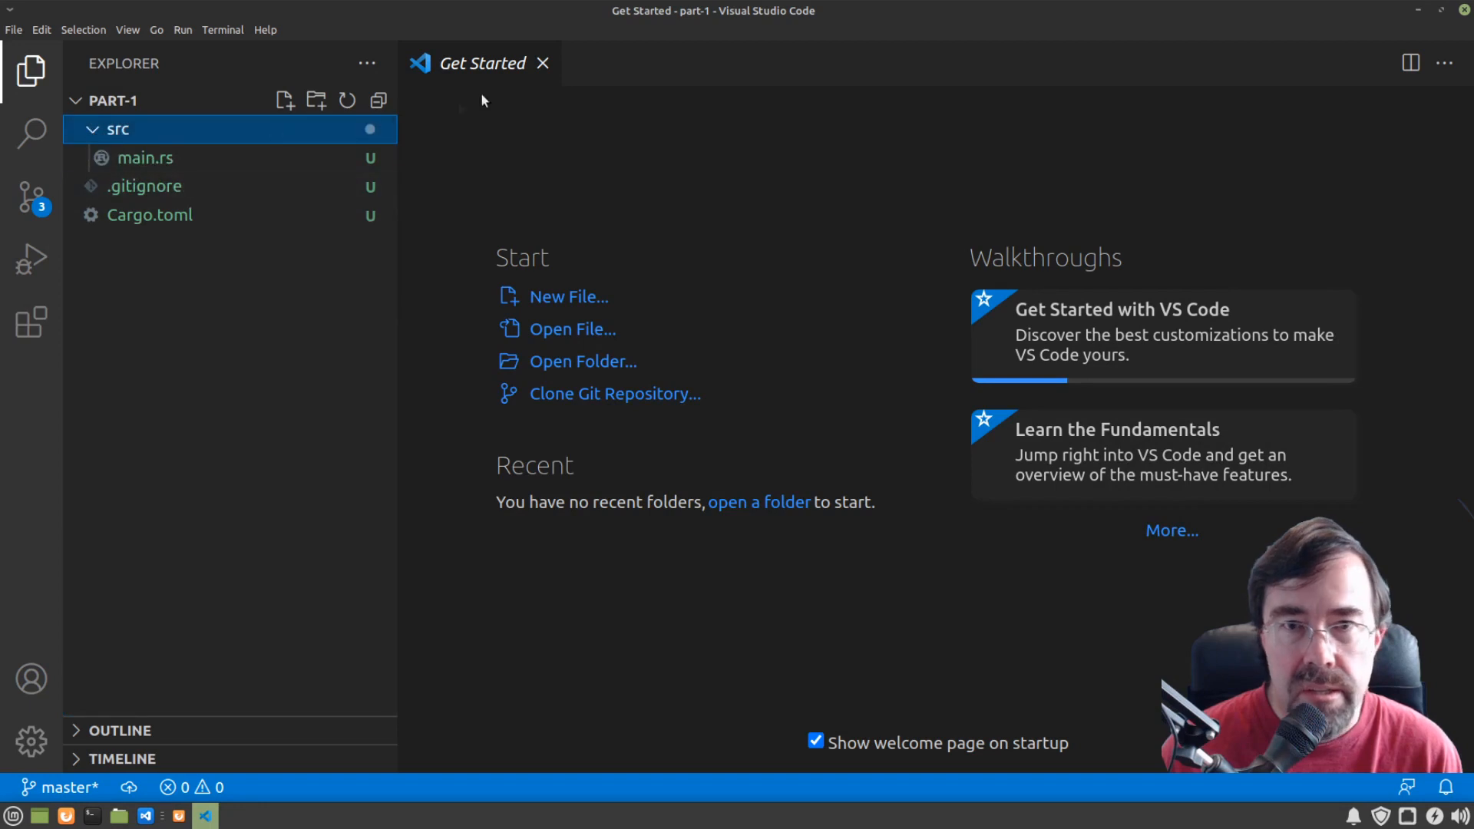
click(541, 63)
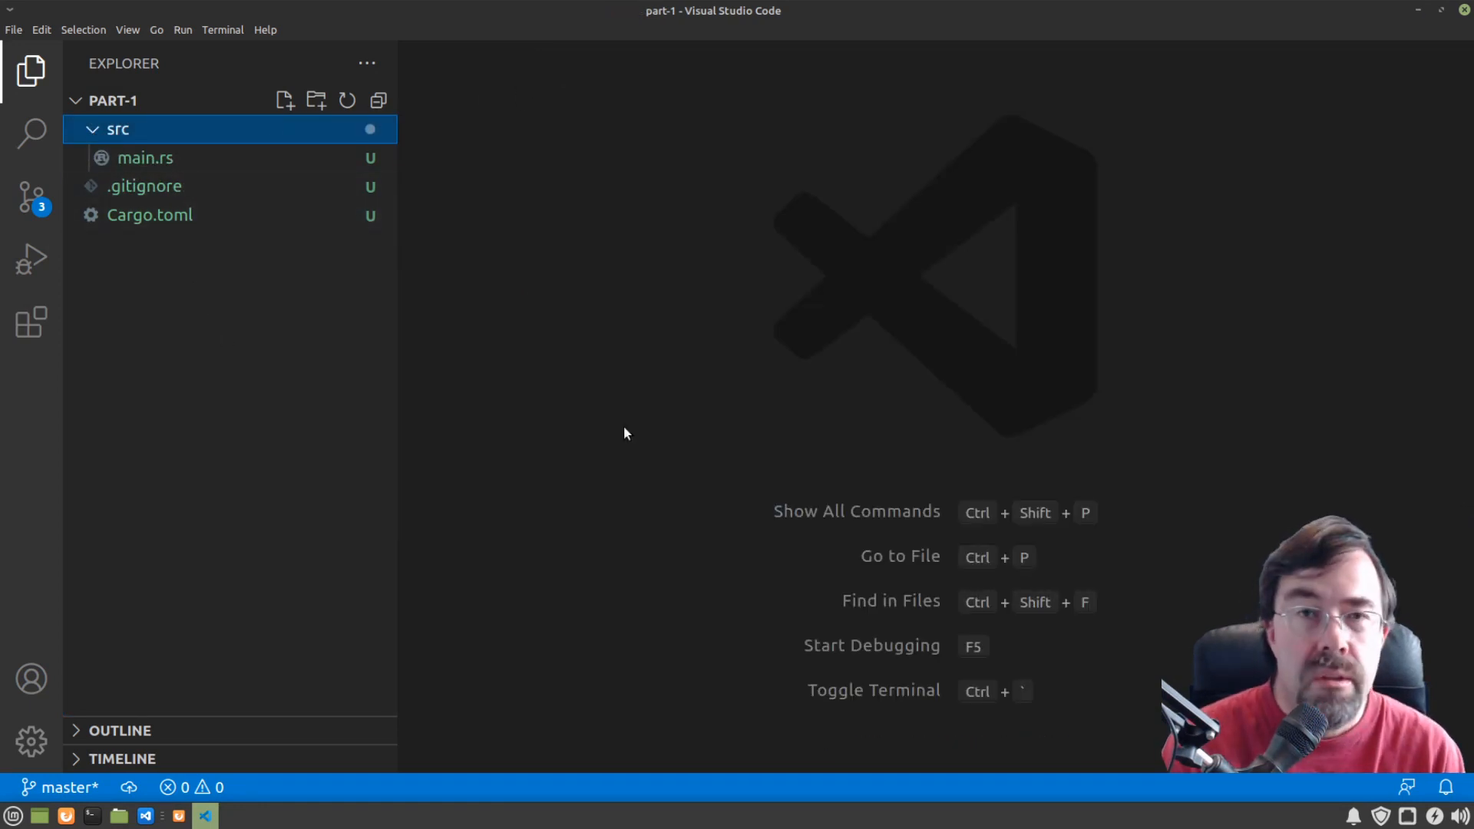
mouse_move(634, 423)
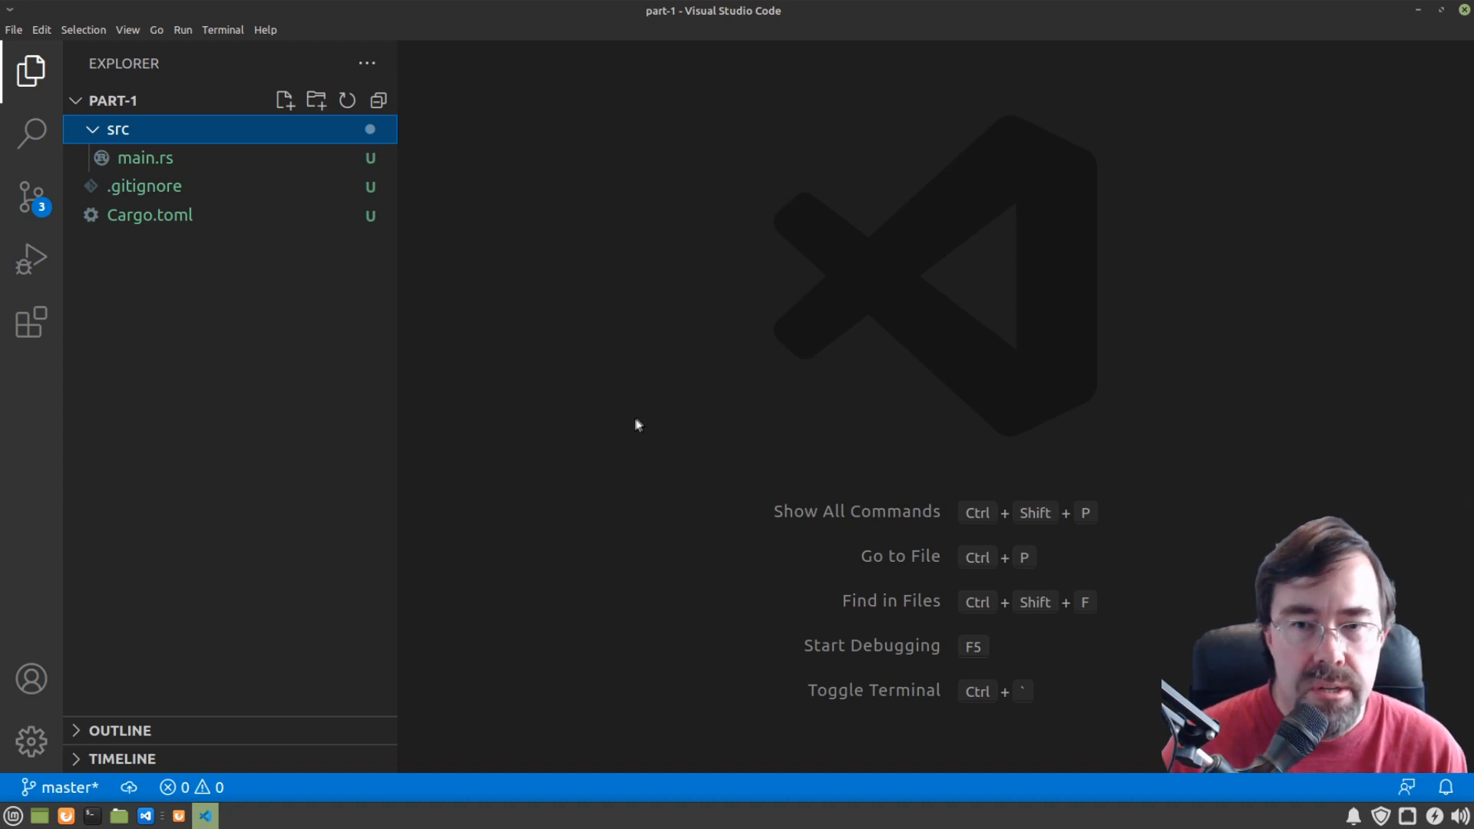
key(ctrl+`)
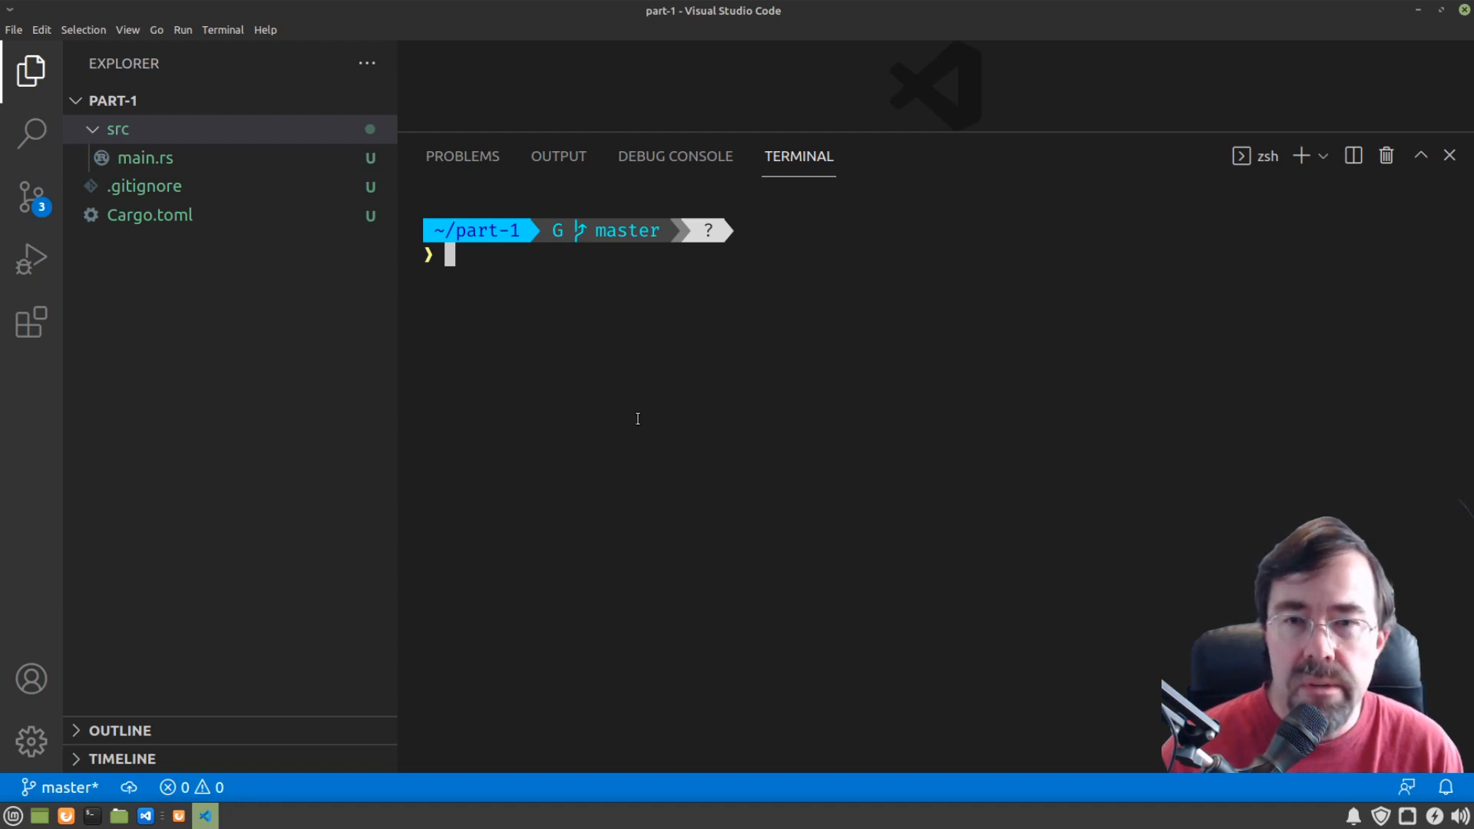
Step: Run `cargo run`, hit the linker error, then install build-essential via sudo apt
text(cargo run)
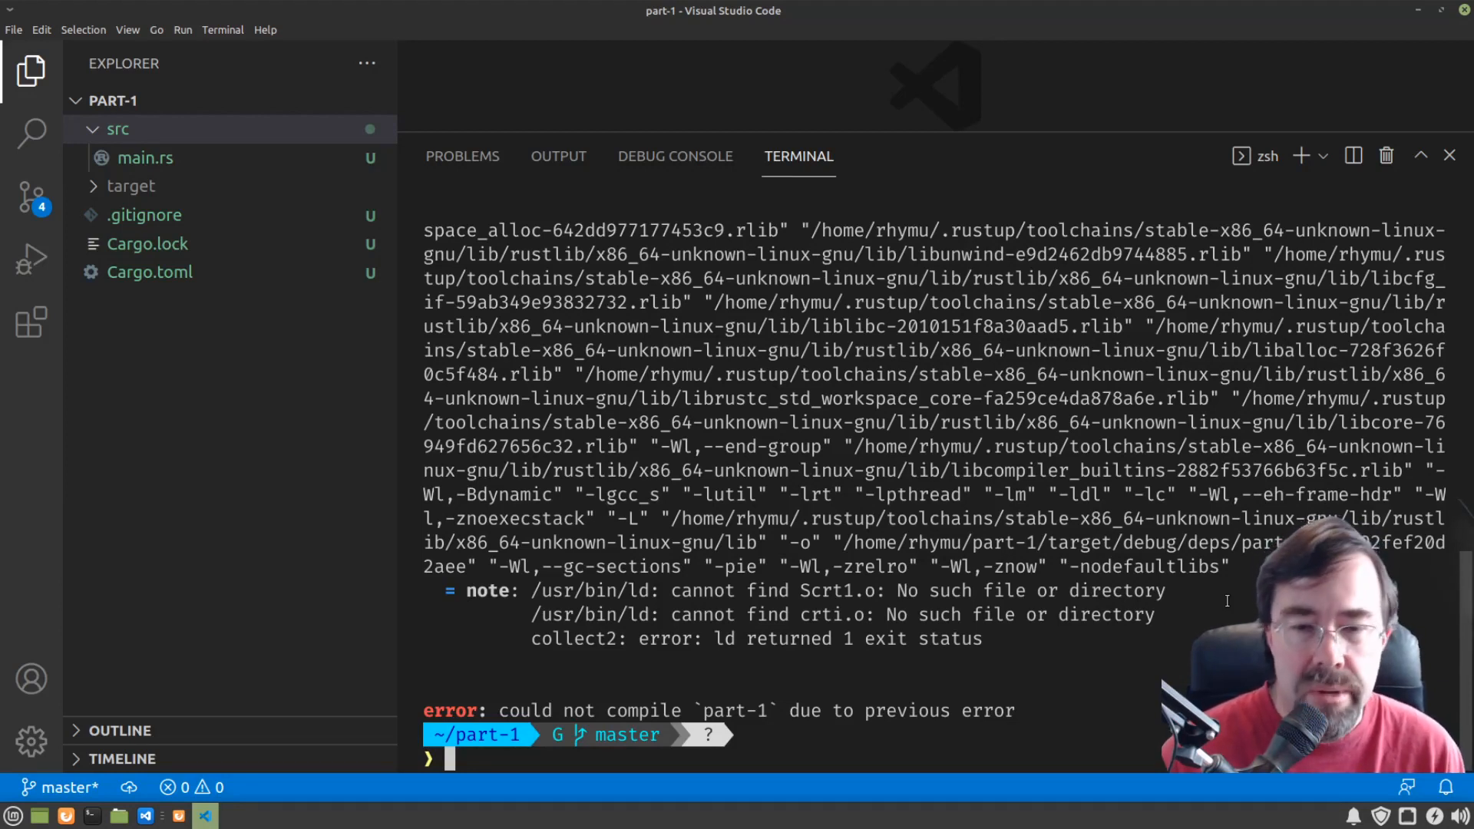
mouse_move(868, 675)
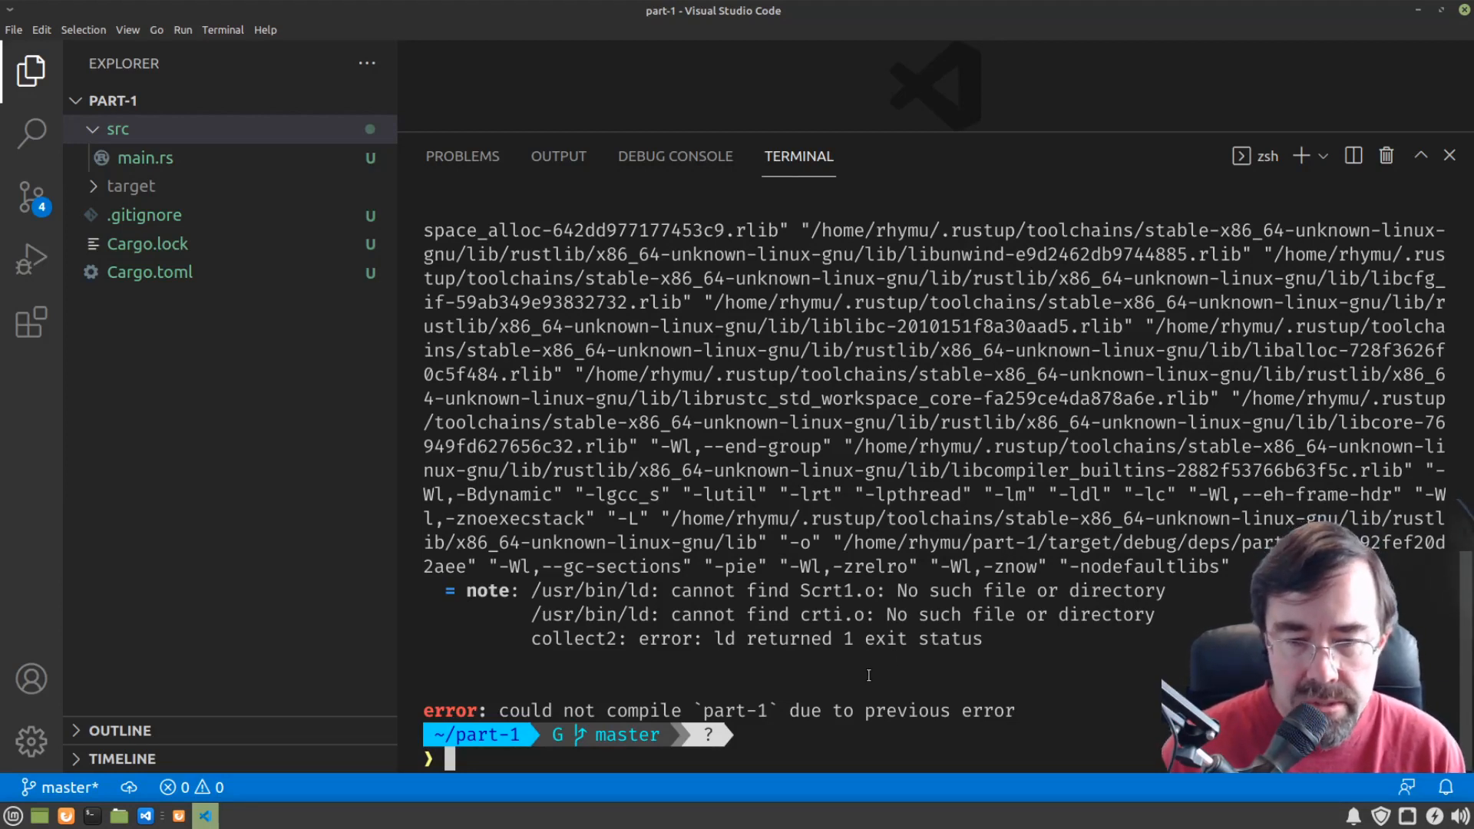
text(sudo)
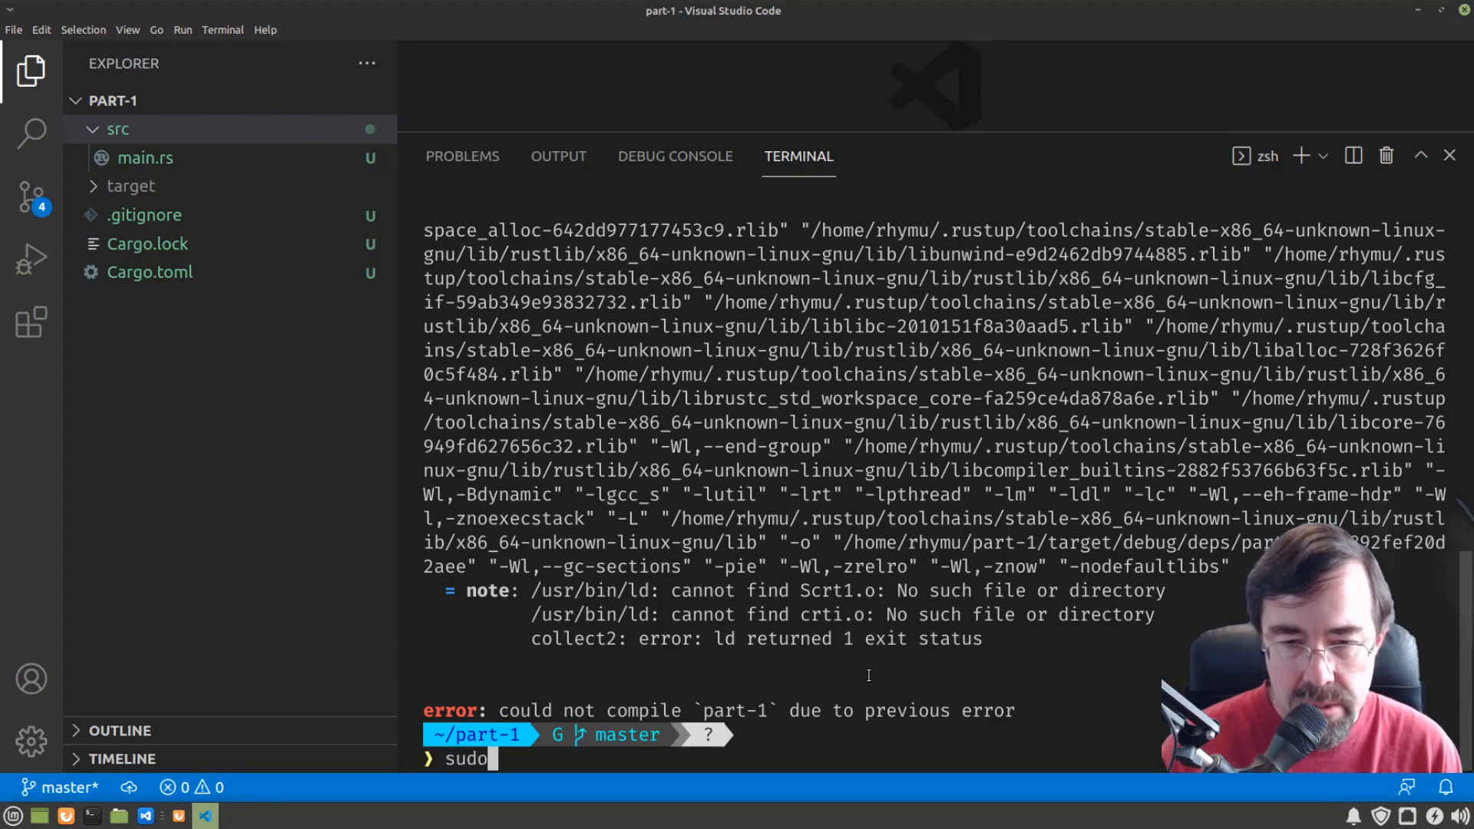
text(apt install build-essential)
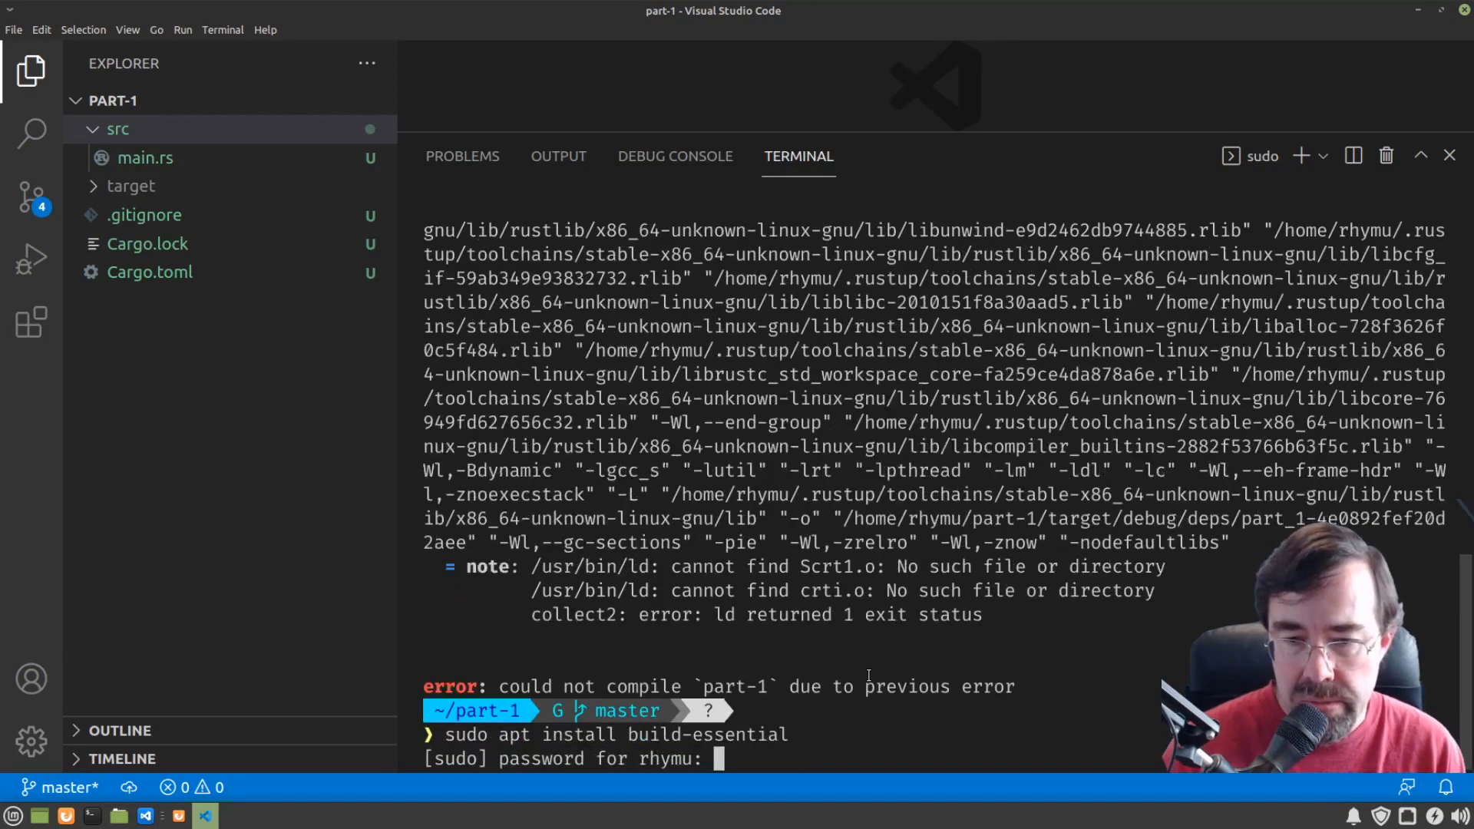
key(Enter)
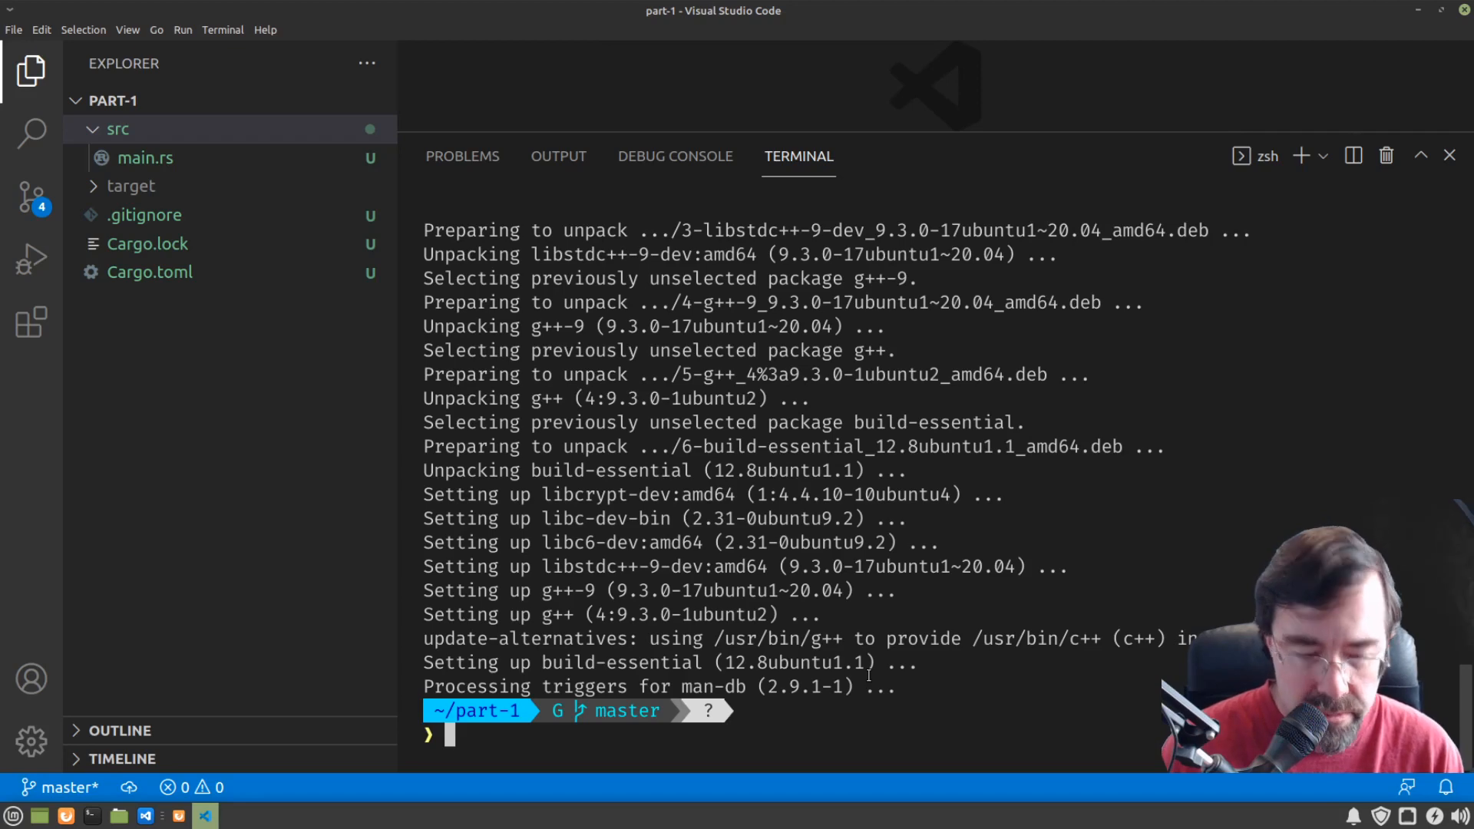
Step: Run `cargo run` to print Hello, world!, then open src/main.rs in the editor
text(carog)
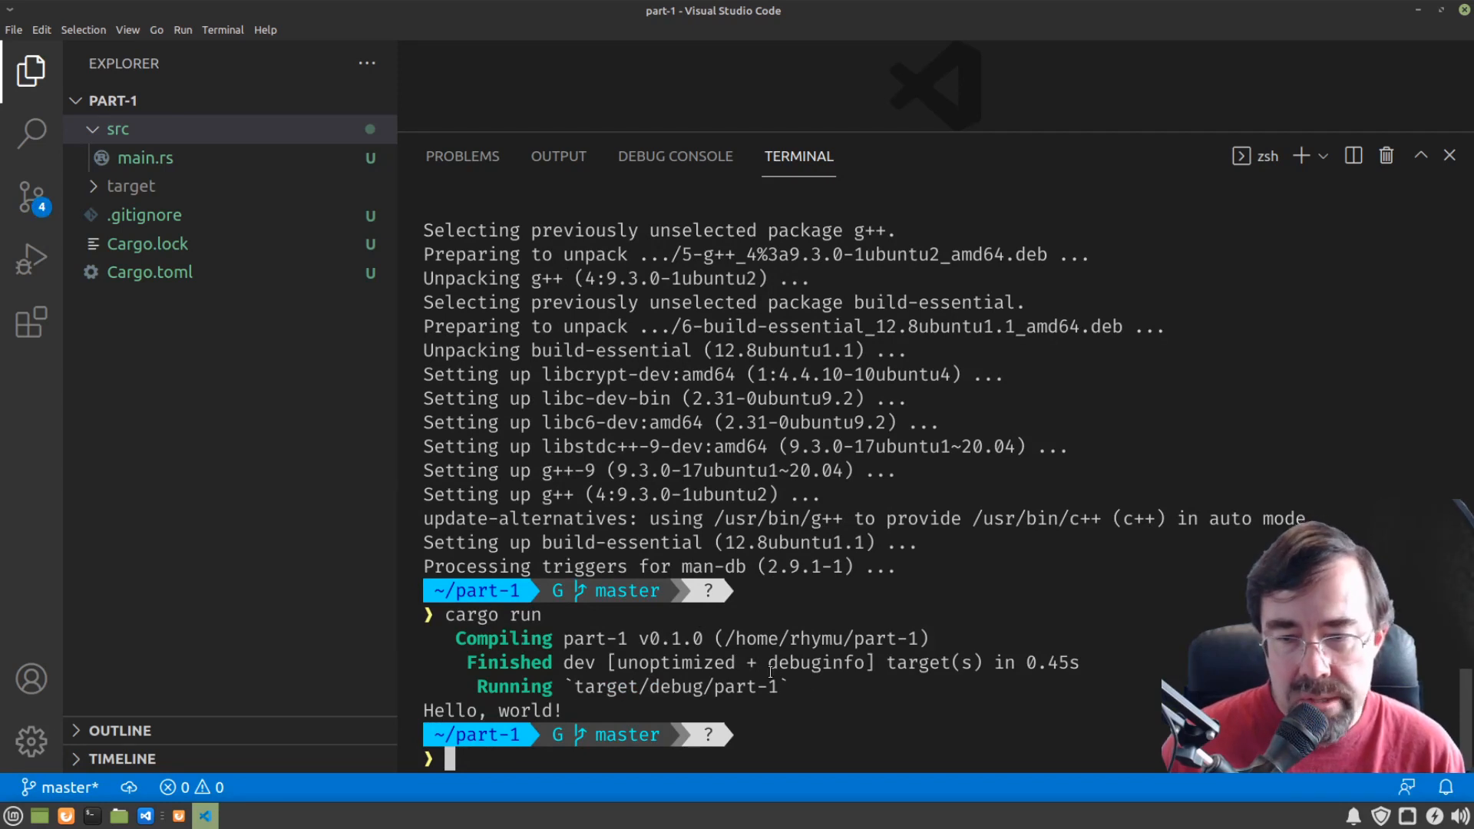
click(117, 129)
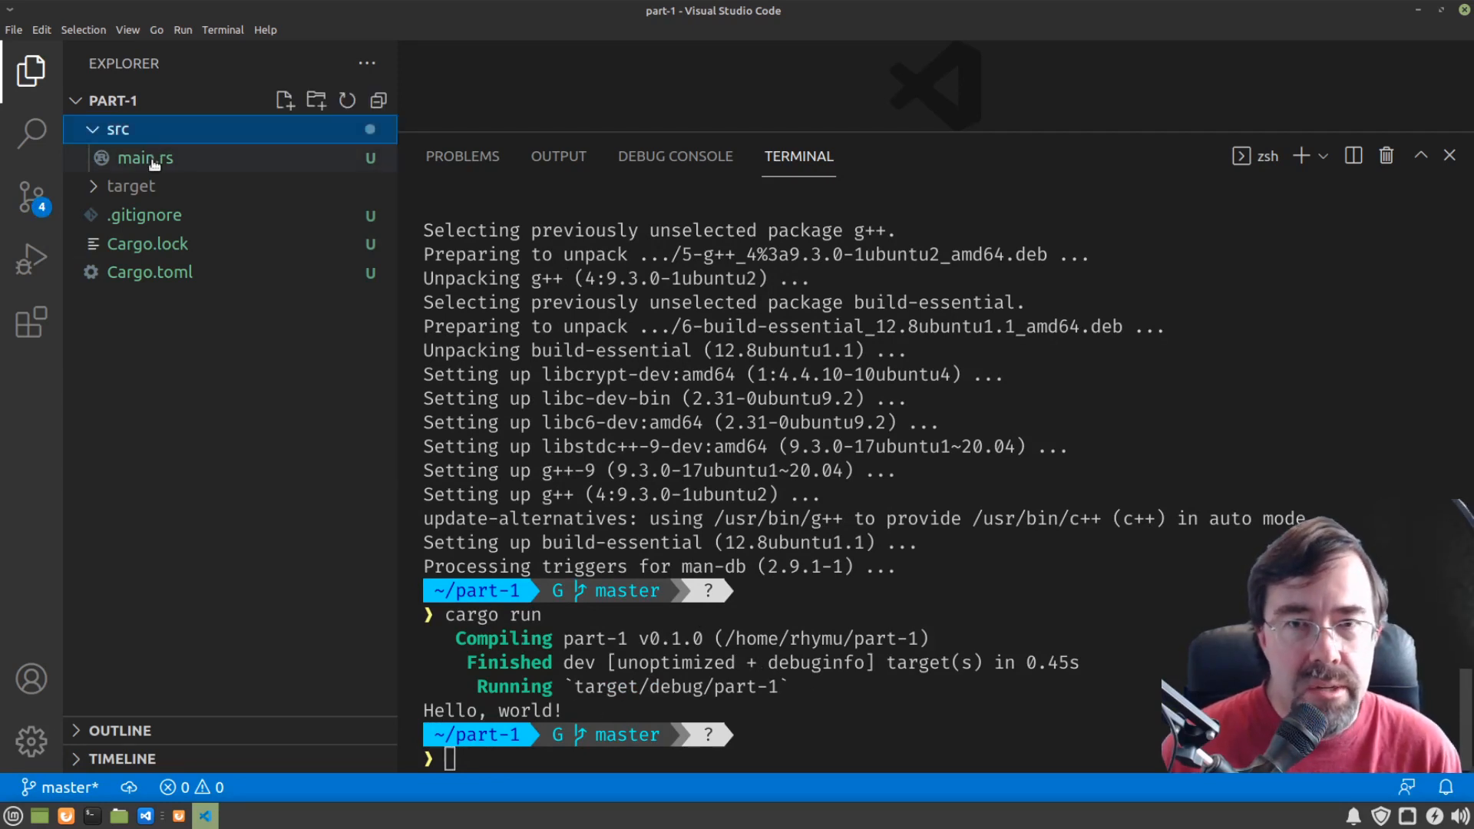
click(145, 158)
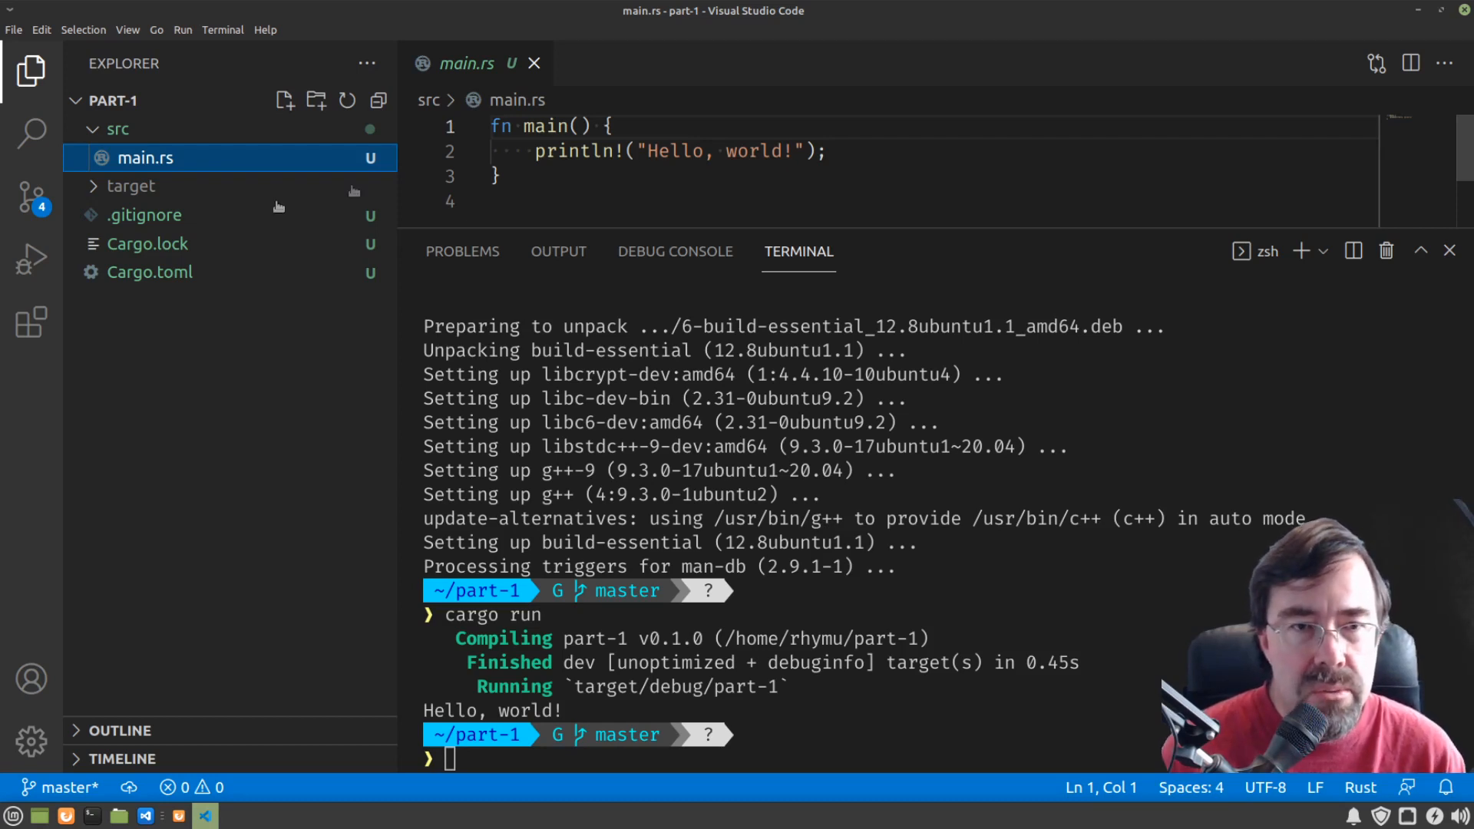
mouse_move(701, 385)
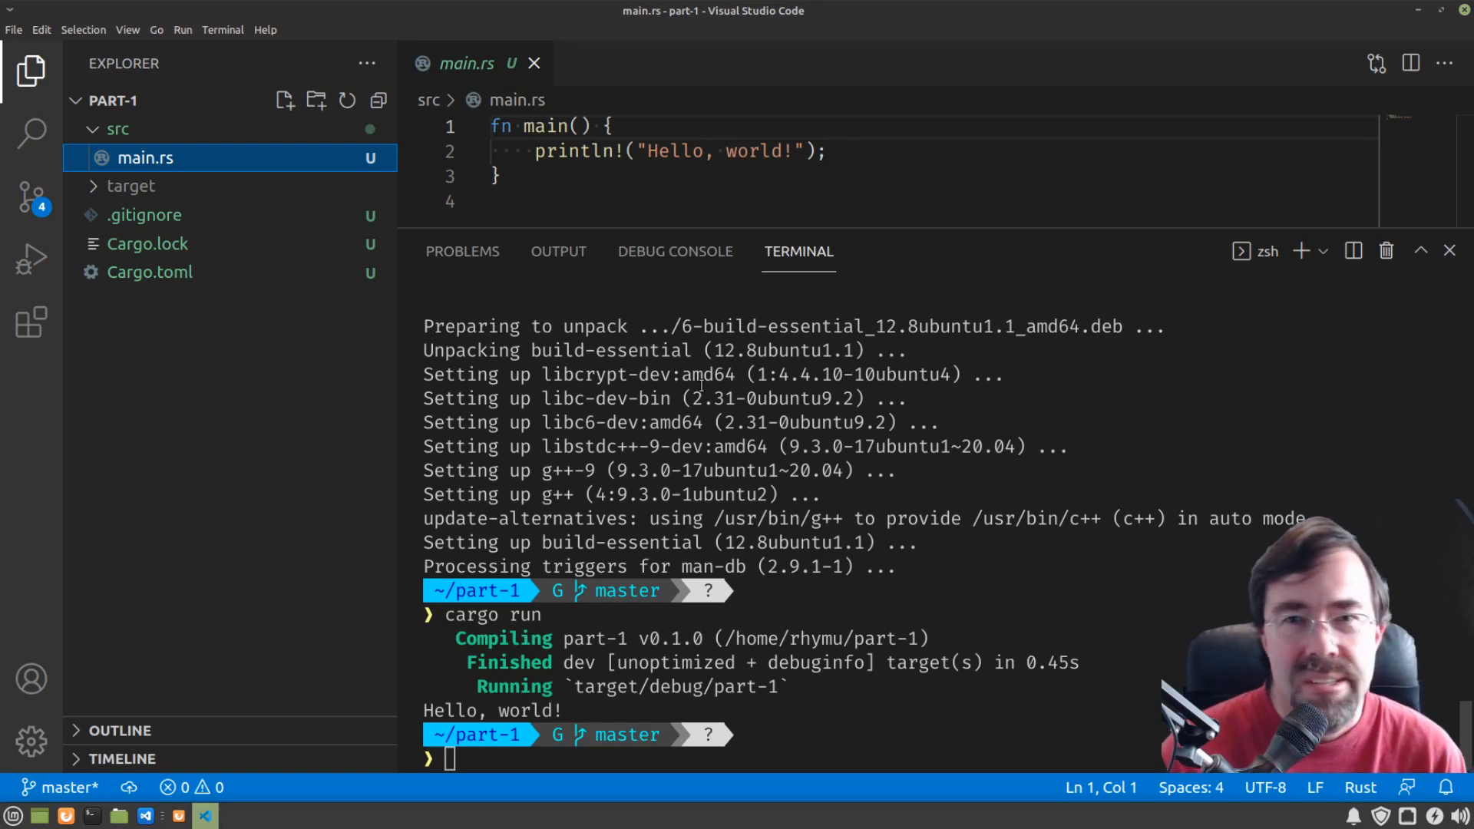
Step: Note Package as a collection of "crates", like a git repository
text(0)
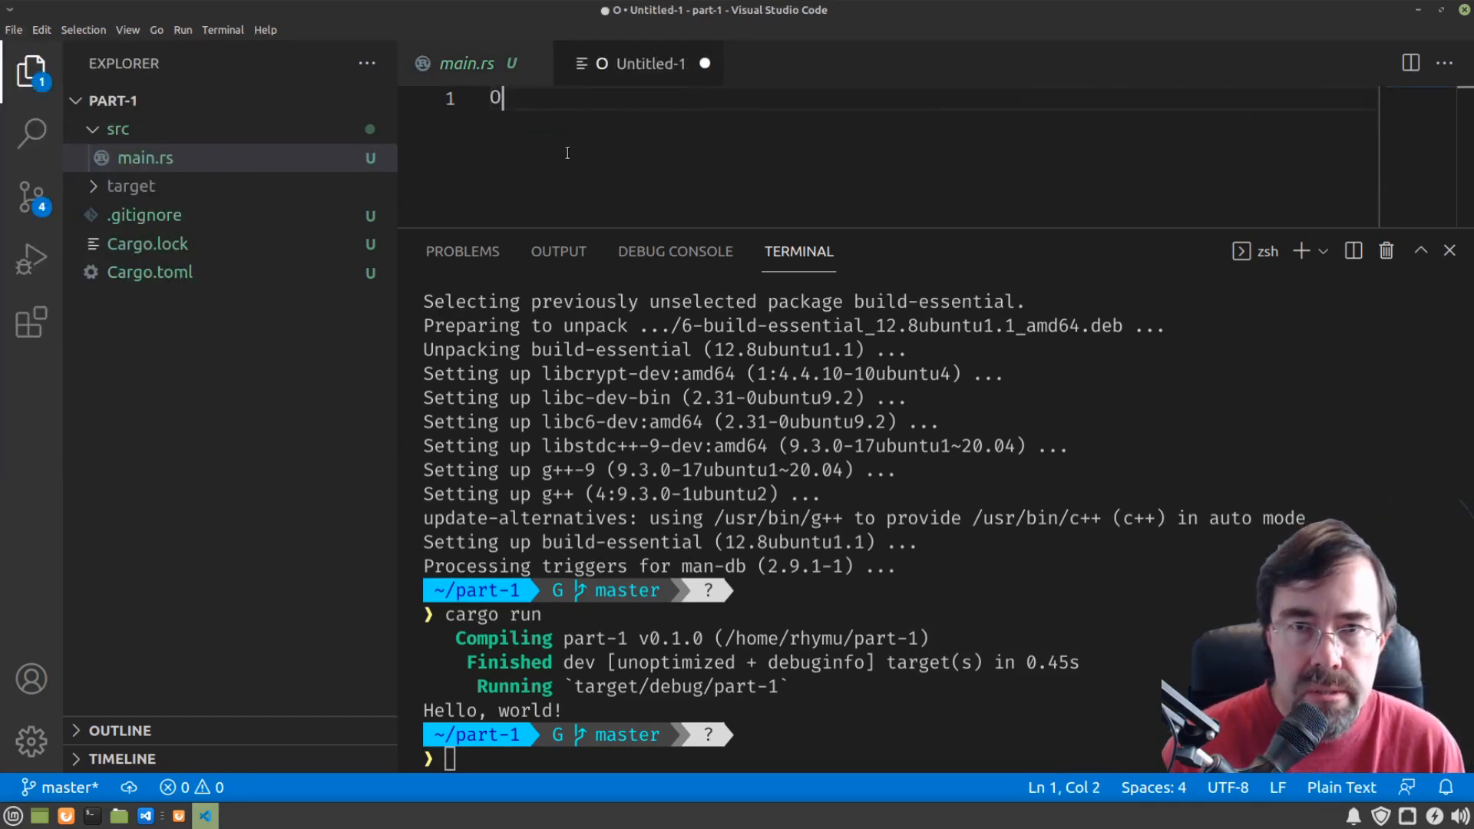
text(Package:)
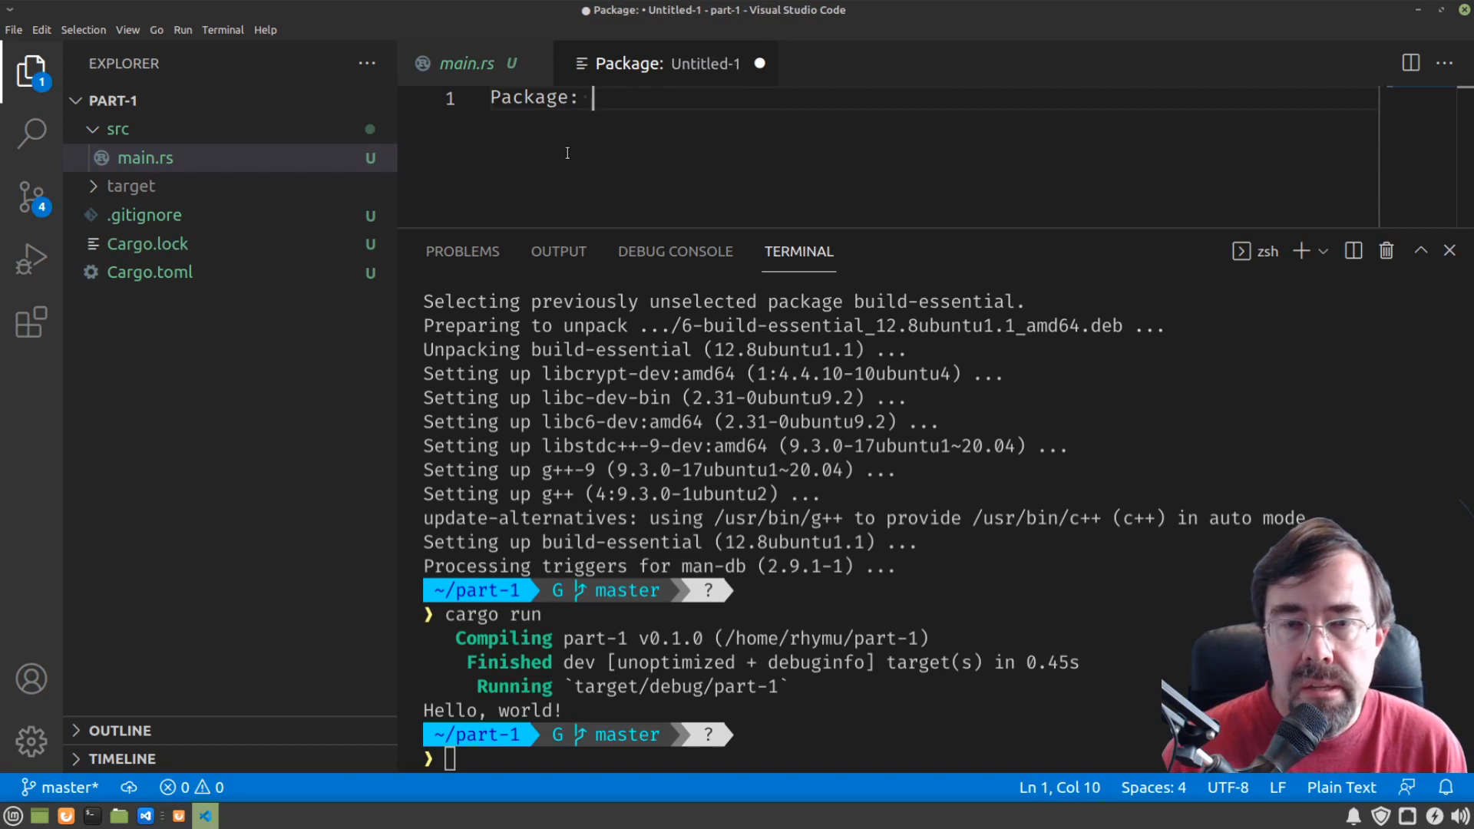
text(a colle)
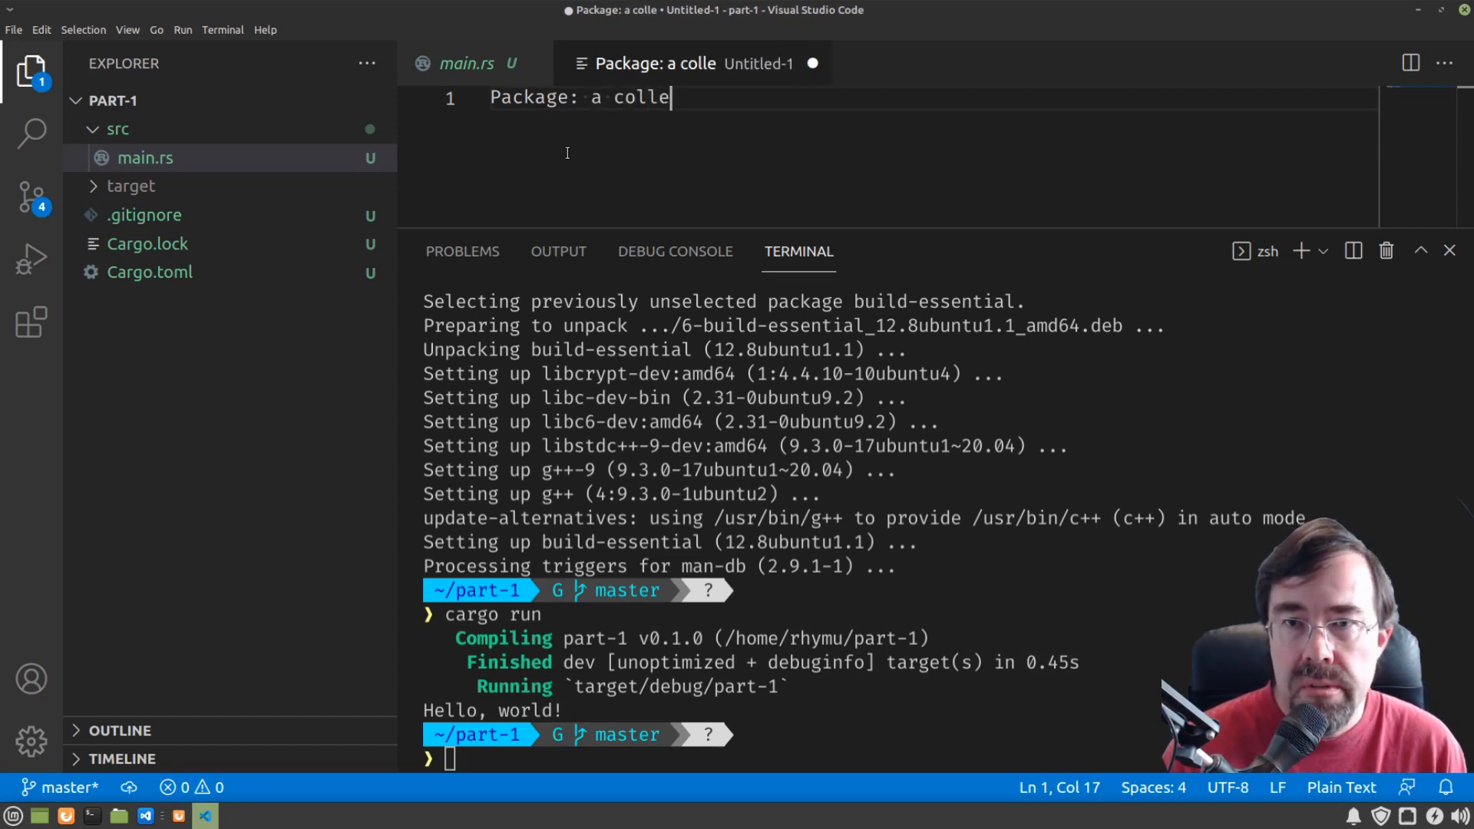
text(ction of "cra)
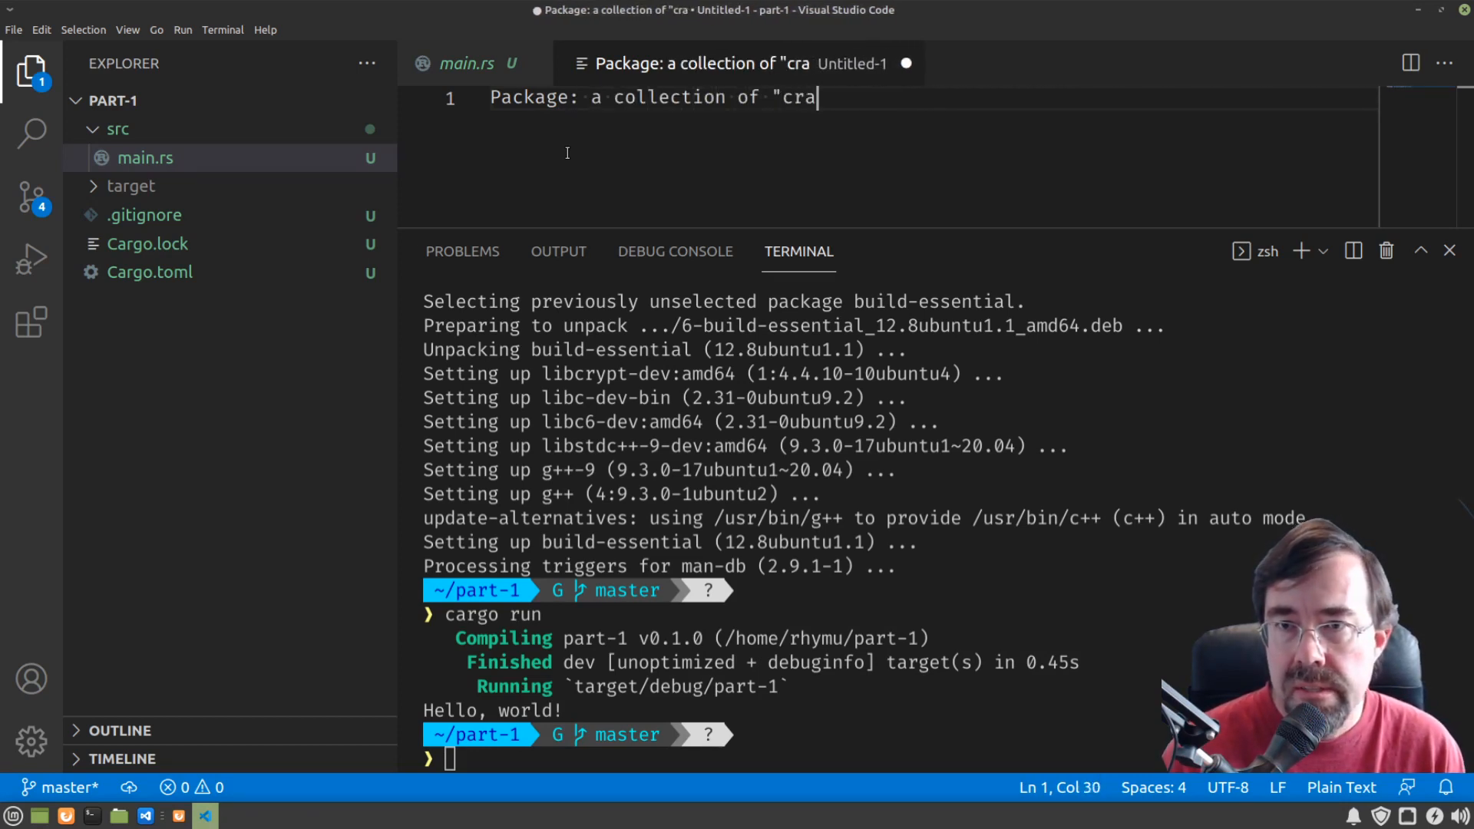
text(tes"; 1:1)
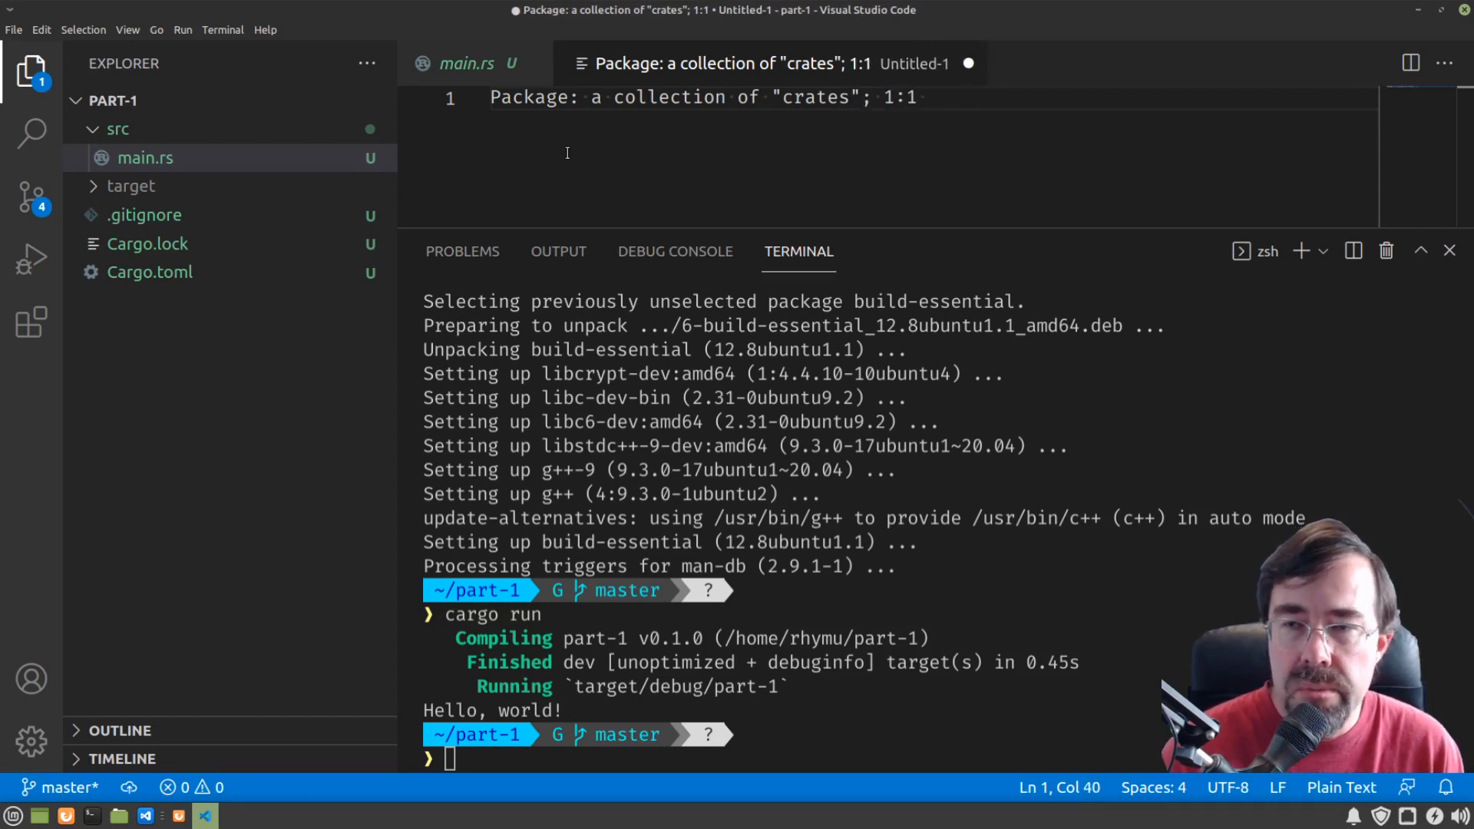
text(git repository)
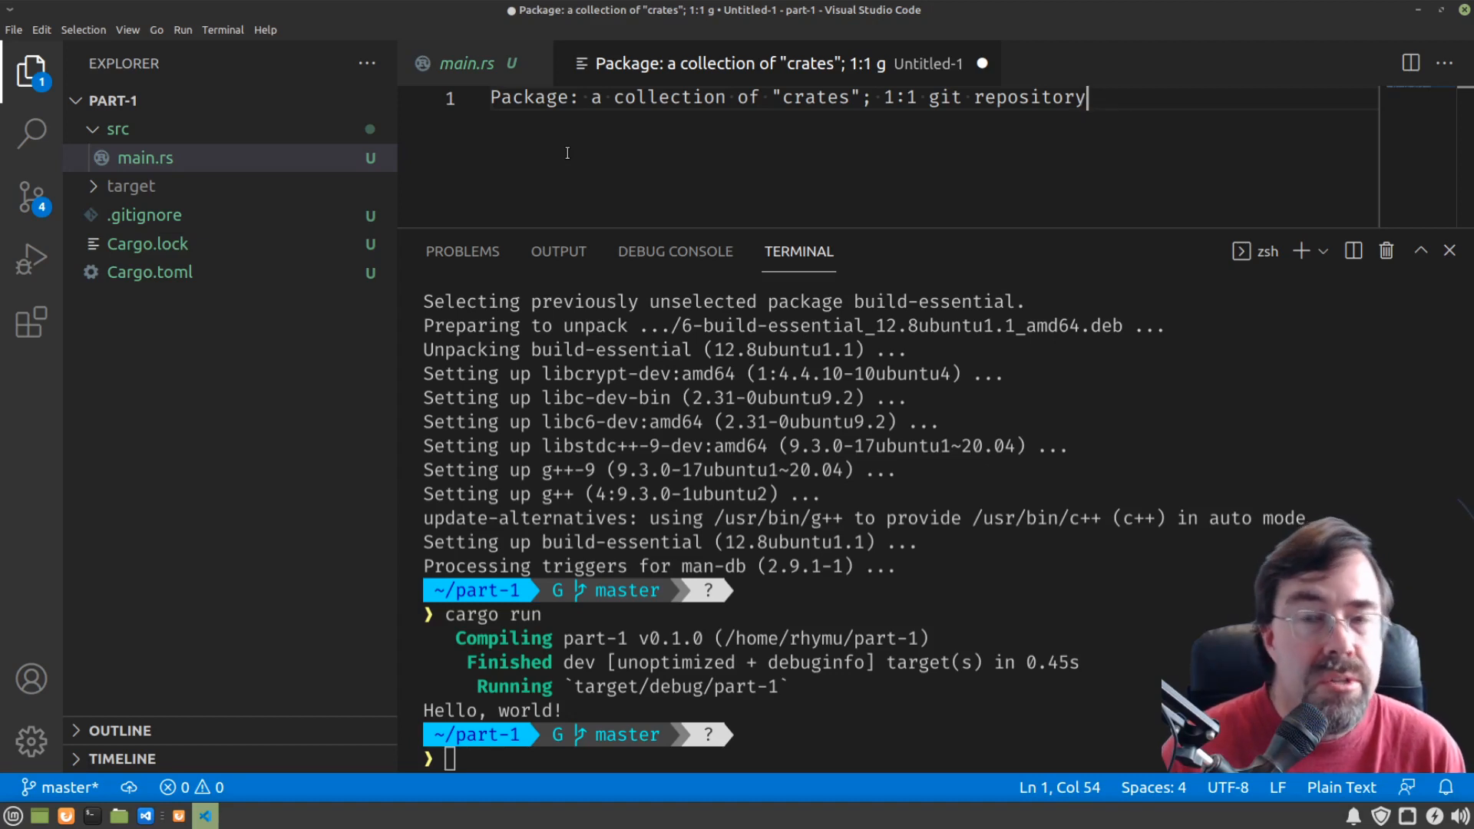
Step: Note Crate types: binary is a program, library is .lib, .dll, .dylib, etc
text(Crate:)
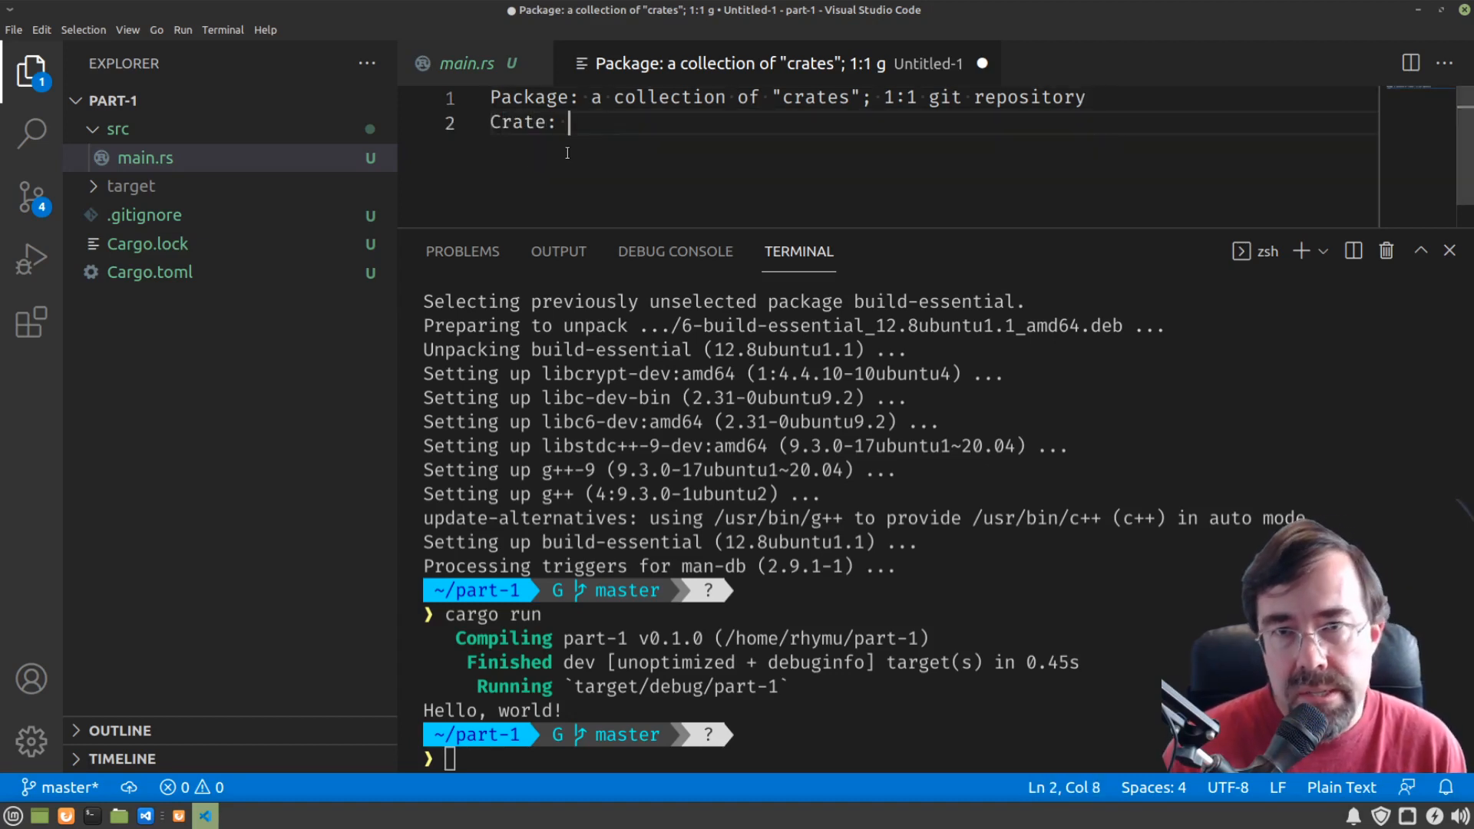
text(program, library, etc.)
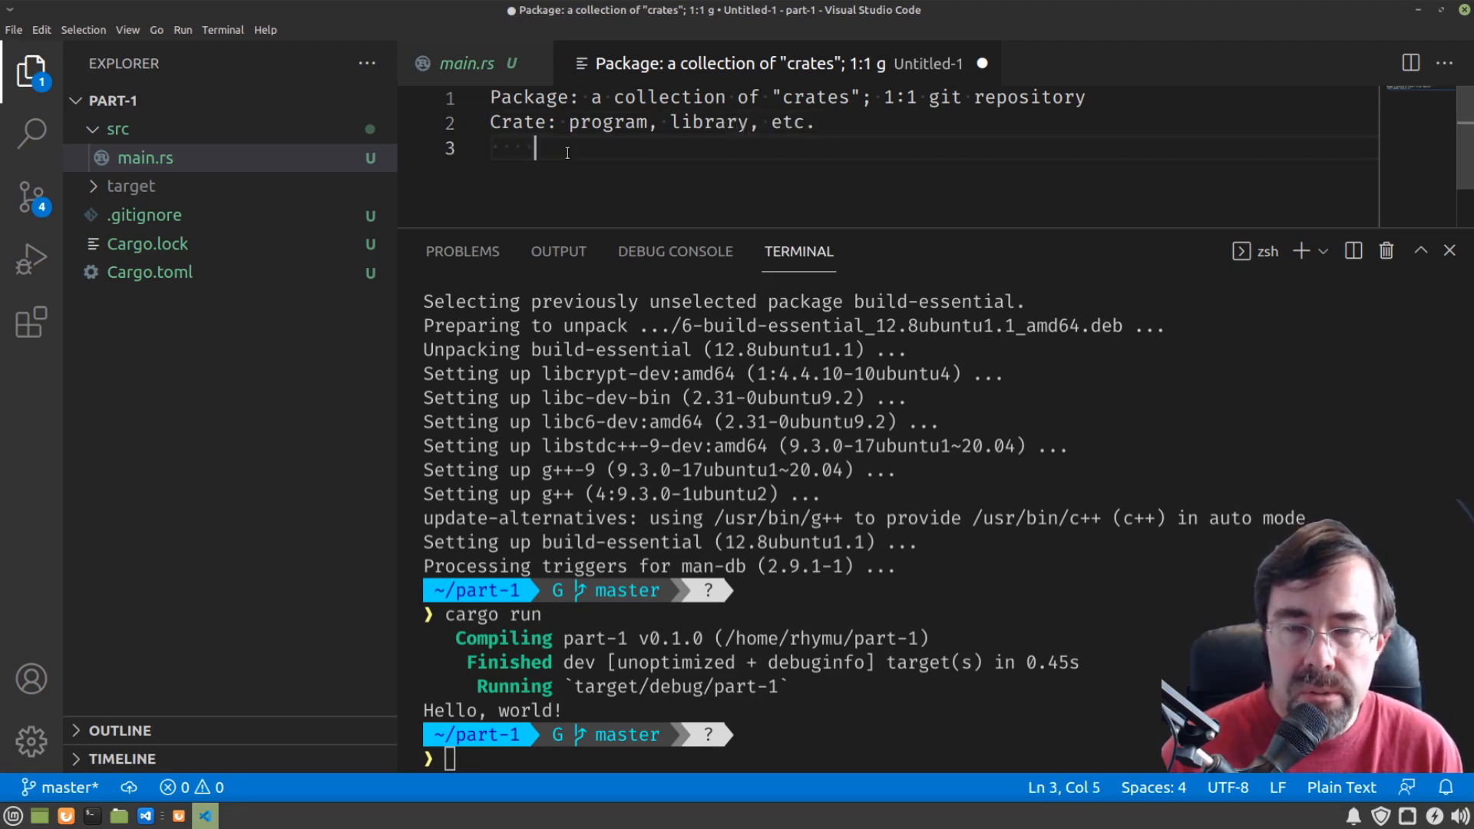
text(binary)
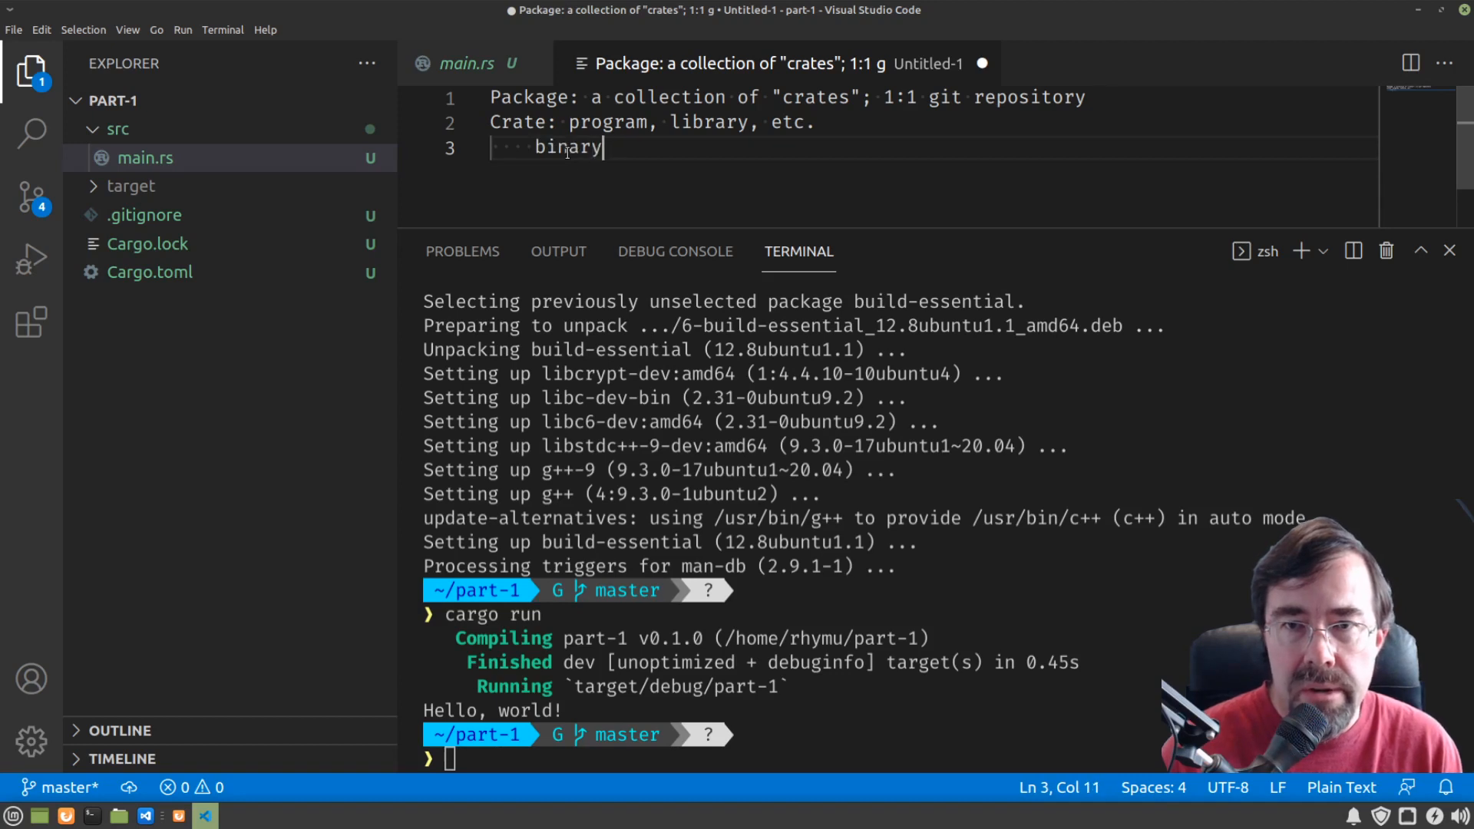
text(: program, app)
text(librar)
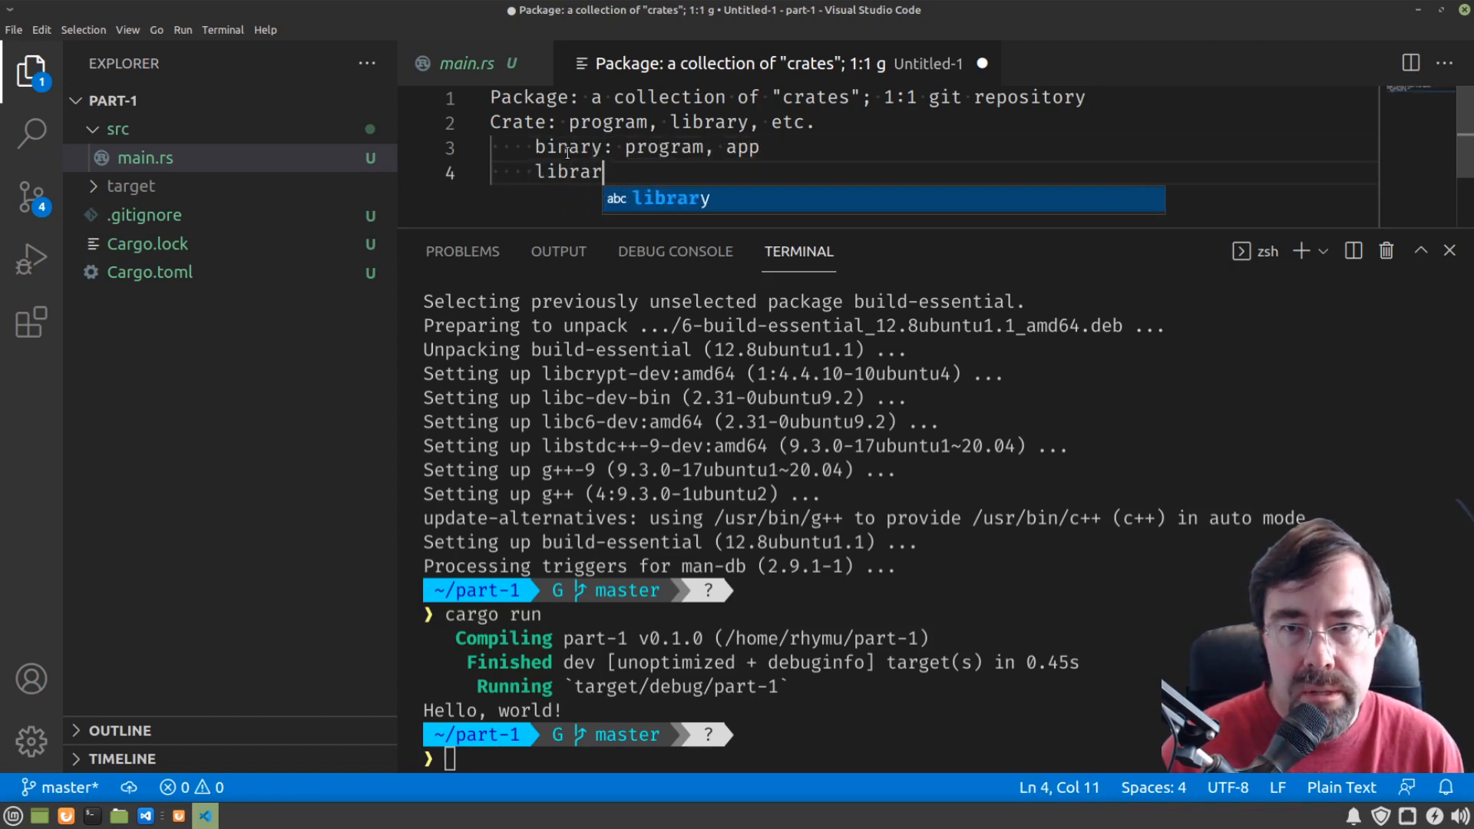
text(y:)
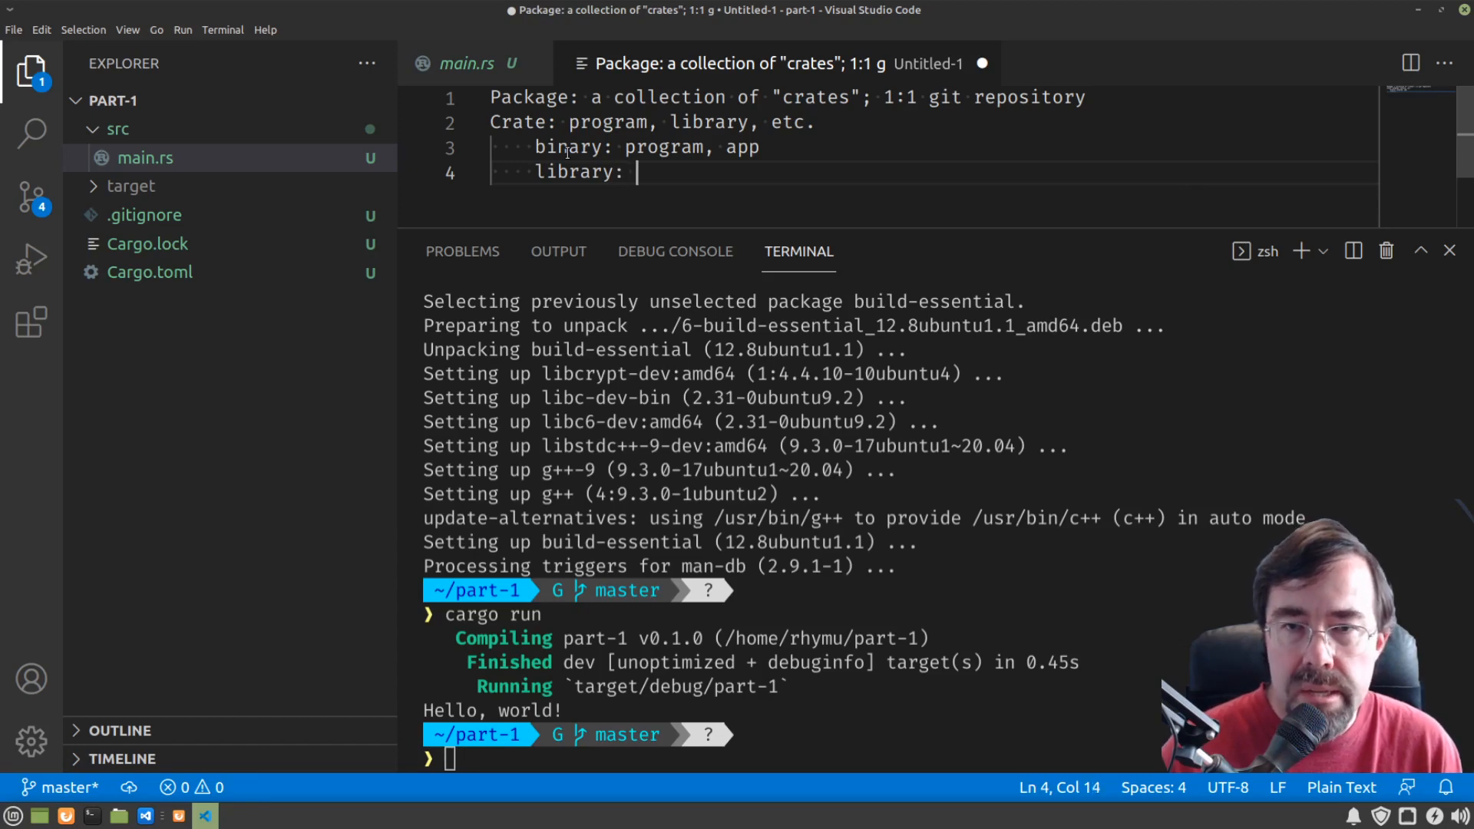
text(li)
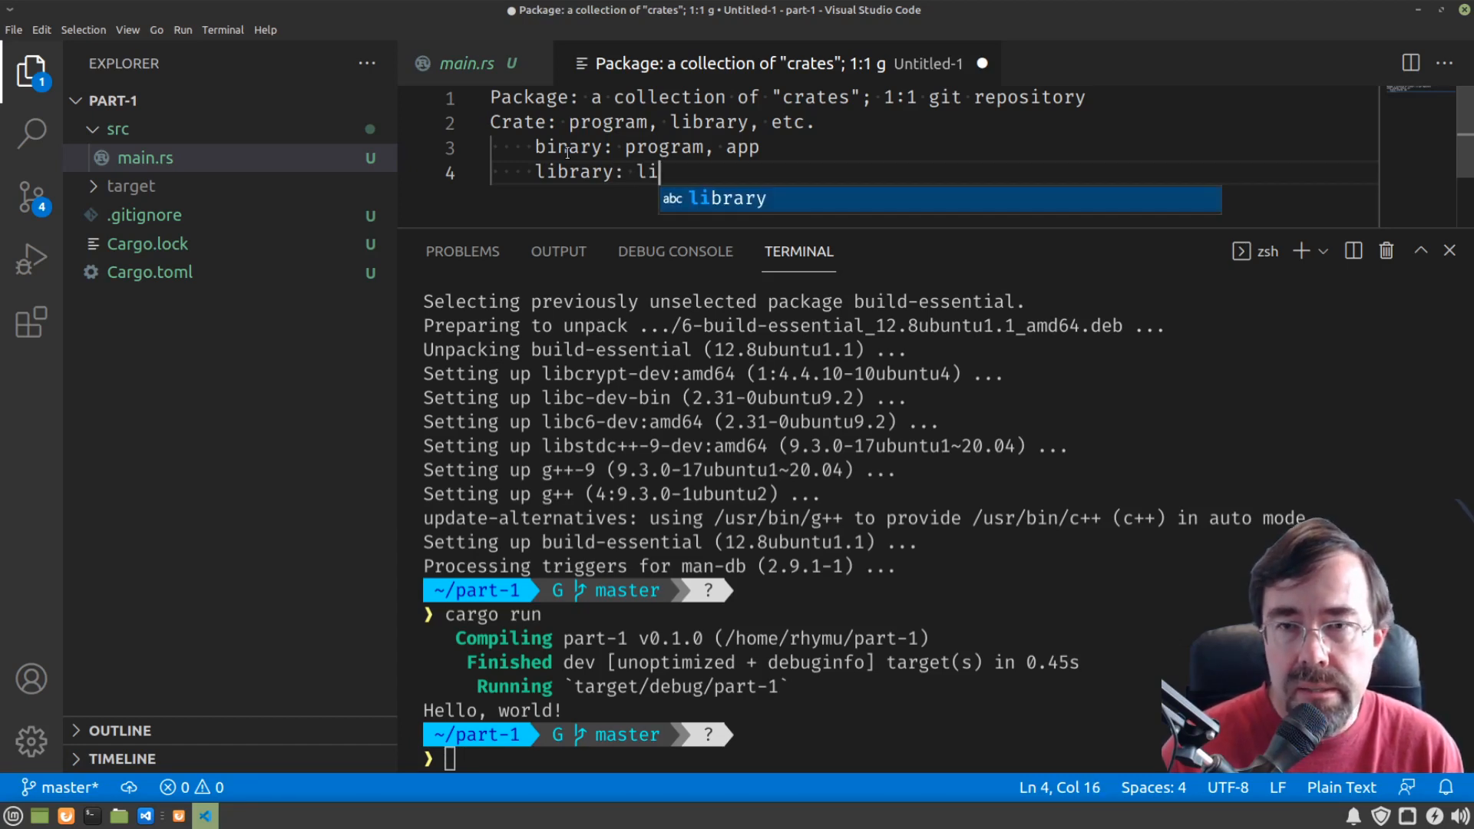
text(.lib, .dd)
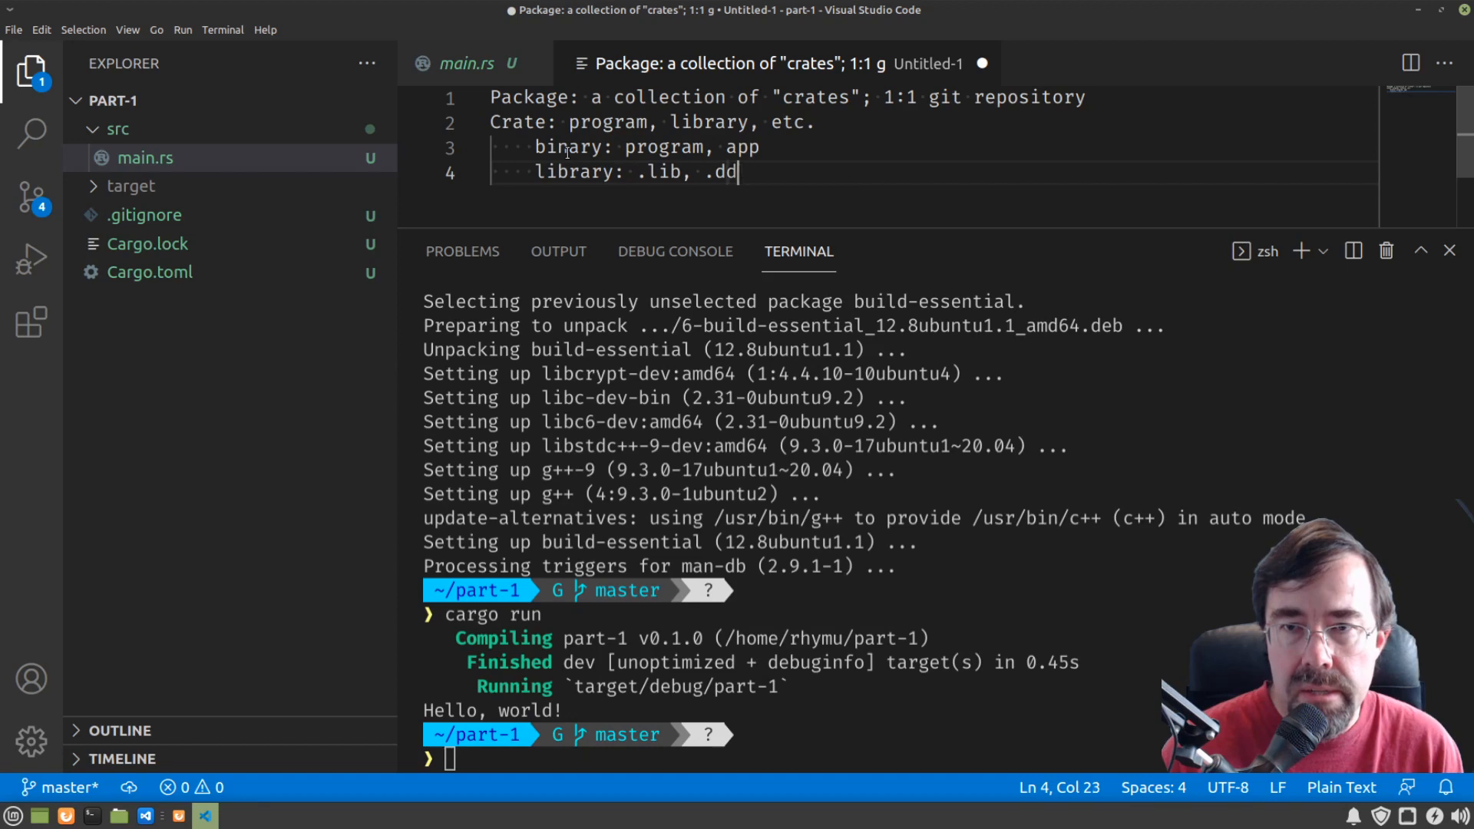
text(l,)
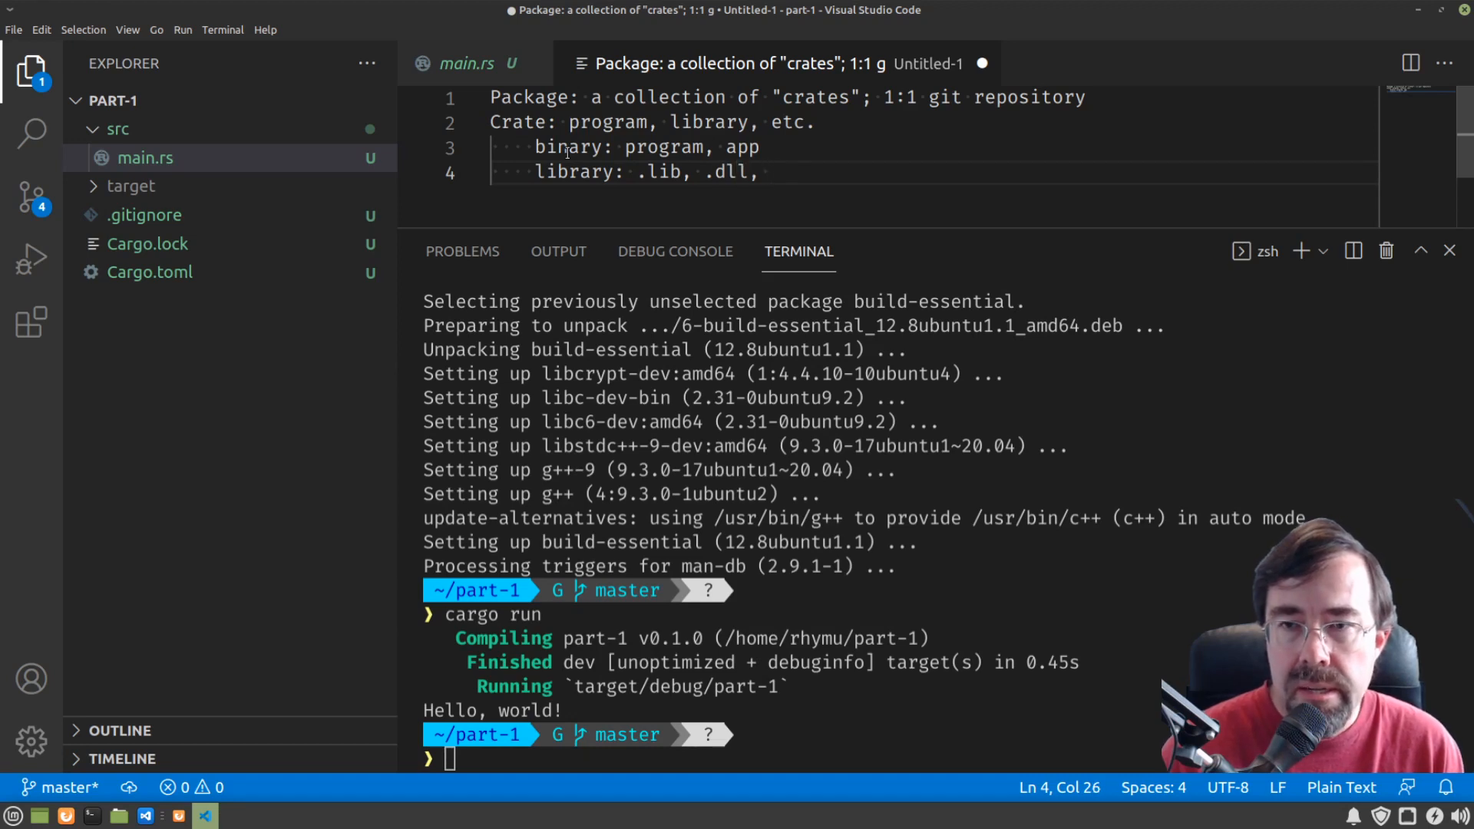
text(.dylib, et)
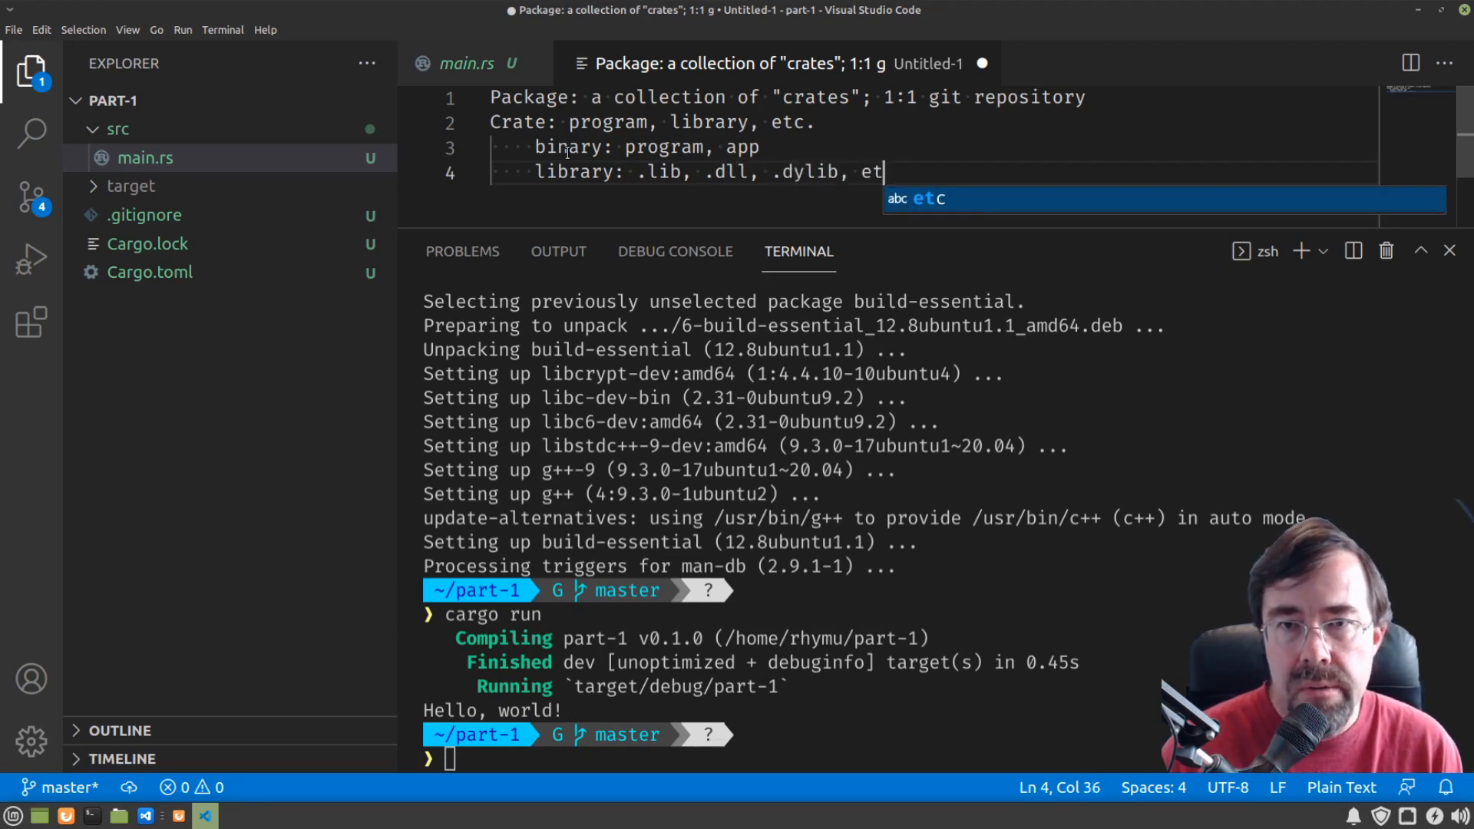
text(c.)
text(0 or 1 library crate)
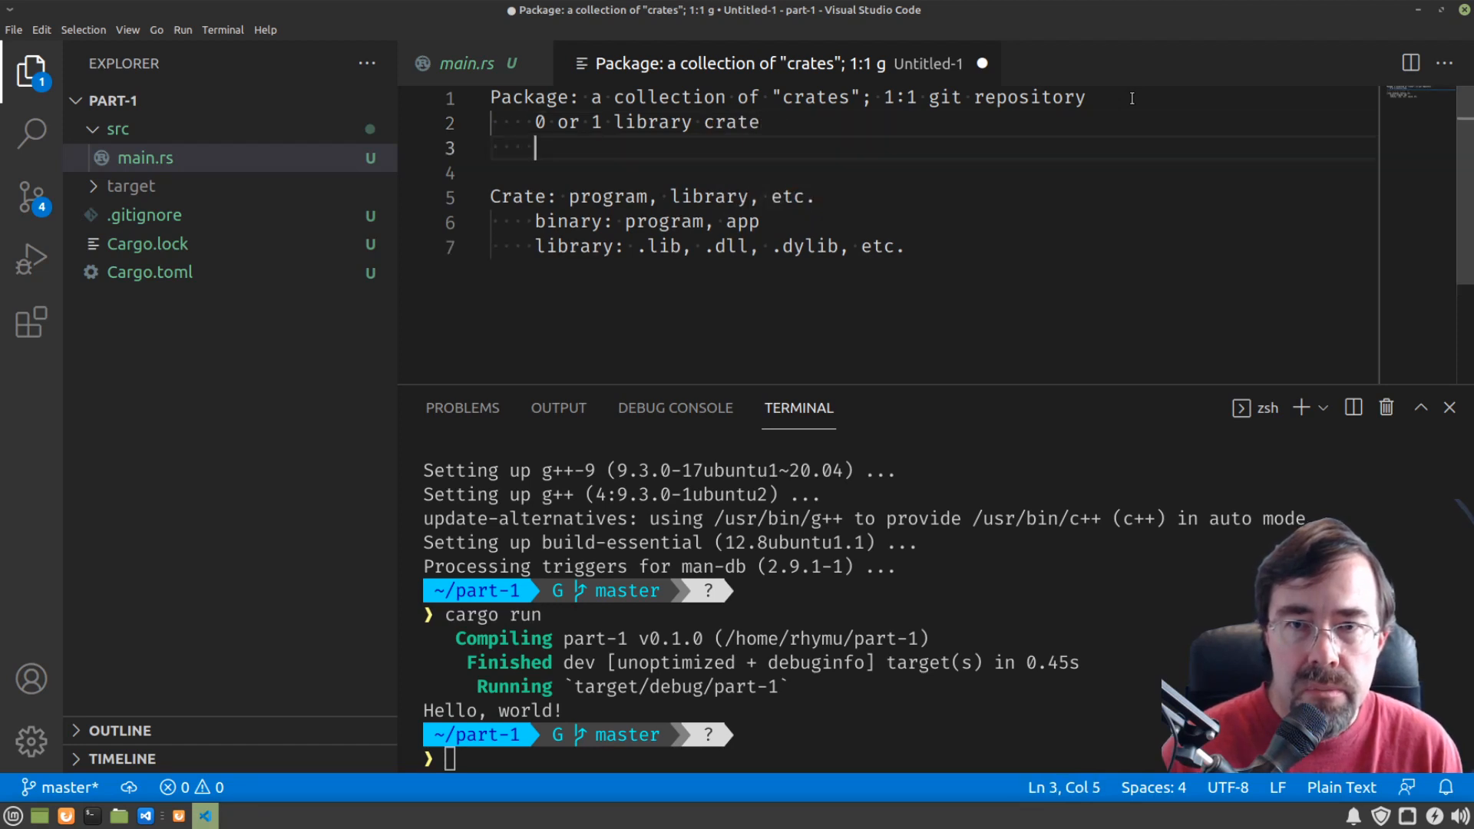
Step: Add "0+ binary crates" under Package, then return to main.rs
text(0+)
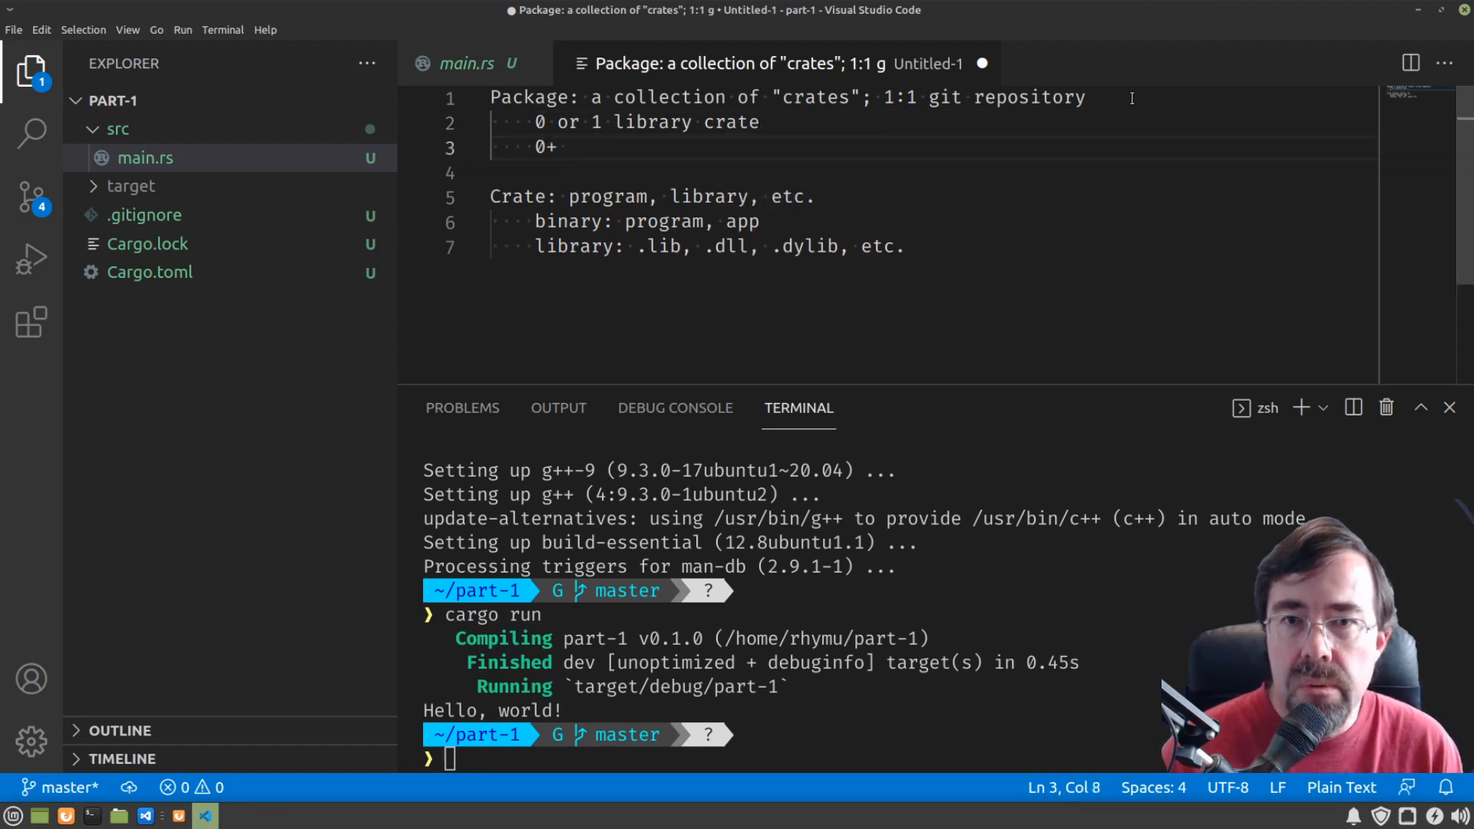
text(binary crates)
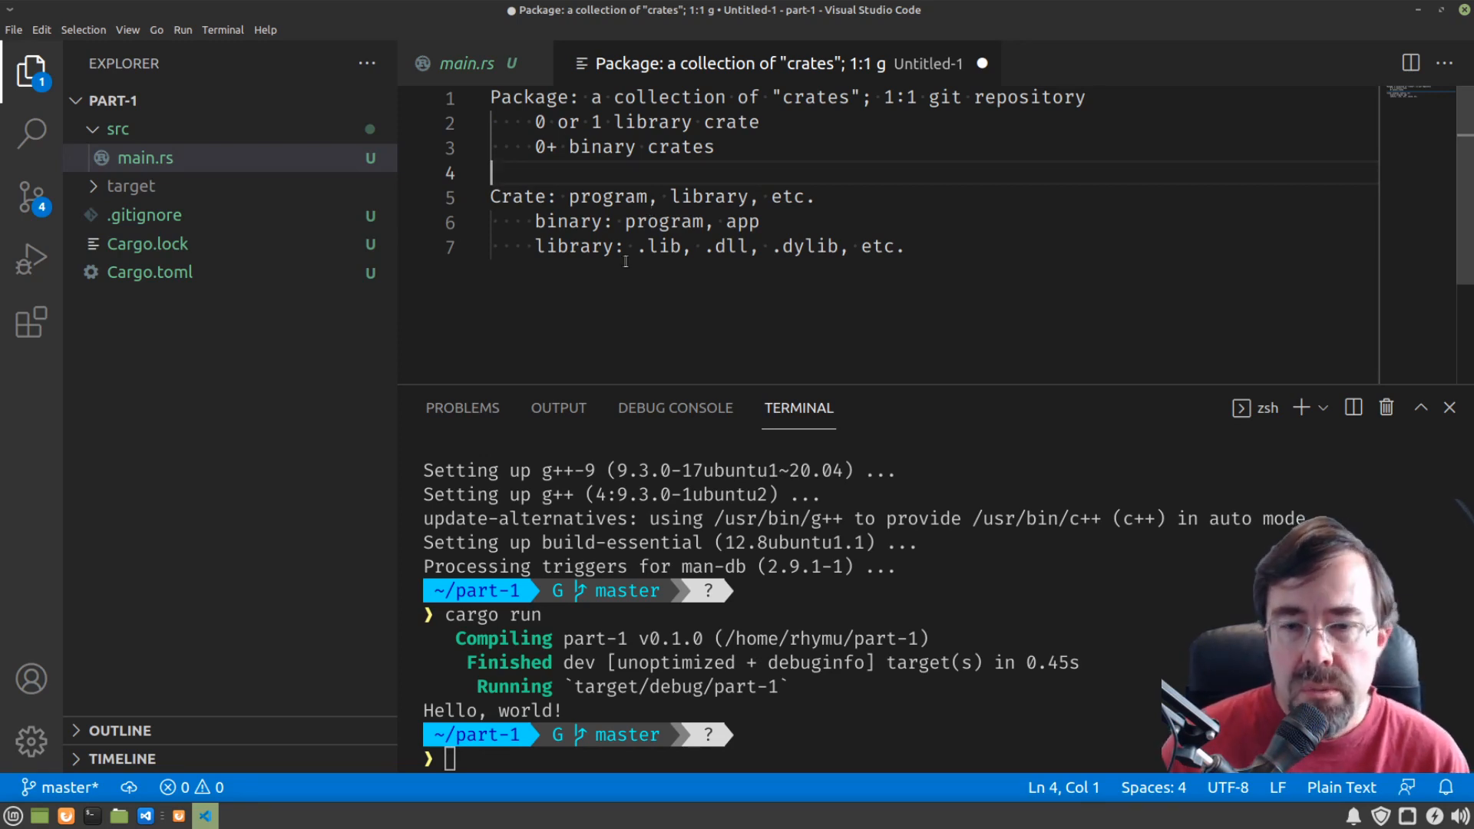
click(465, 63)
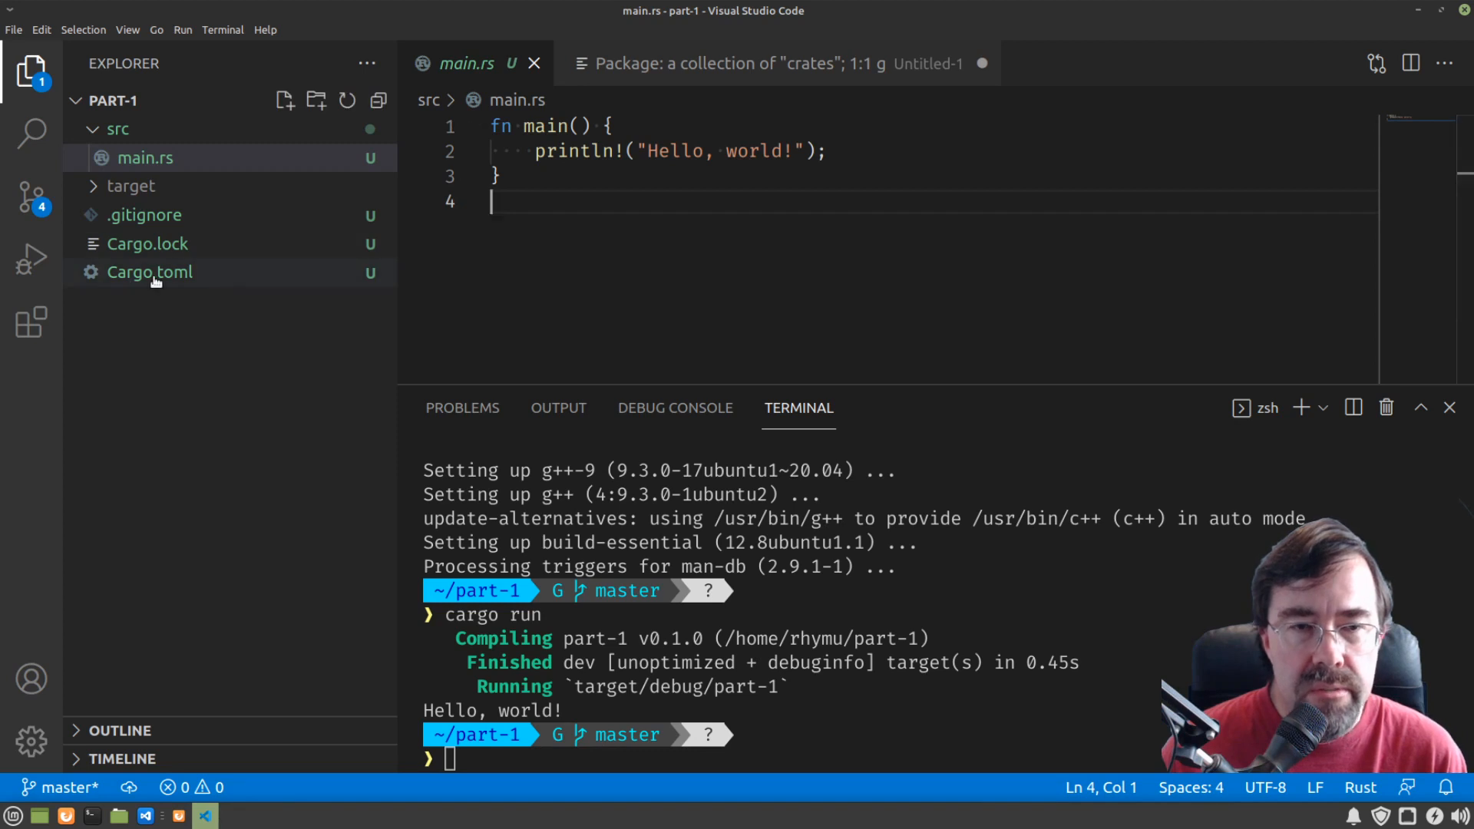
Step: Open Cargo.toml from the Explorer, then show the Extensions marketplace
click(148, 271)
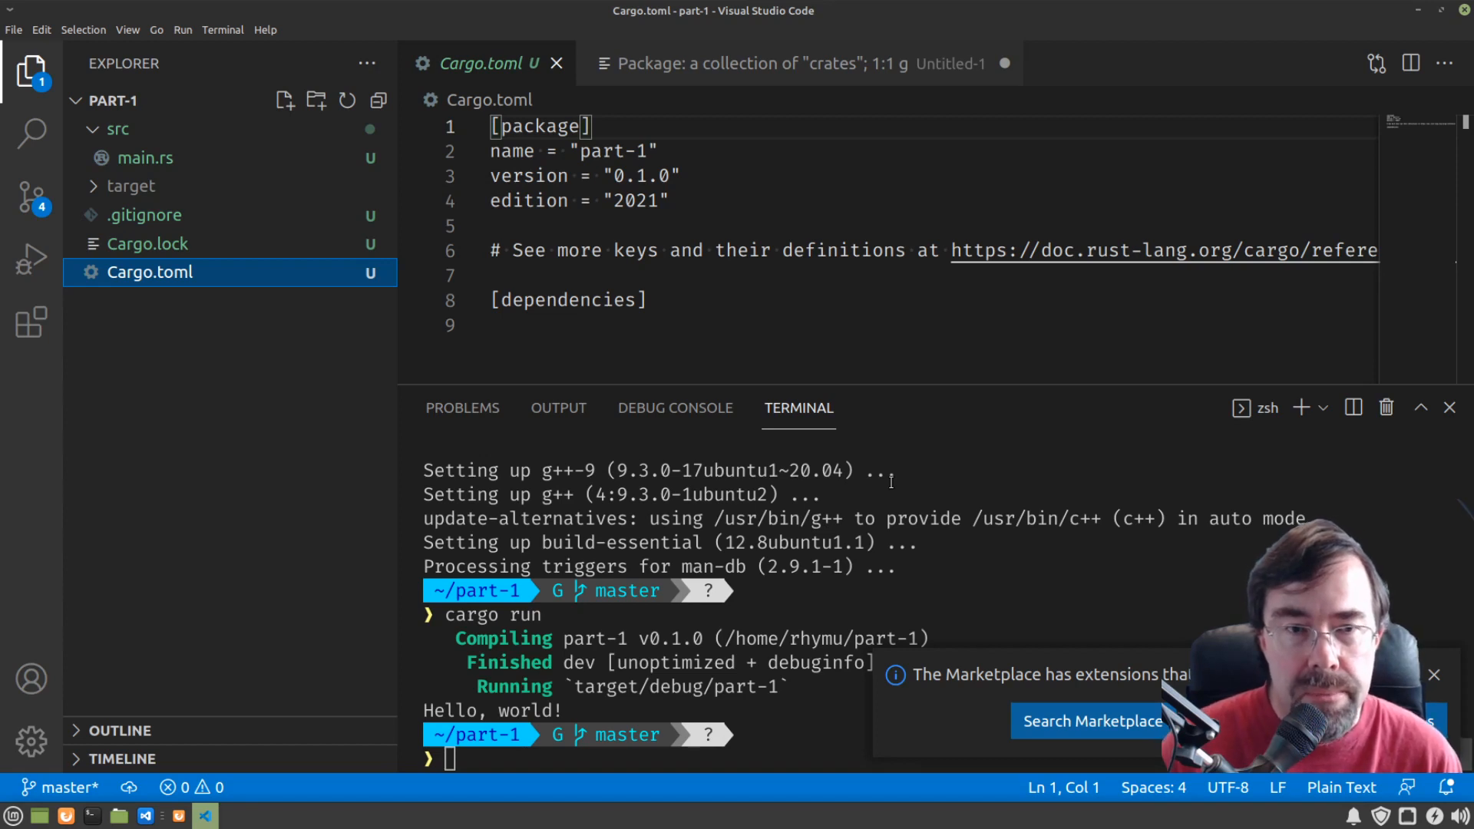
mouse_move(863, 449)
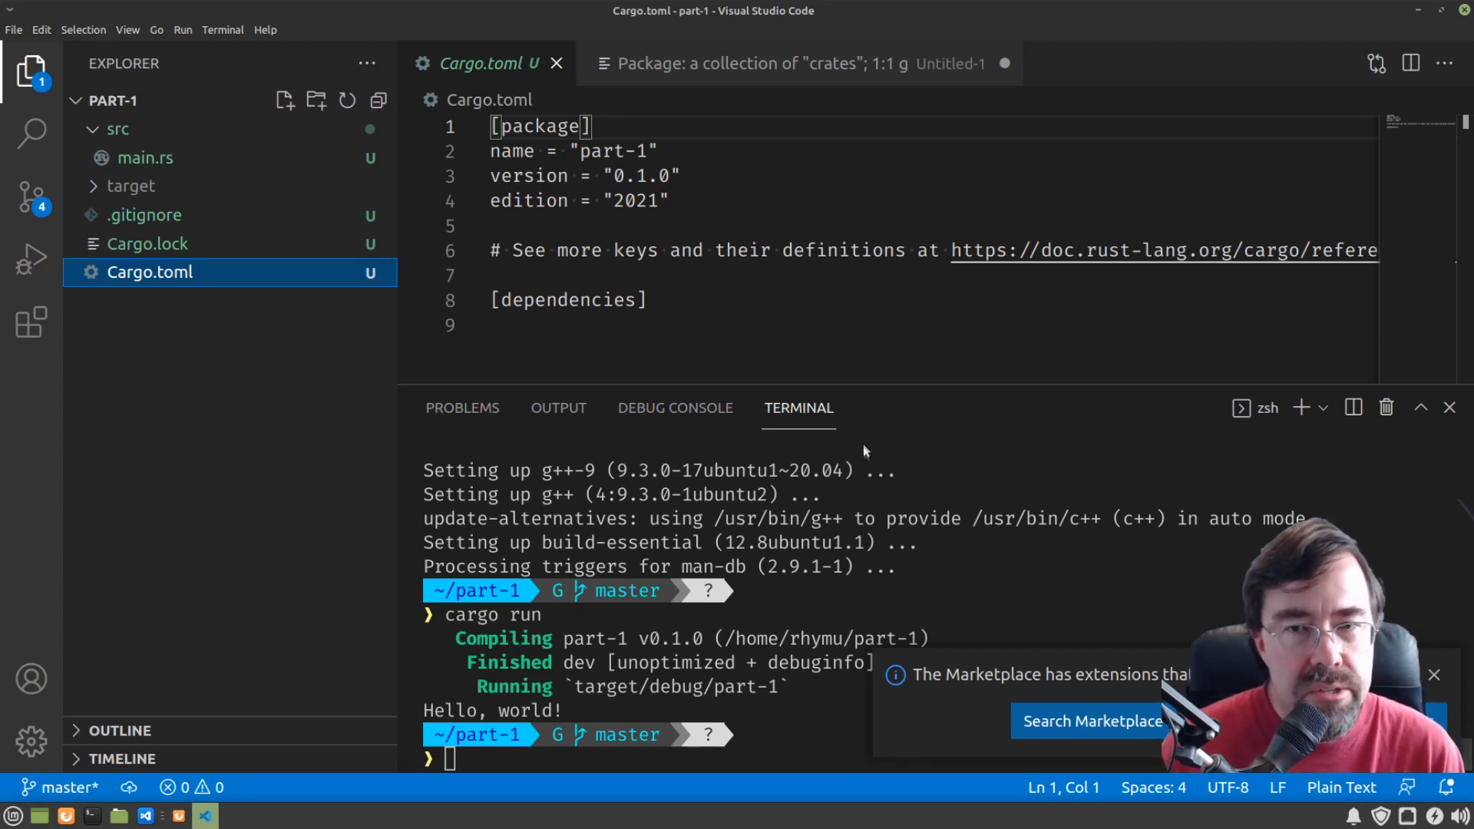
mouse_move(30, 321)
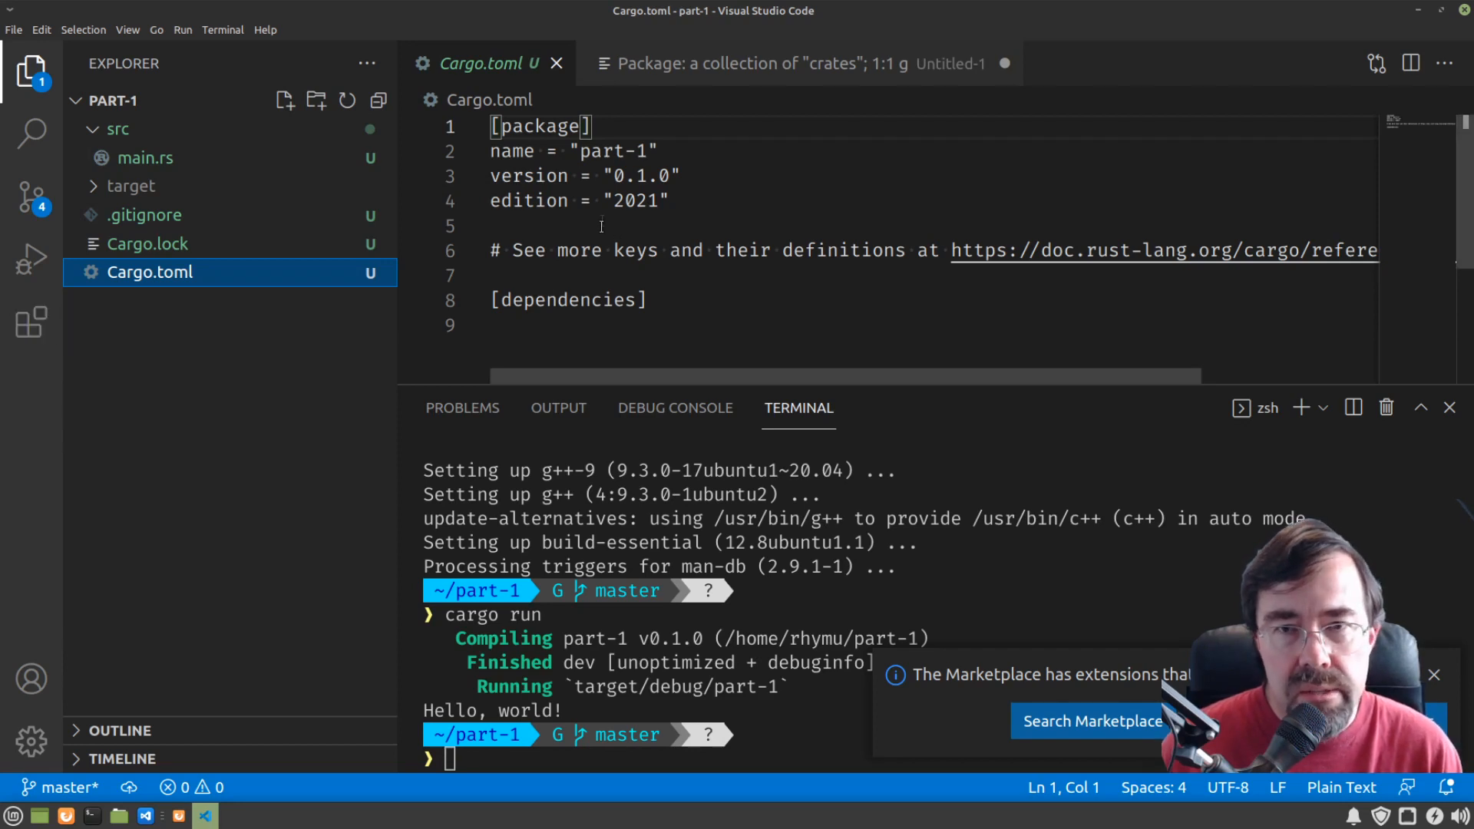
click(31, 323)
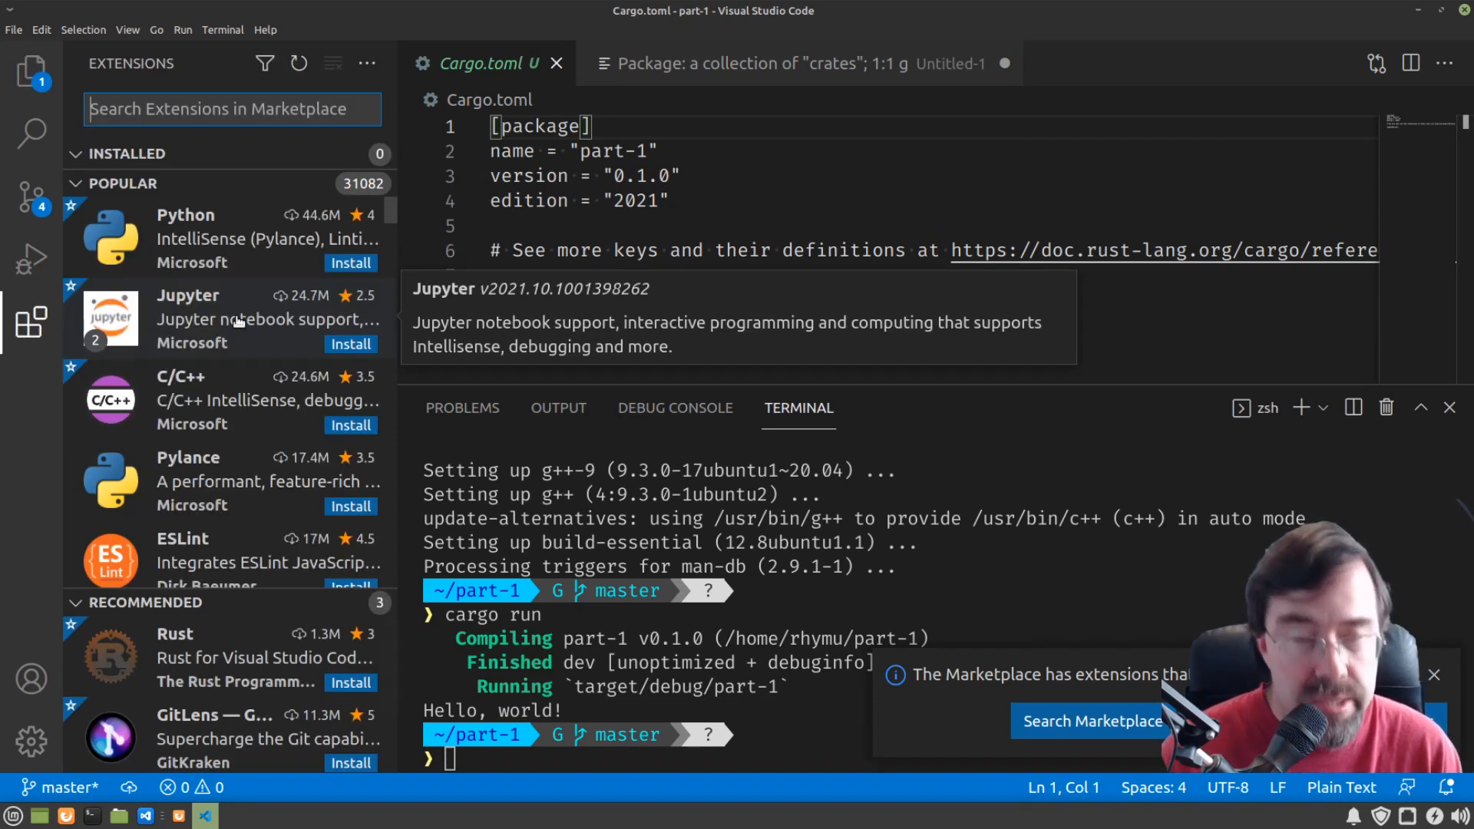
Step: Install Better TOML from the marketplace and reopen Cargo.toml with TOML support
text(better toml)
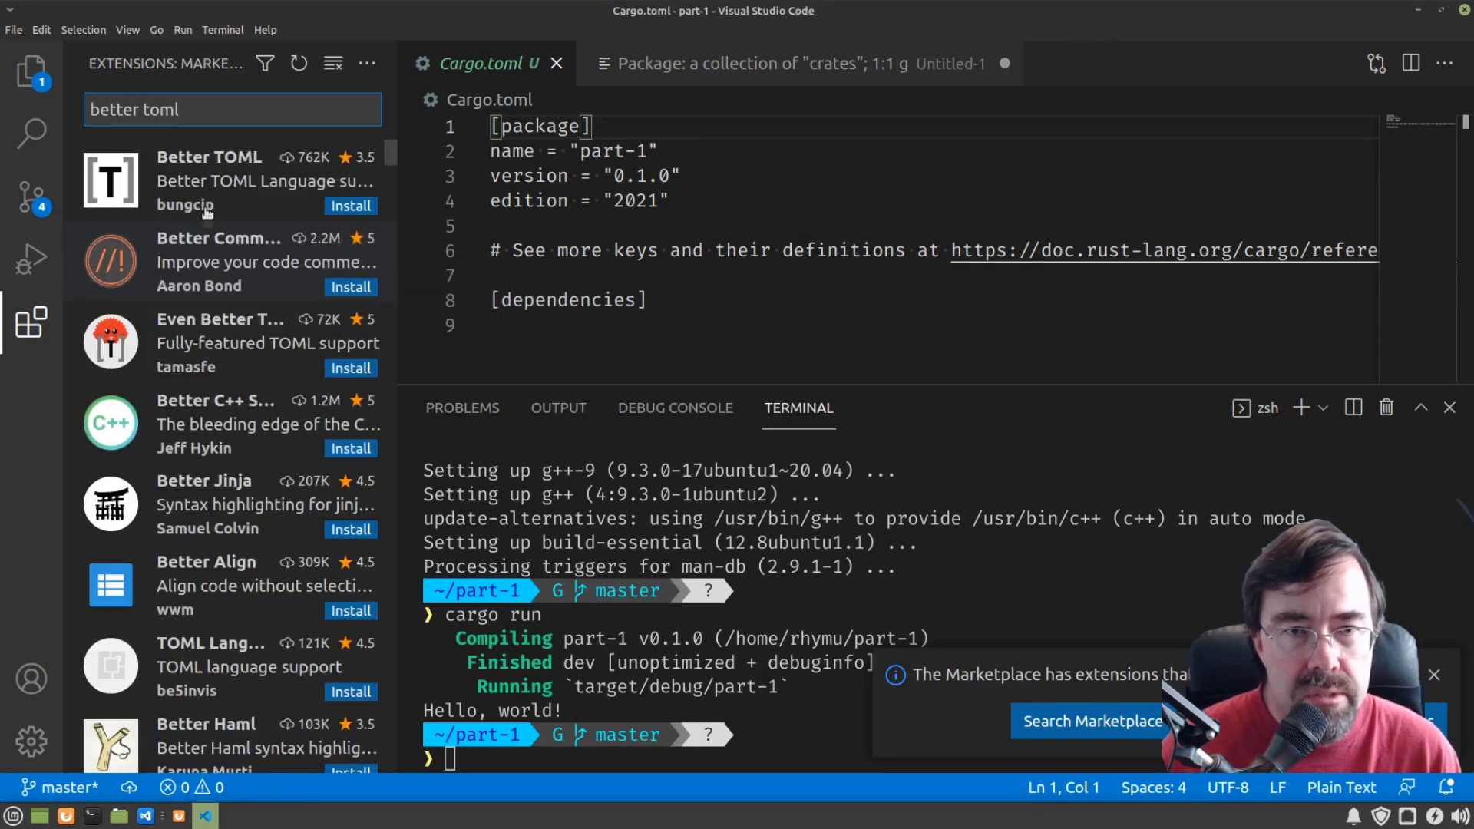
click(350, 205)
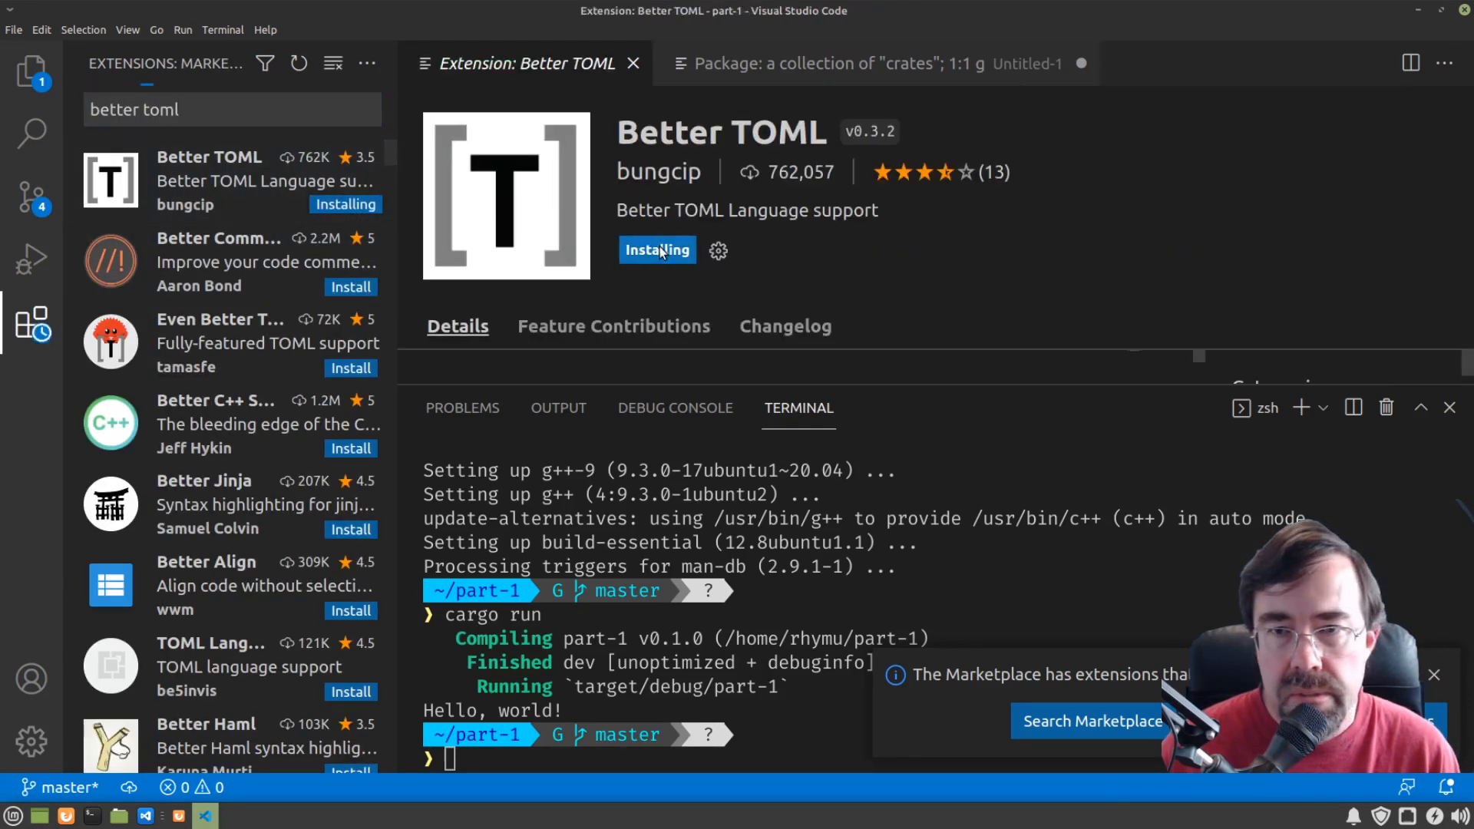
click(865, 63)
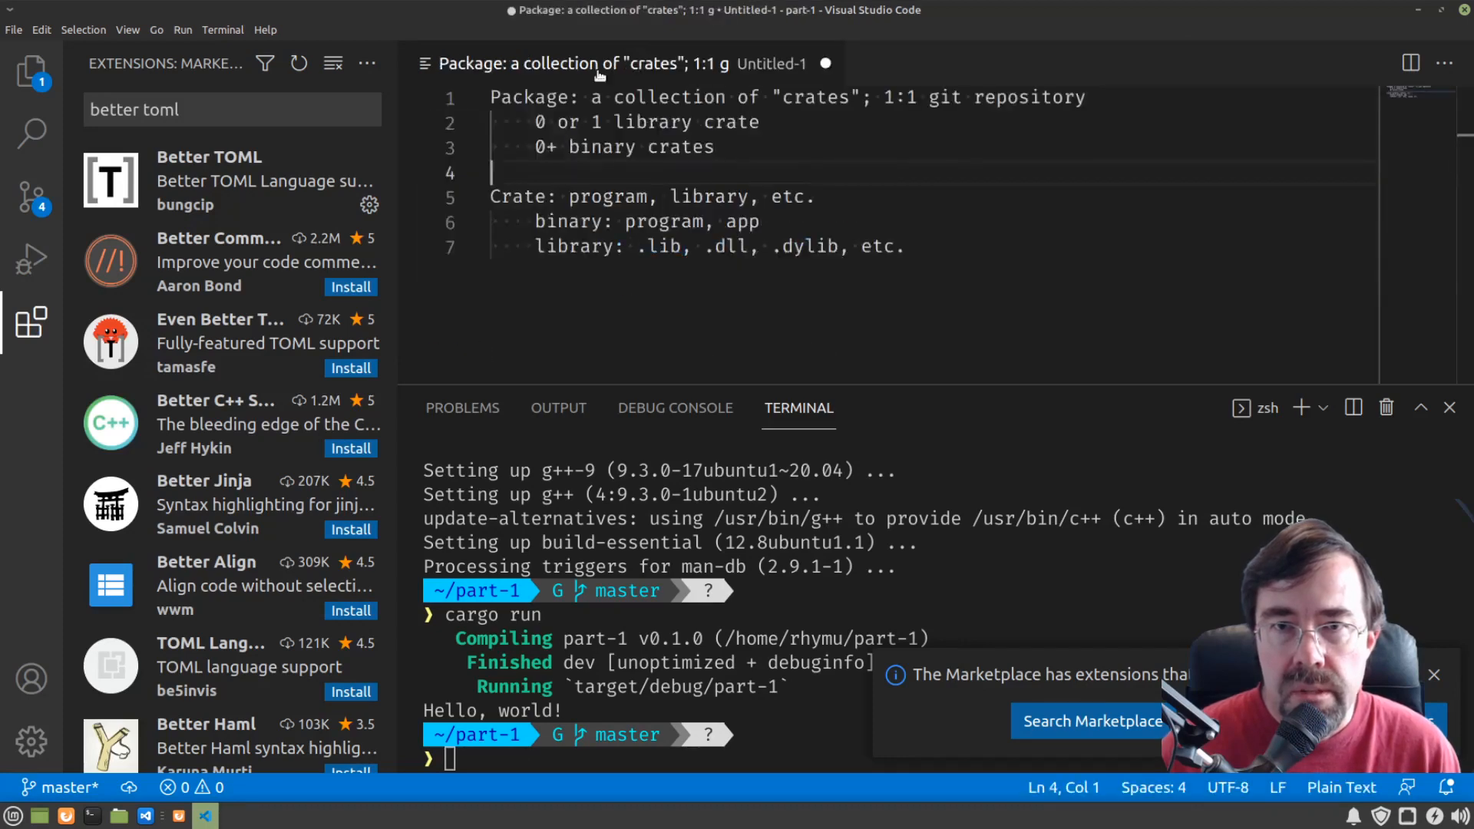
click(31, 70)
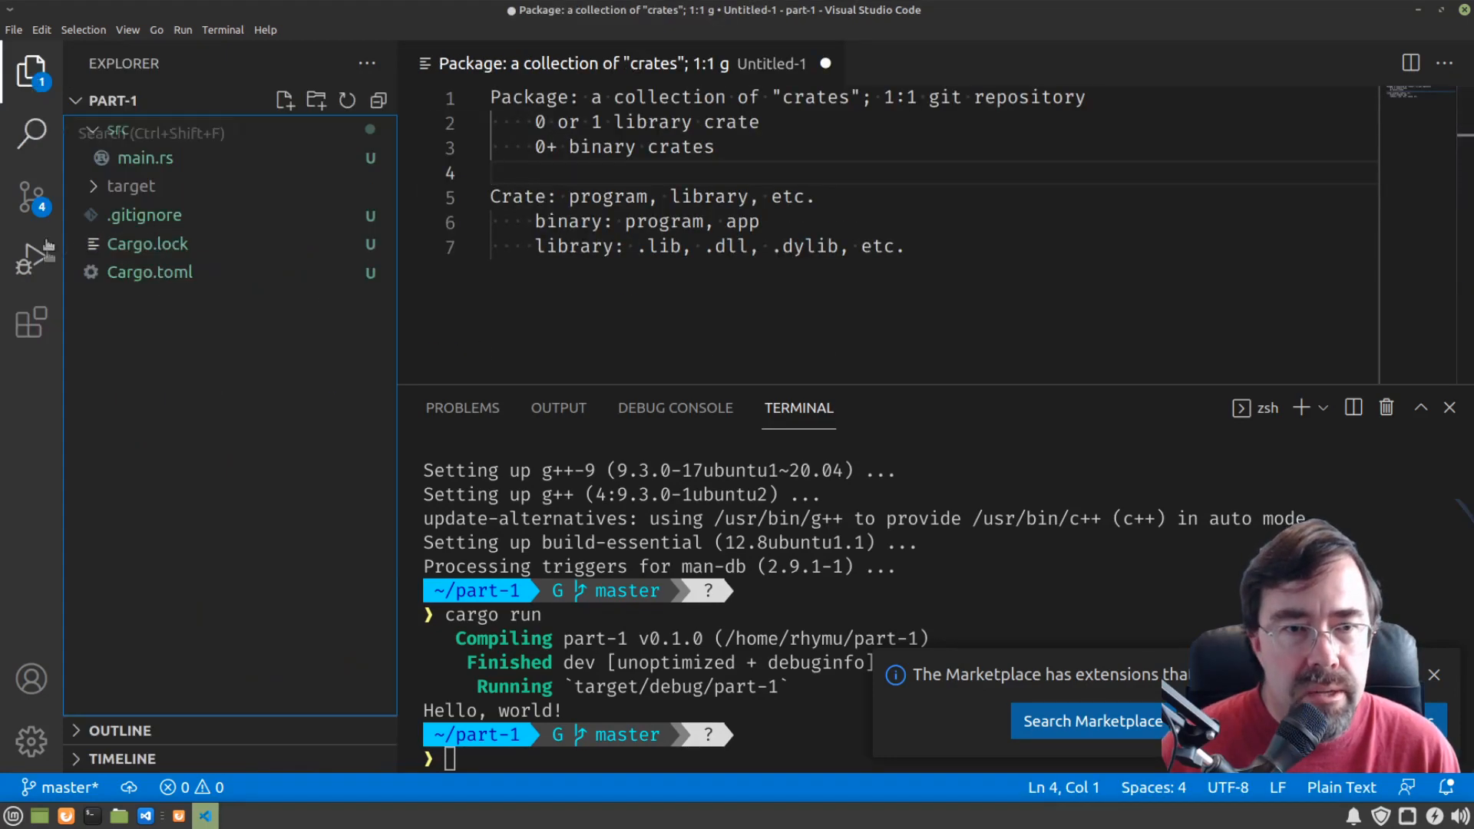
click(150, 272)
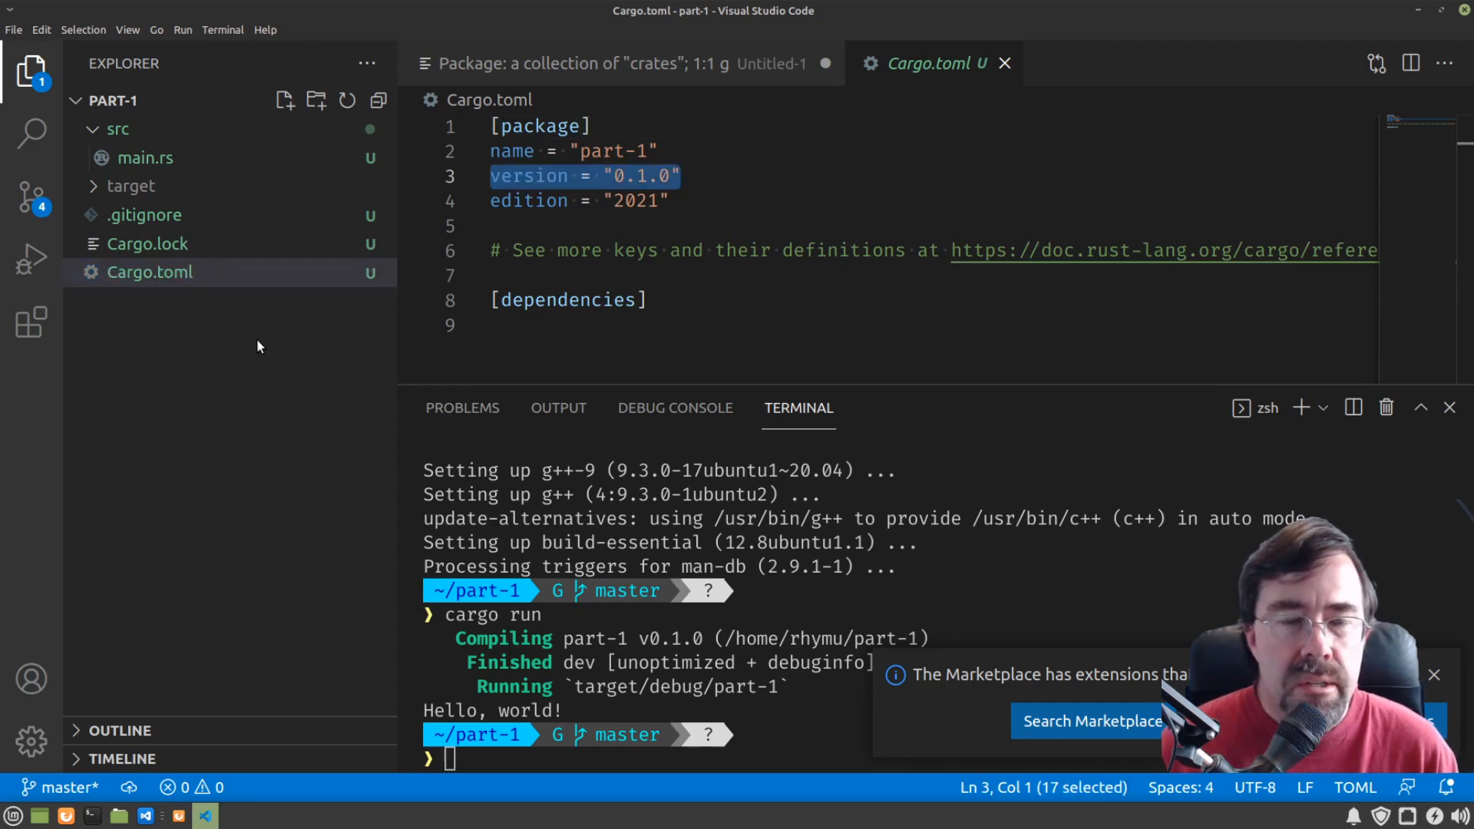
Step: View the project's .gitignore, which lists only /target
click(142, 214)
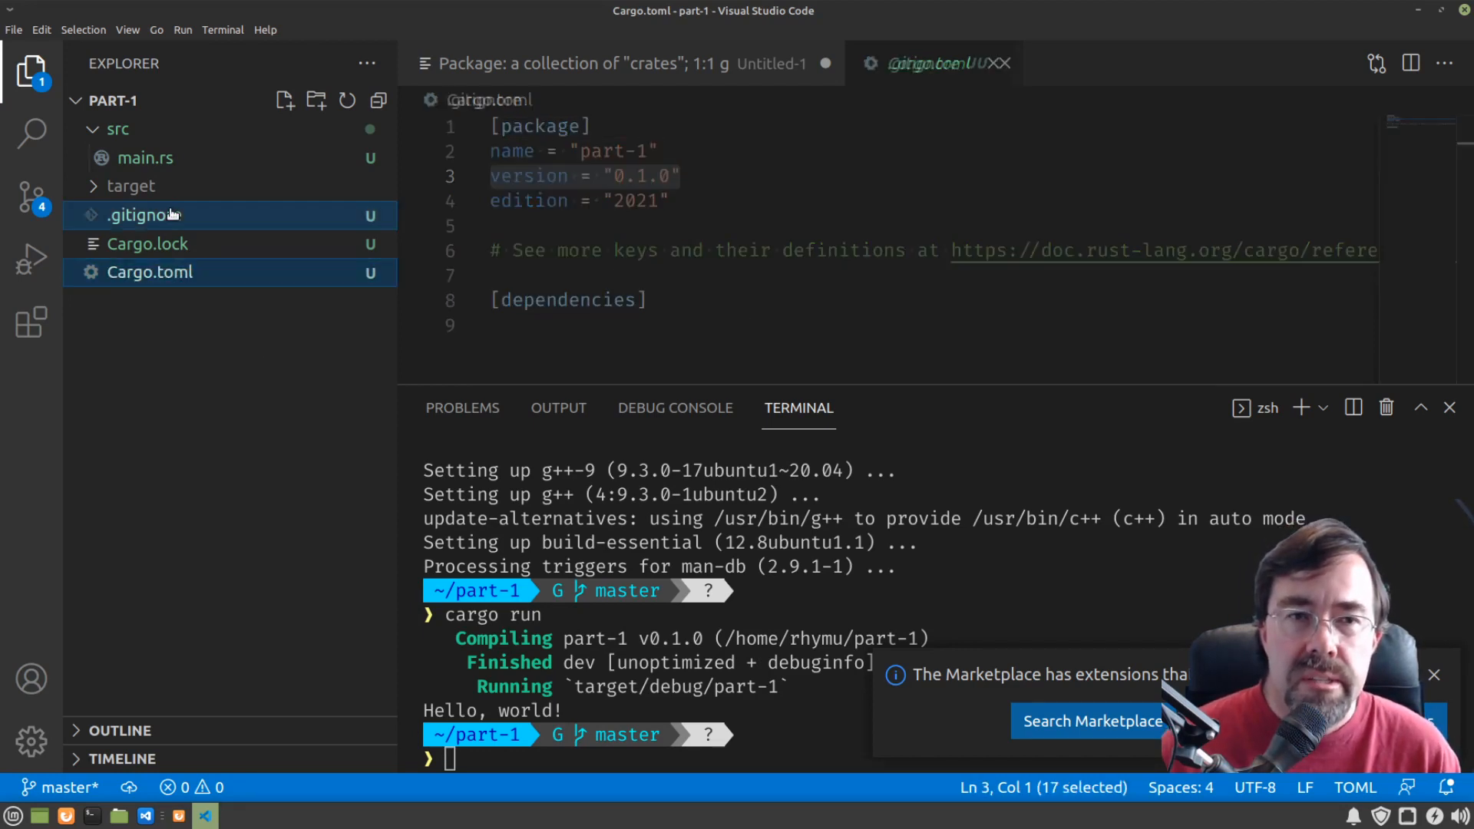
click(143, 215)
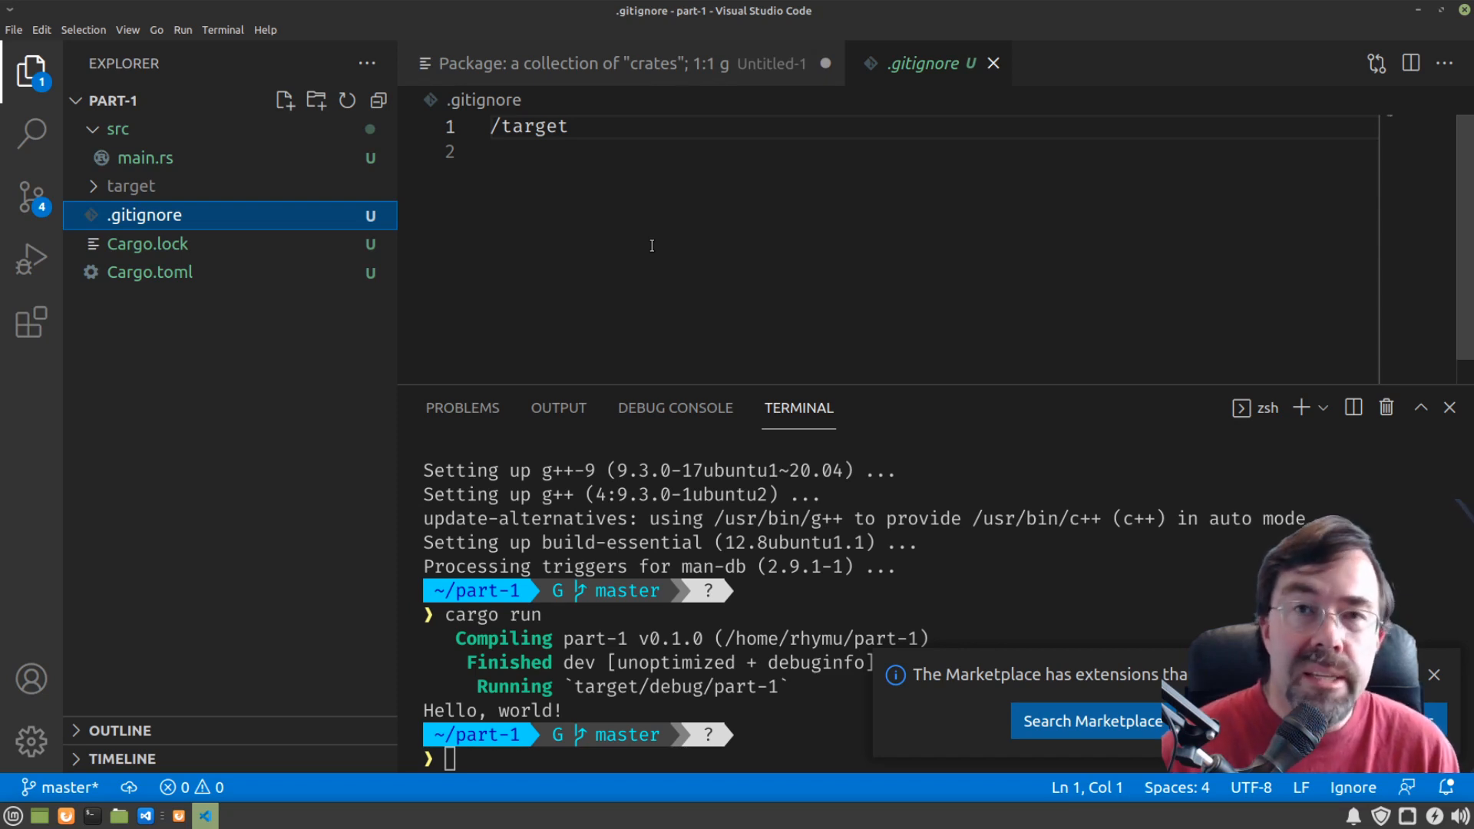
mouse_move(682, 195)
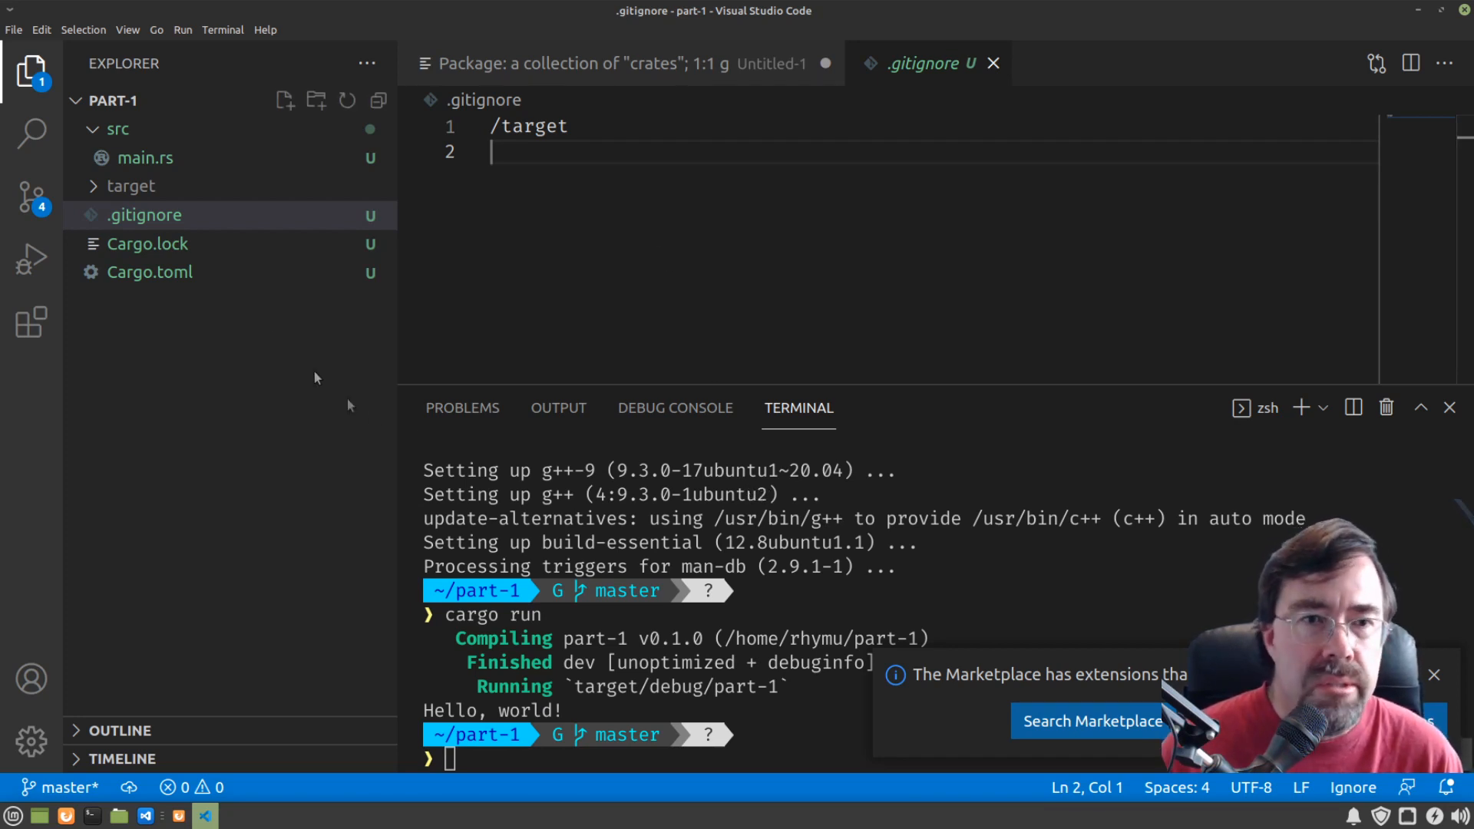
Step: Run the built binary target/debug/part-1 in the terminal, printing Hello, world!
click(131, 185)
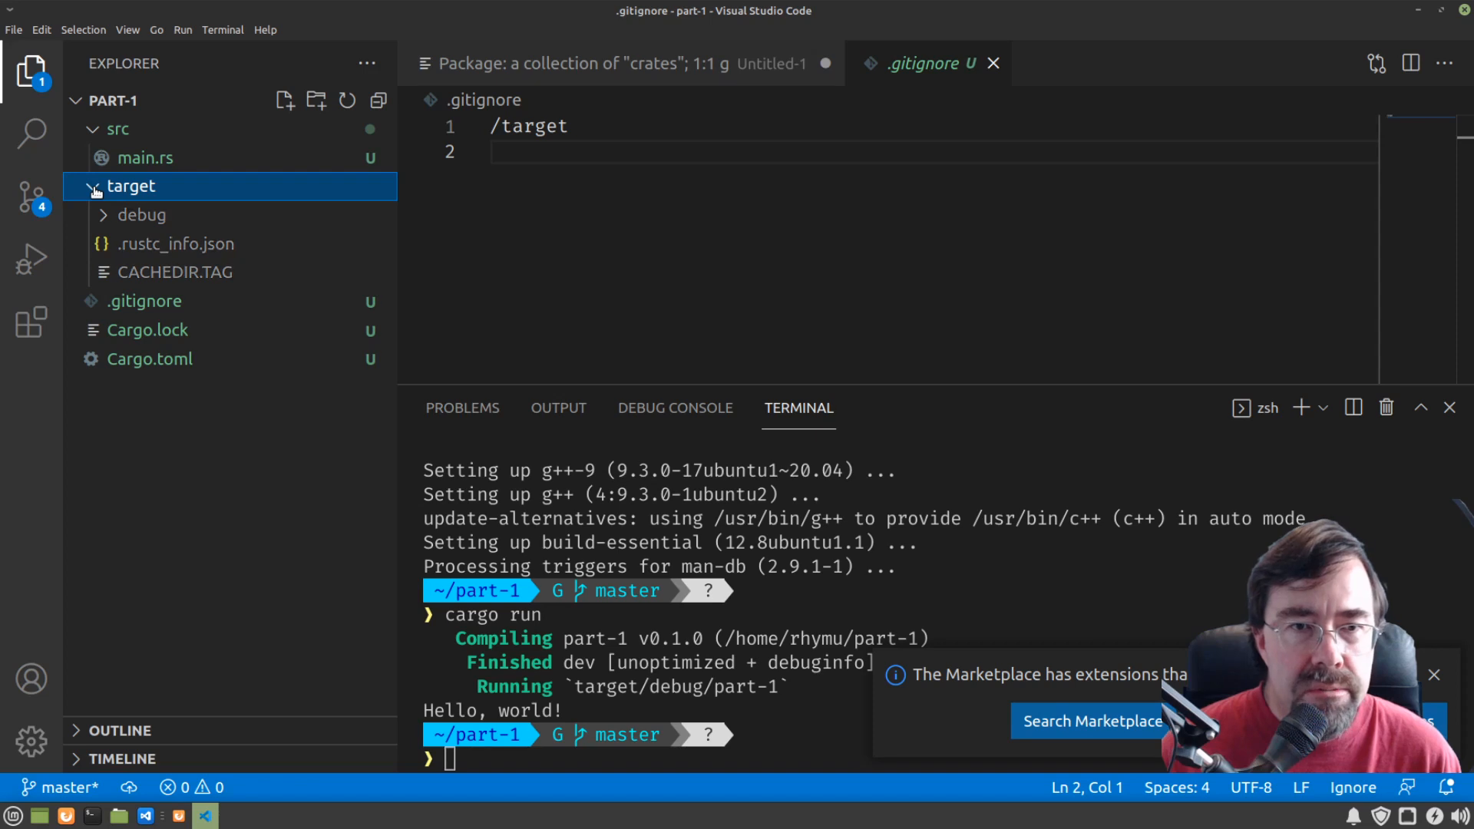
click(141, 214)
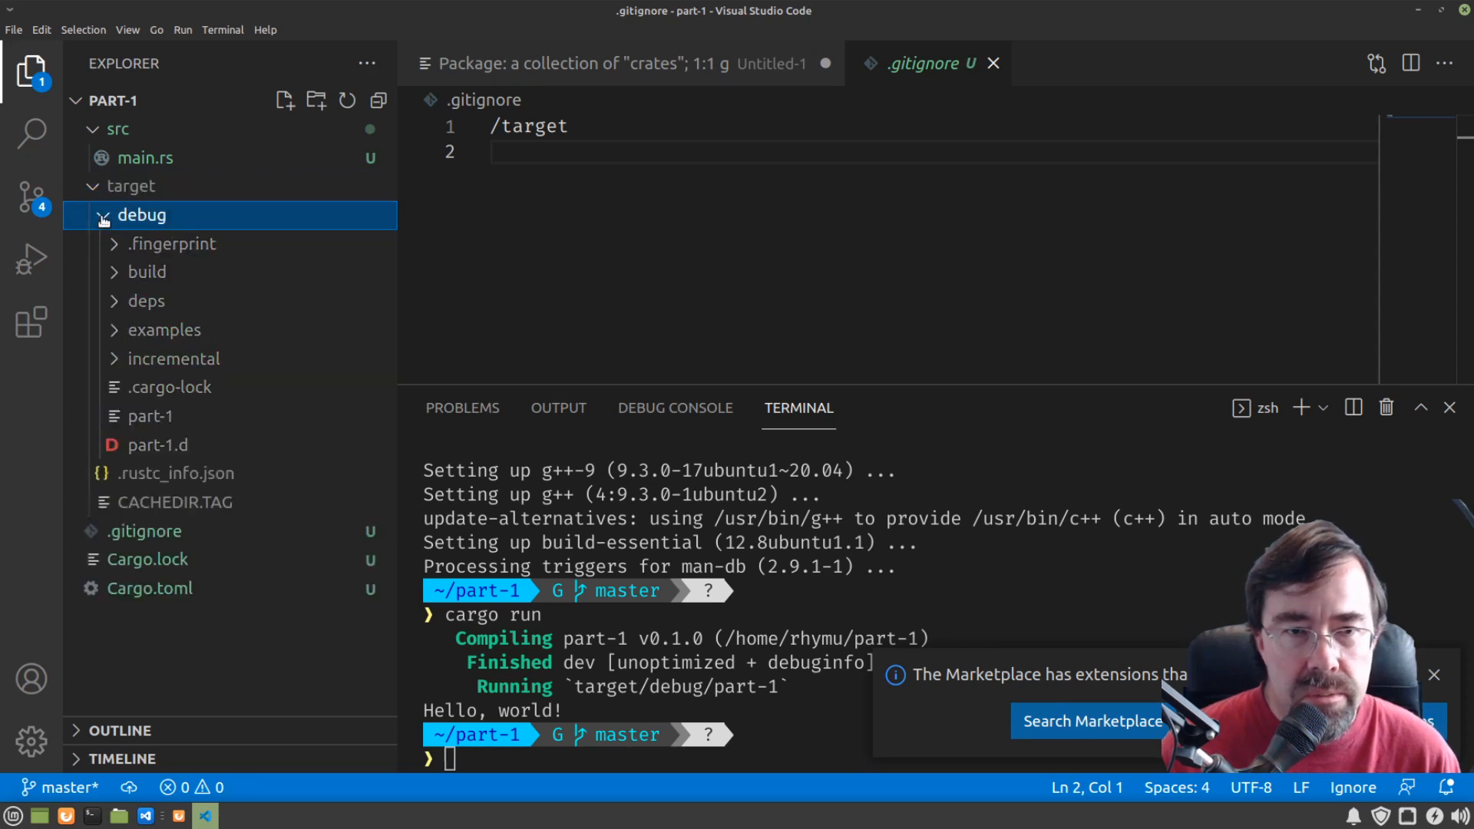
click(148, 416)
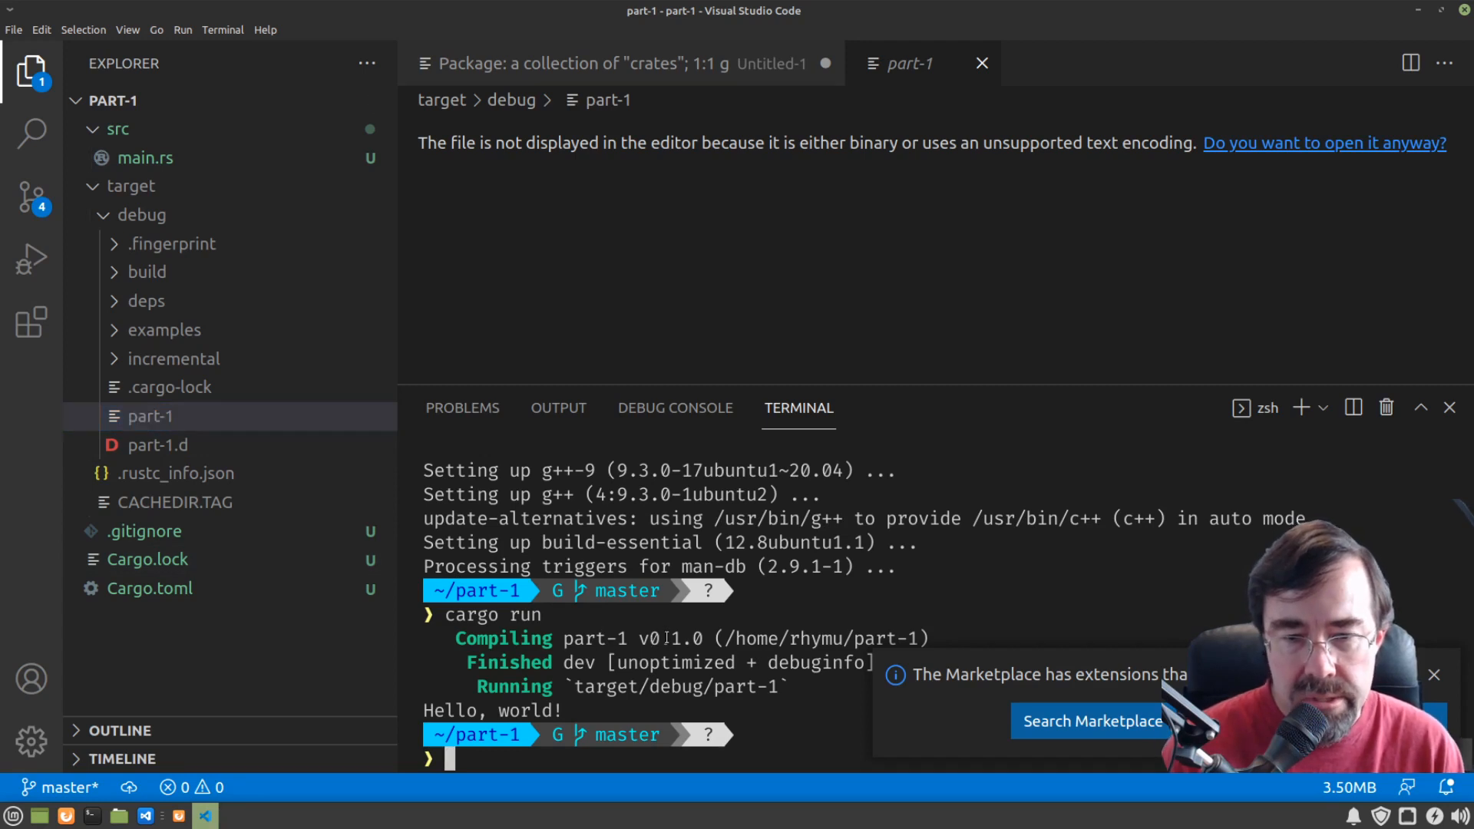
text(target/deb)
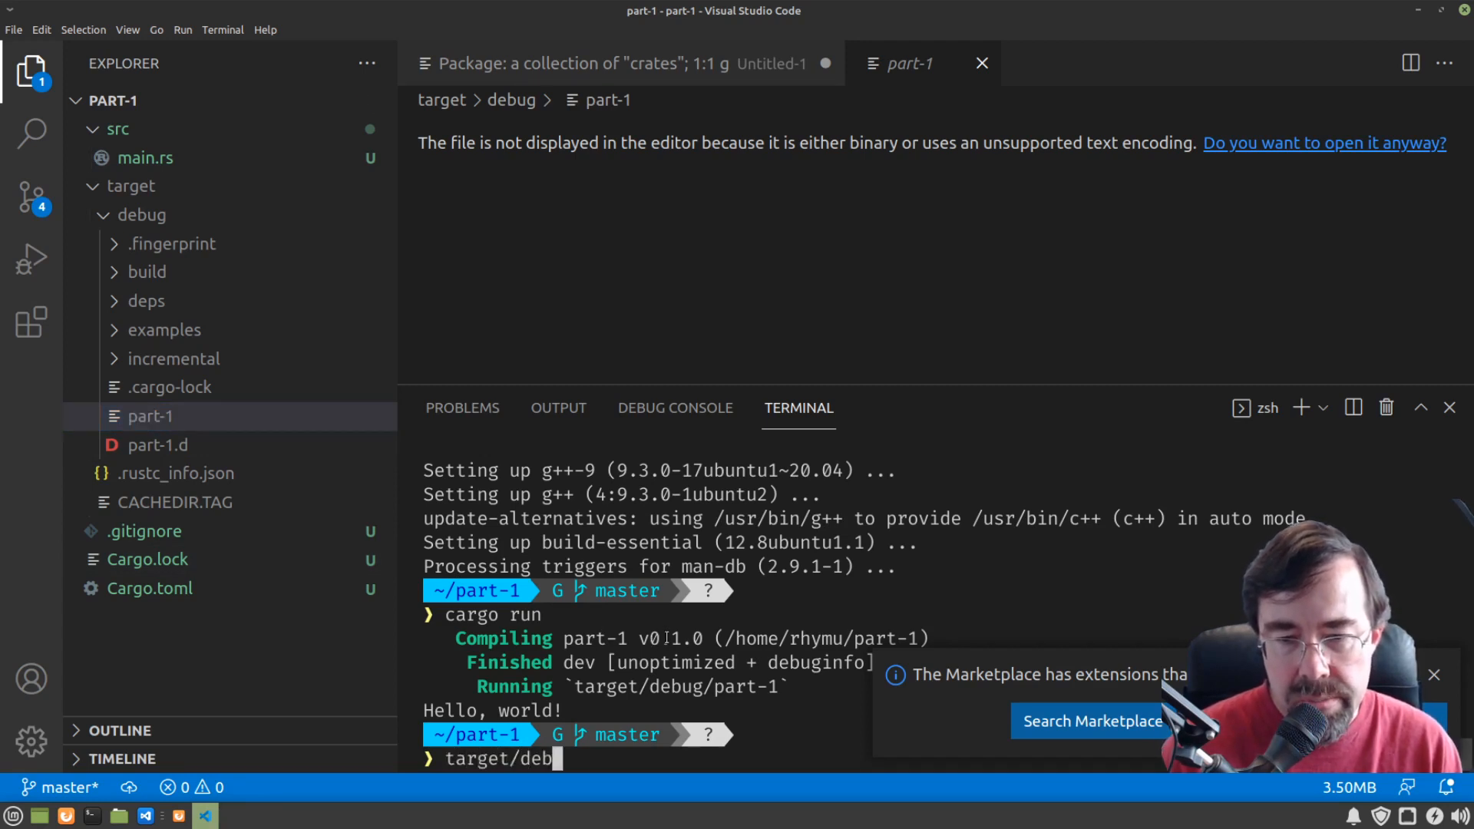
text(ug/part-1)
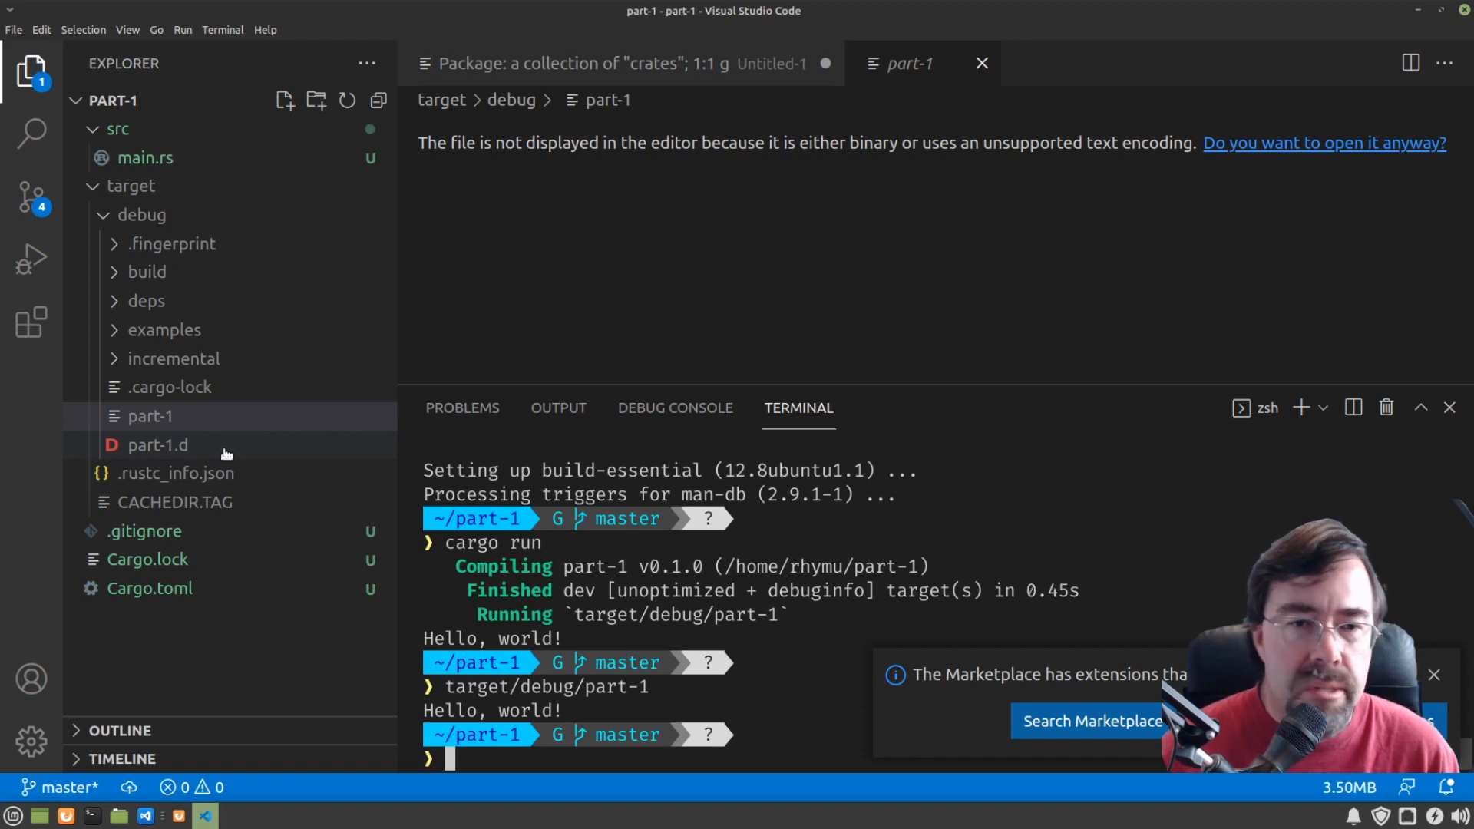
mouse_move(158, 444)
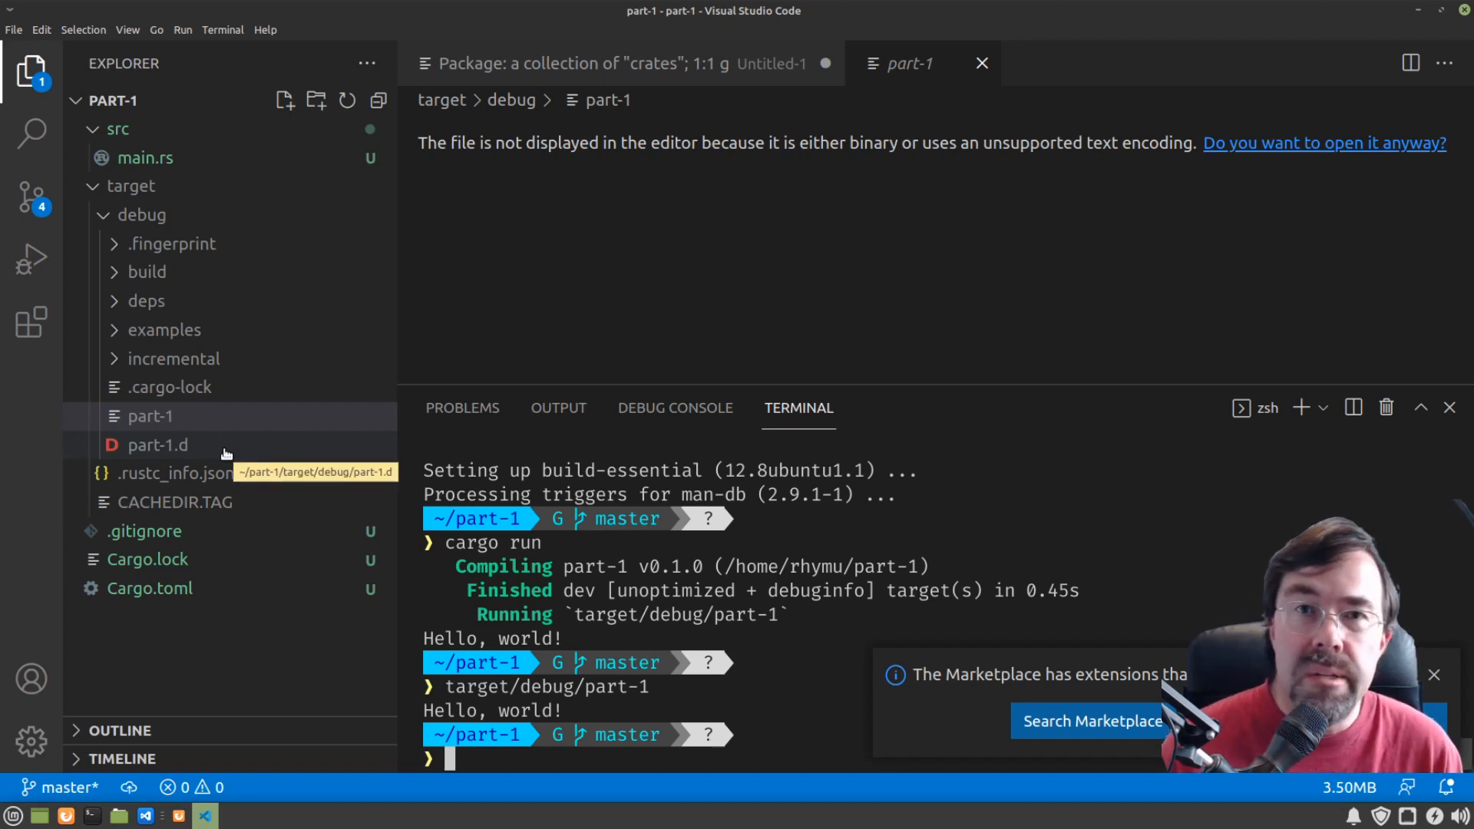
Step: Return to the main.rs source file
click(145, 157)
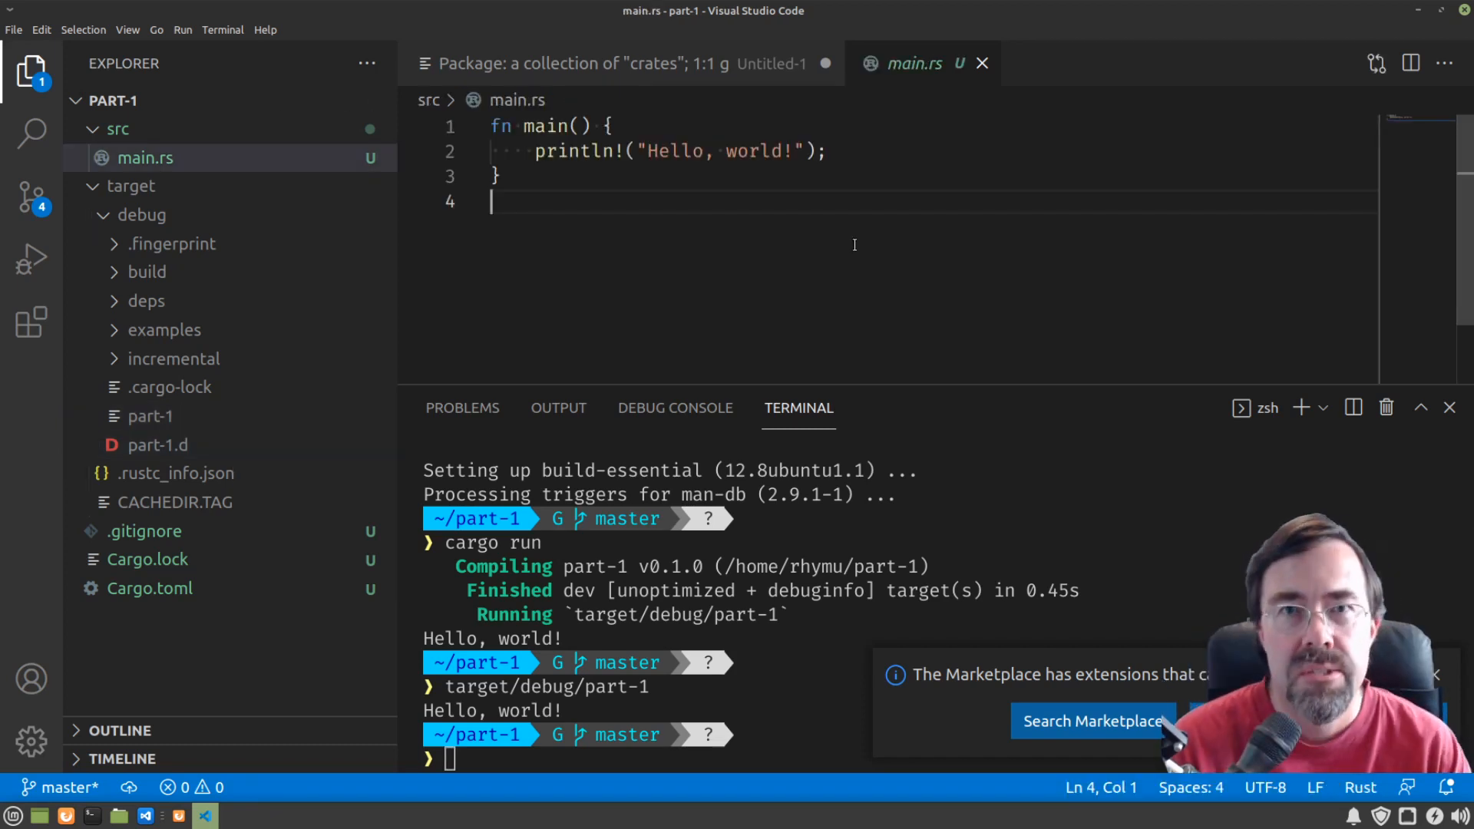